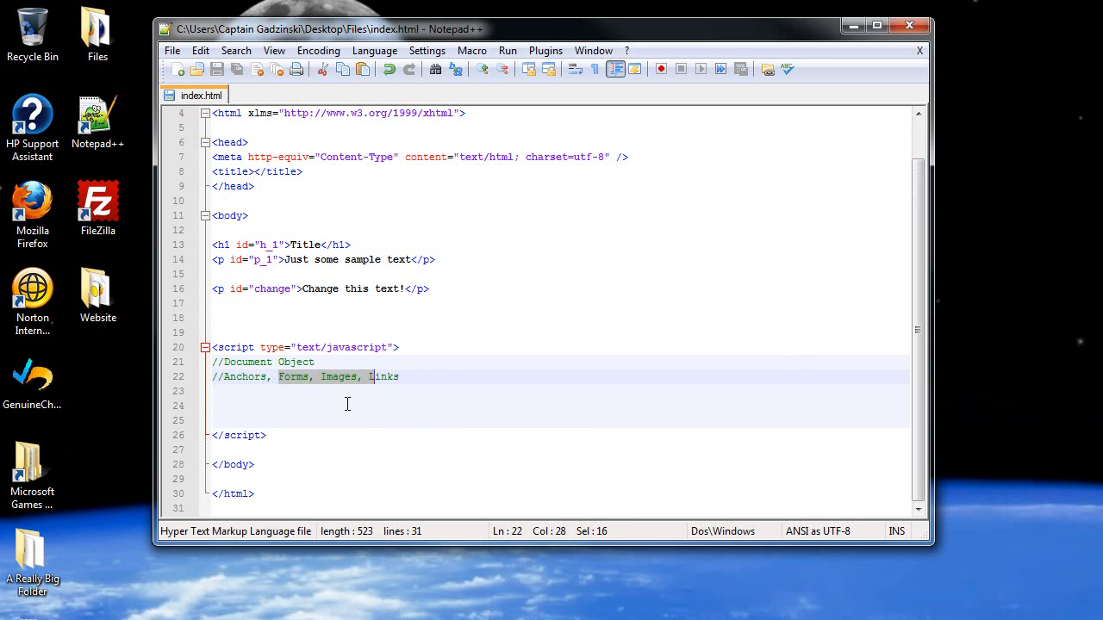
Write document.images[0].src on line 24, then erase it to start a forms reference
{"action": "type", "text": "d"}
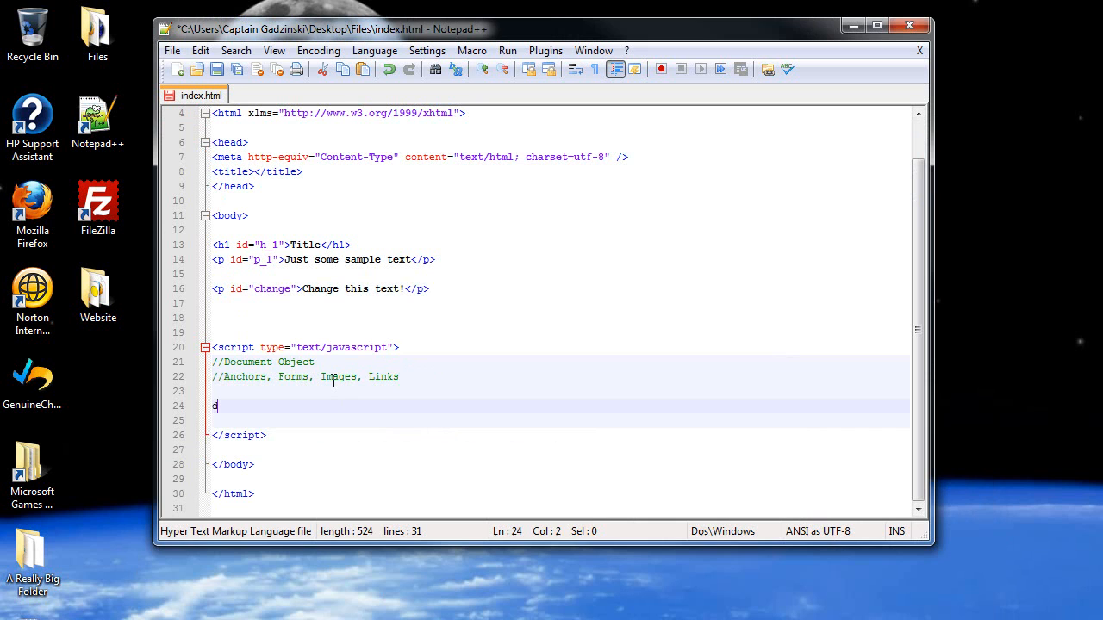
{"action": "type", "text": "ocue"}
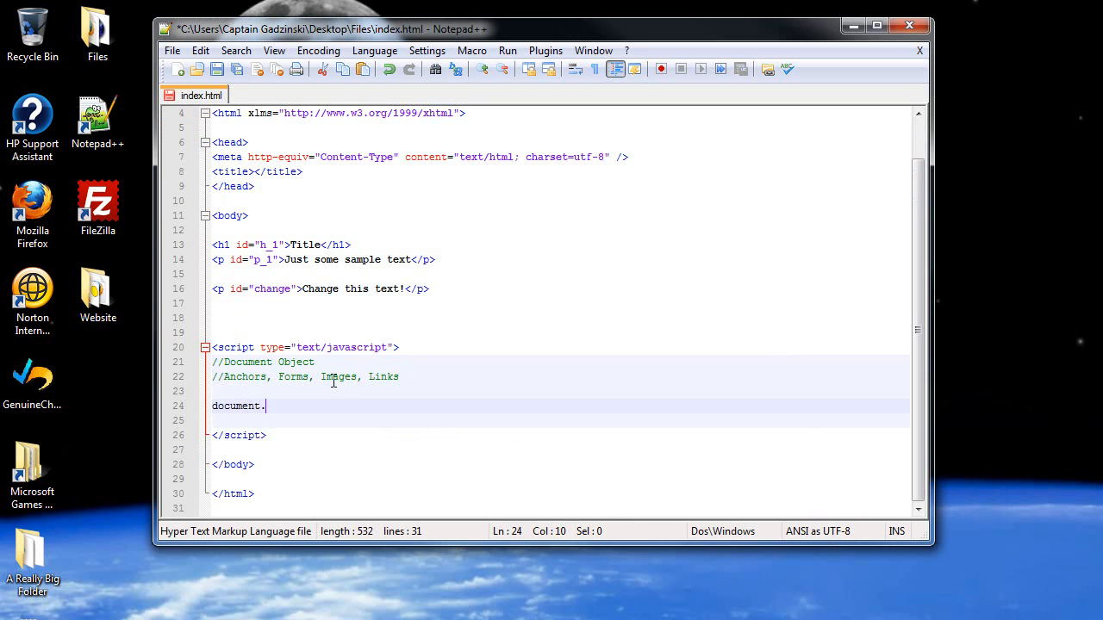
{"action": "type", "text": "images"}
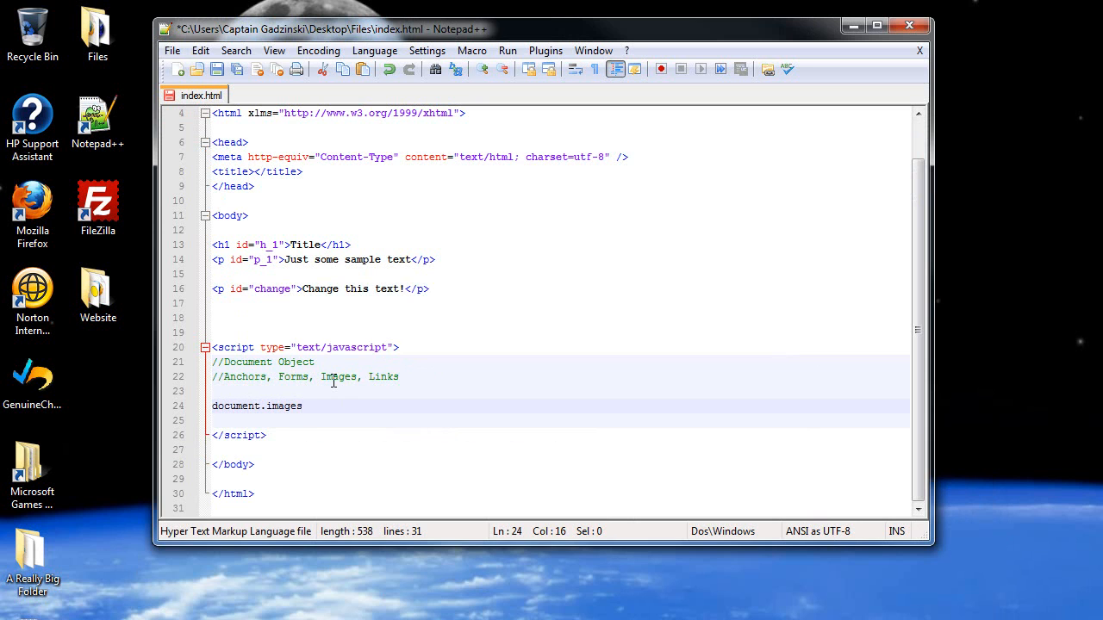
{"action": "mouse_move", "coordinate": [375, 375]}
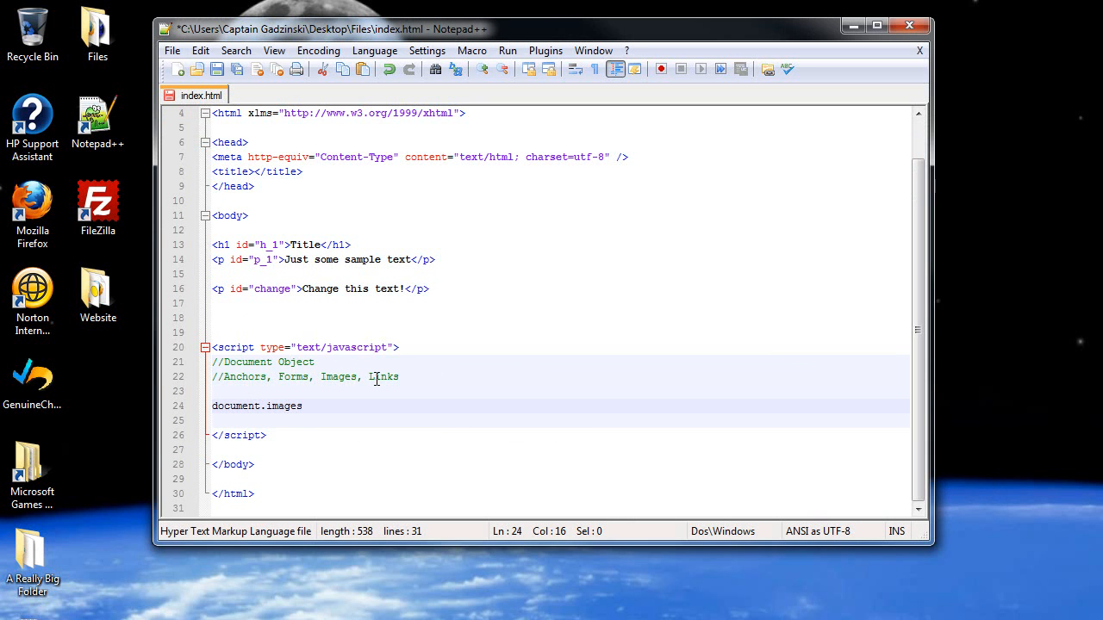
{"action": "type", "text": "[]"}
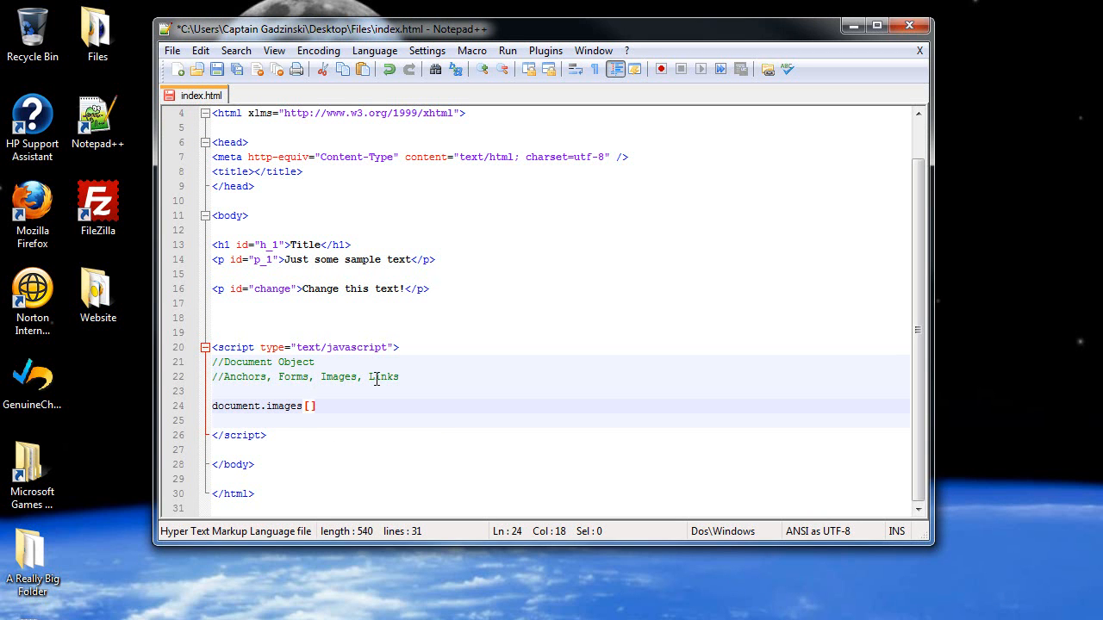
{"action": "left_click", "coordinate": [311, 407]}
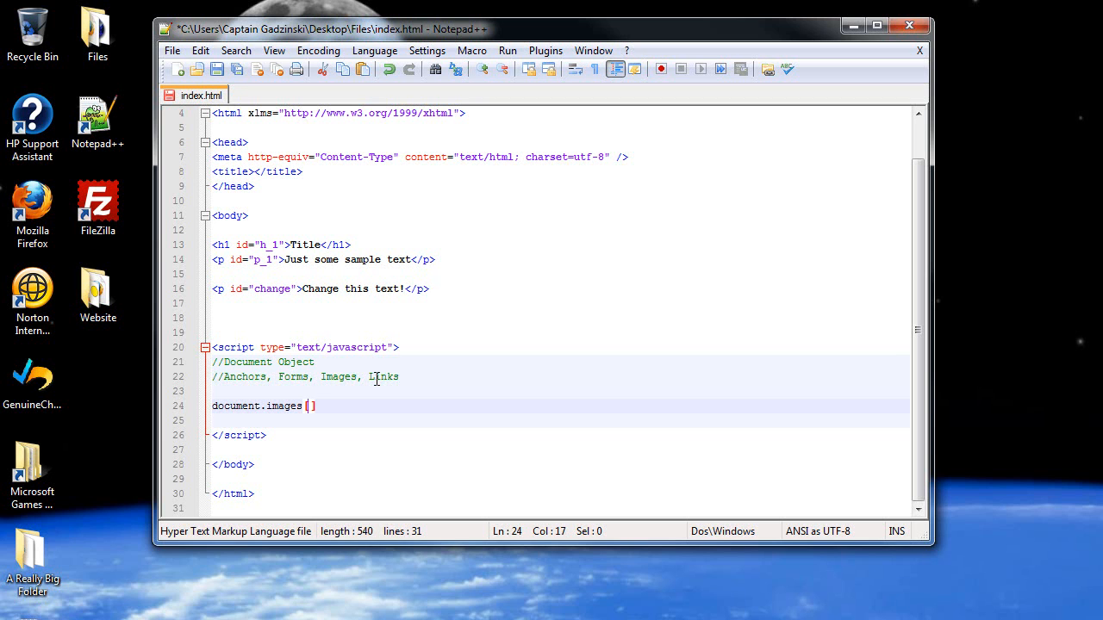
{"action": "mouse_move", "coordinate": [359, 279]}
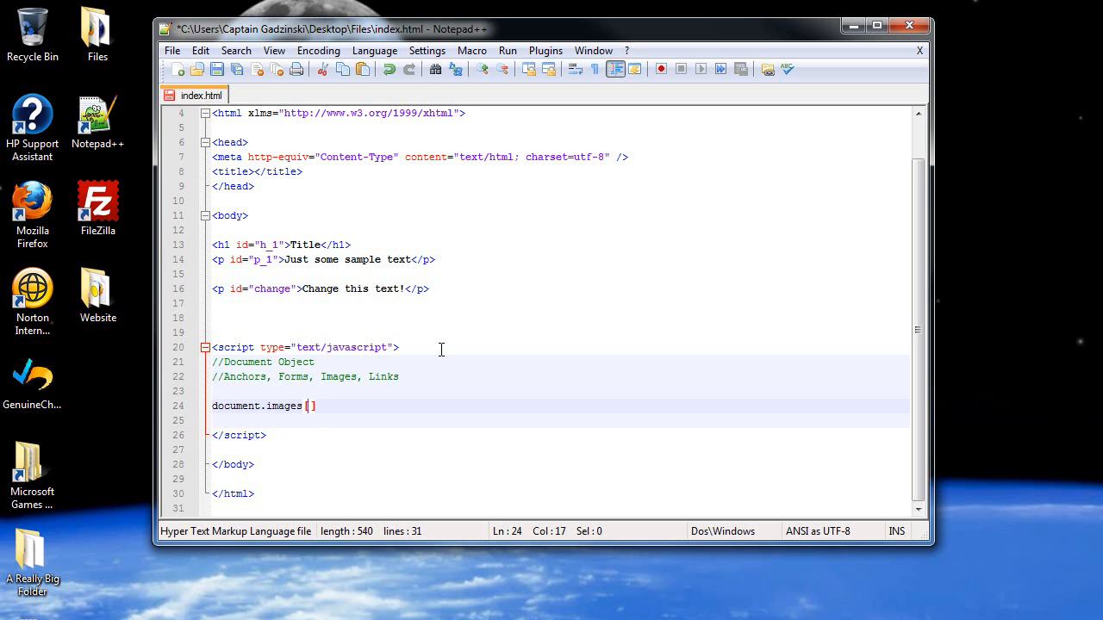
{"action": "type", "text": "0"}
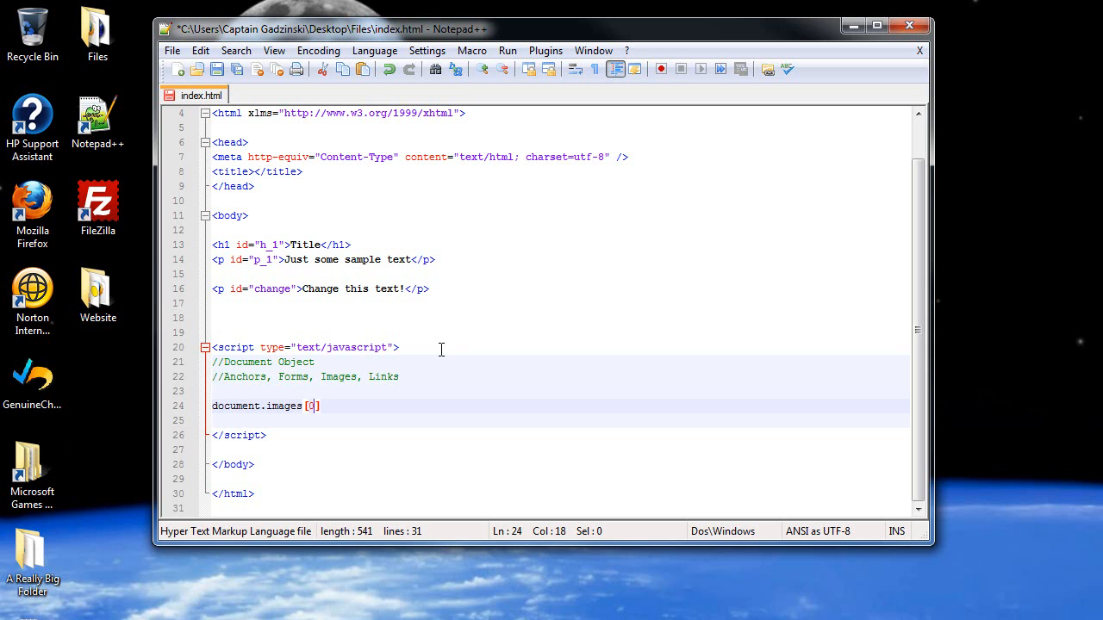
{"action": "type", "text": "1"}
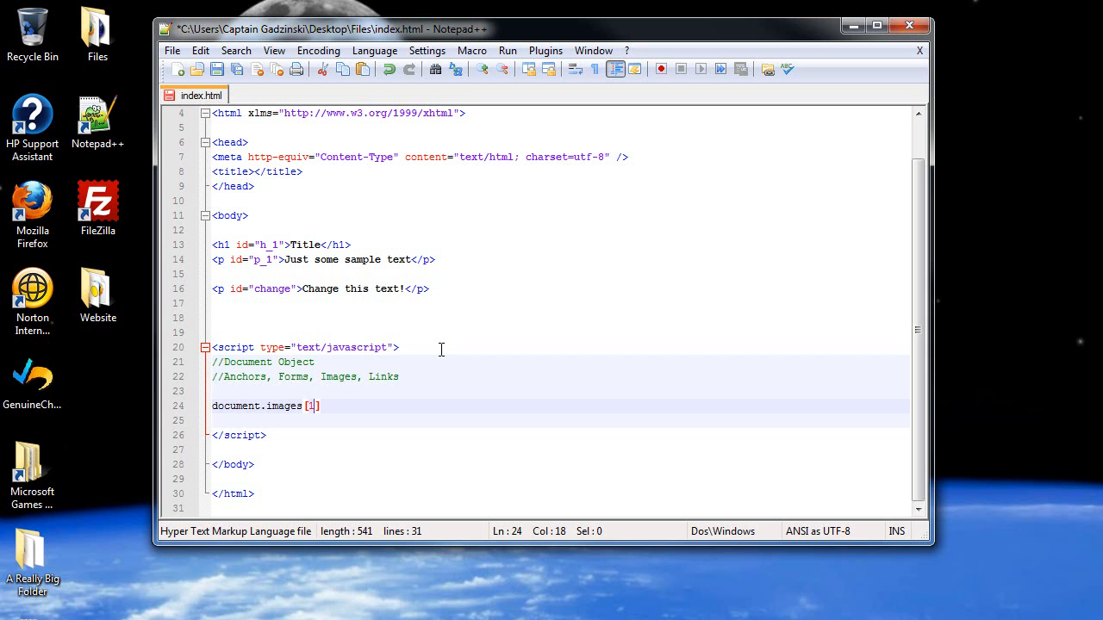
{"action": "key", "text": "Backspace"}
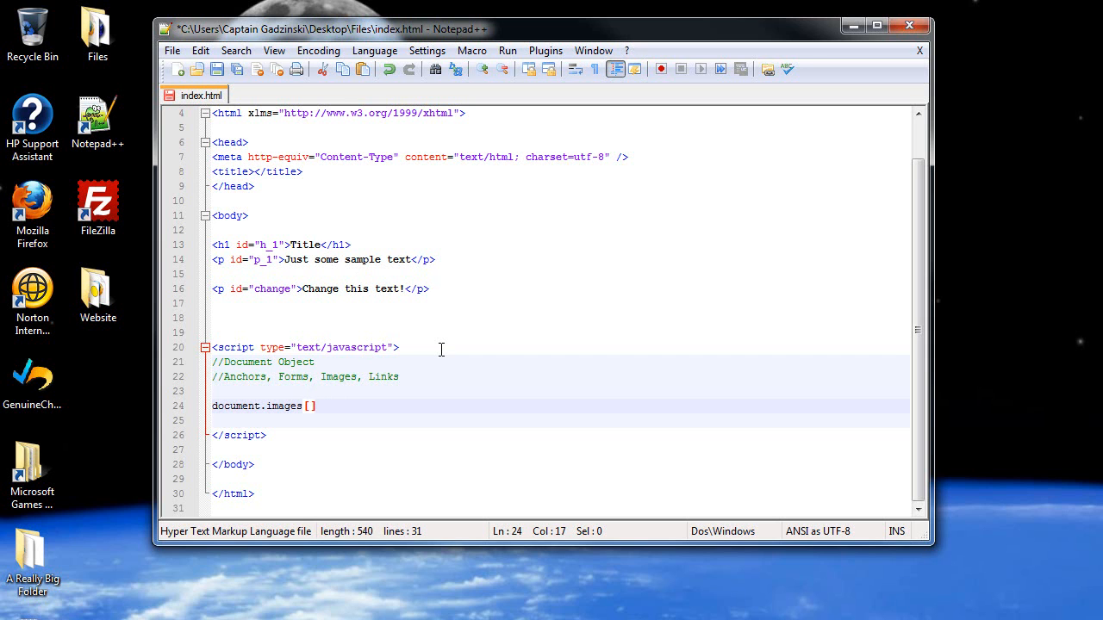
{"action": "type", "text": "0"}
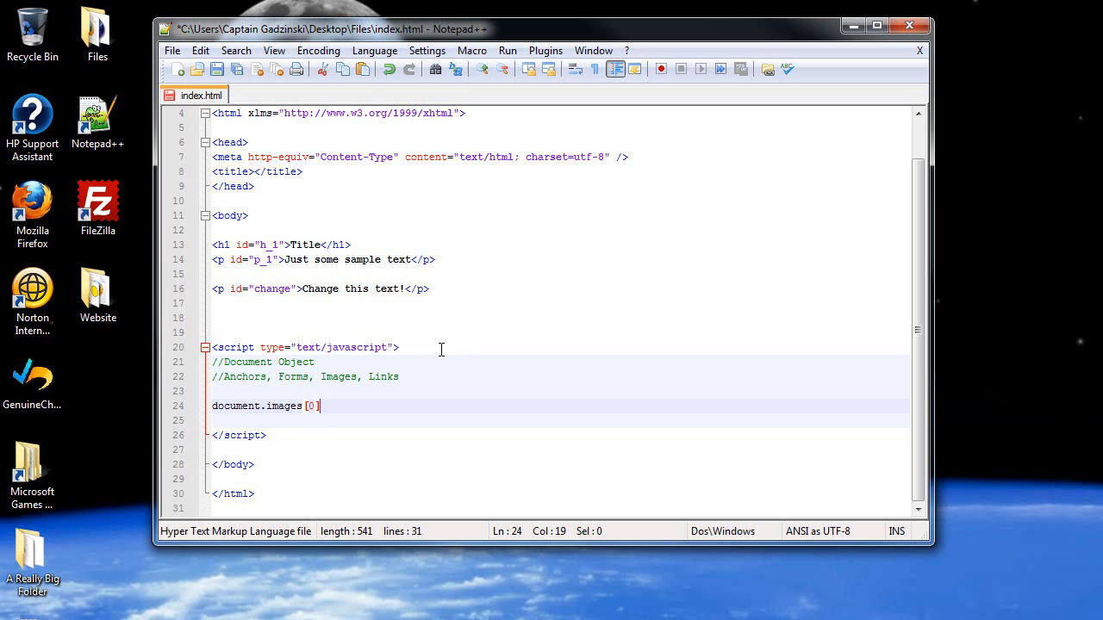
{"action": "type", "text": "."}
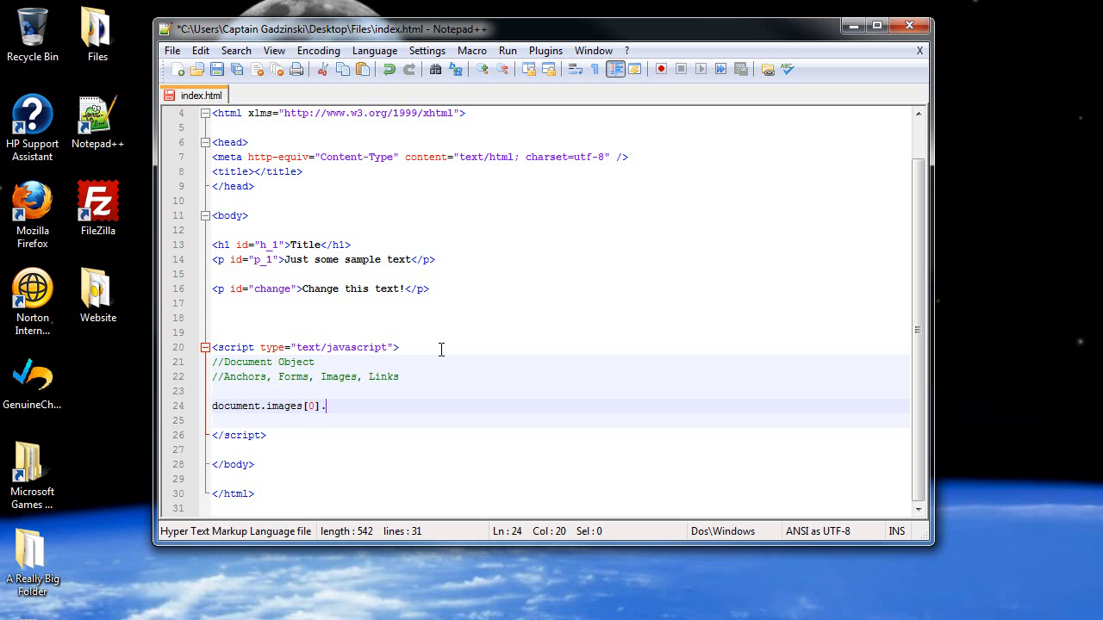
{"action": "type", "text": "src"}
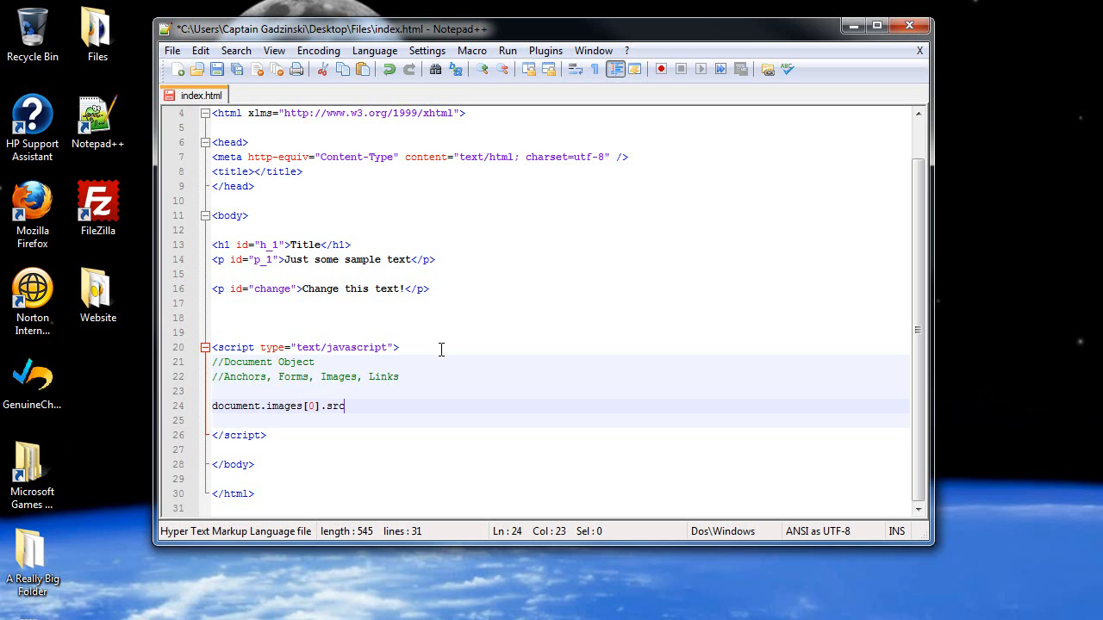
{"action": "key", "text": "Backspace"}
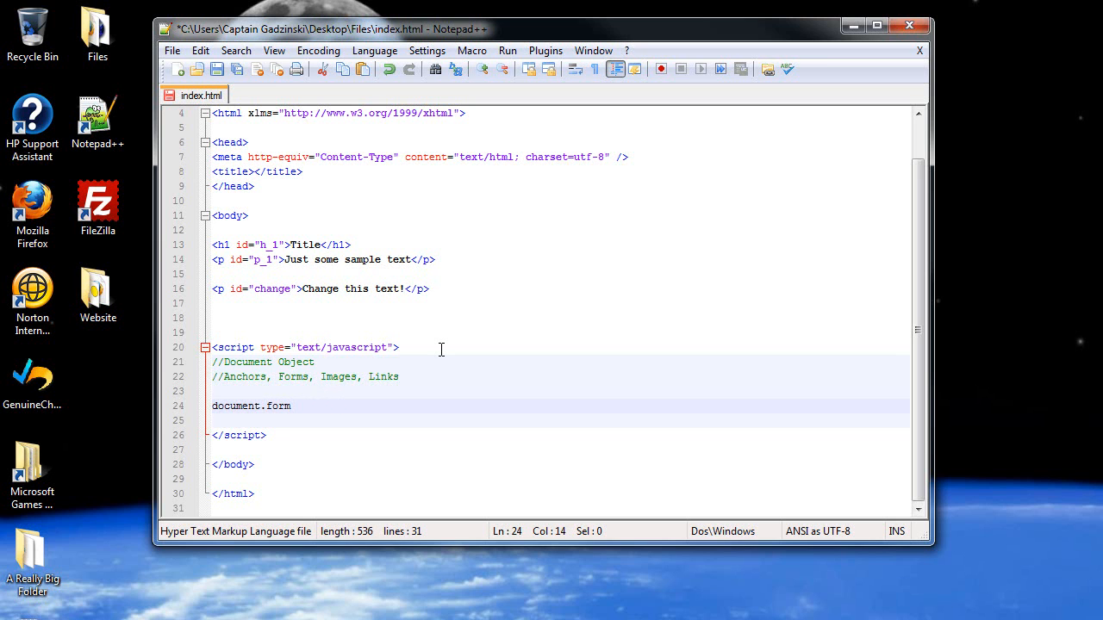
Complete document.forms[0], try .name and .length, then settle on .element[0]
{"action": "type", "text": "s[0]"}
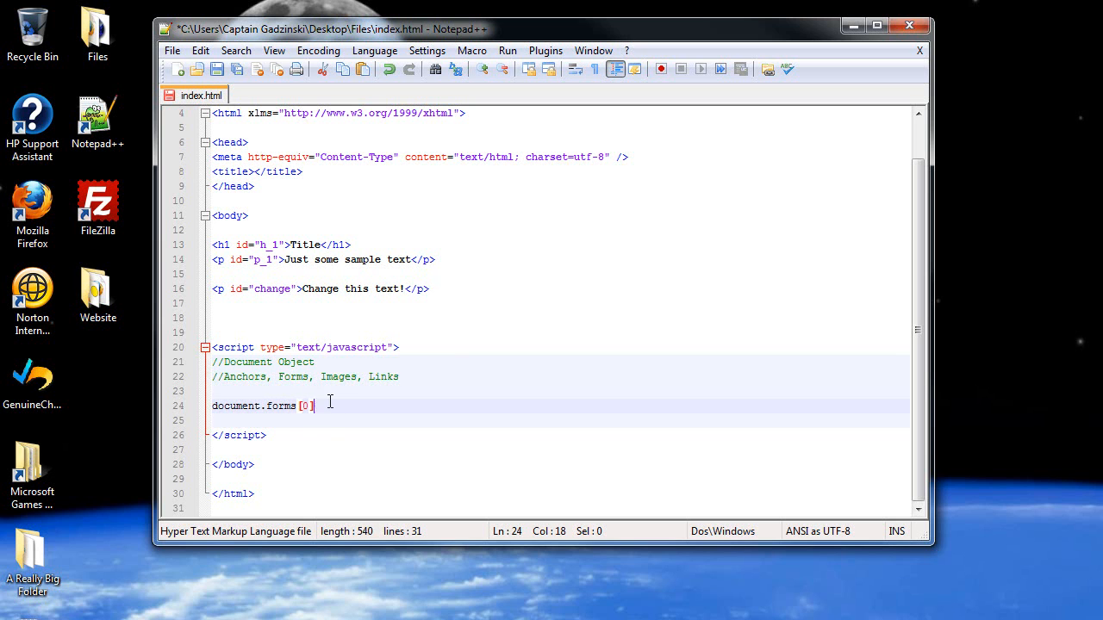
{"action": "type", "text": ".nam"}
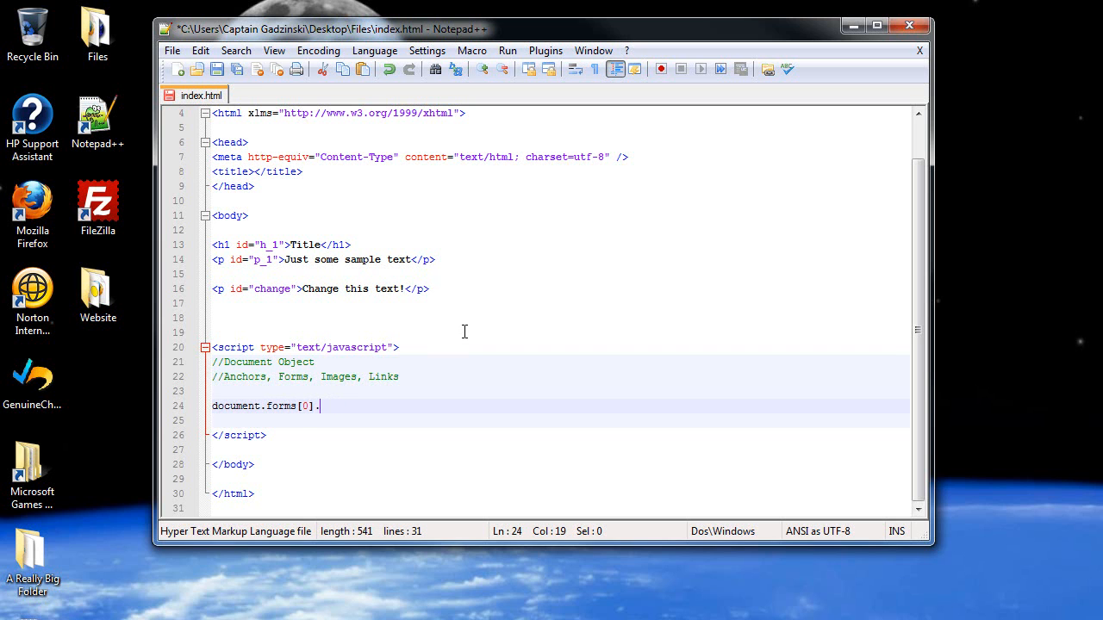
{"action": "type", "text": "length"}
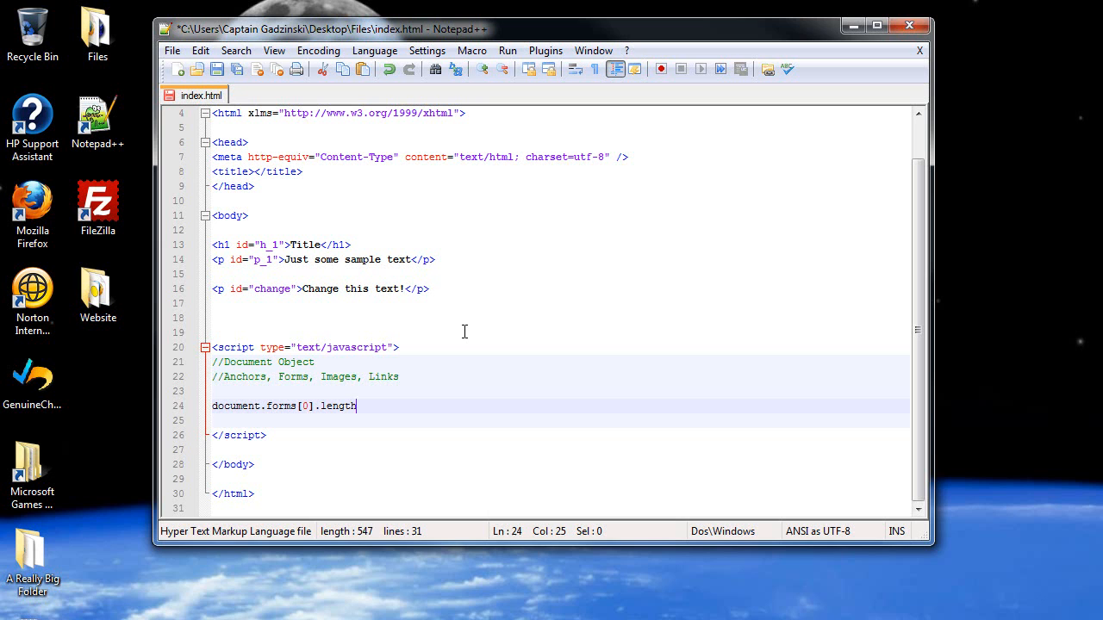
{"action": "key", "text": "BackSpace"}
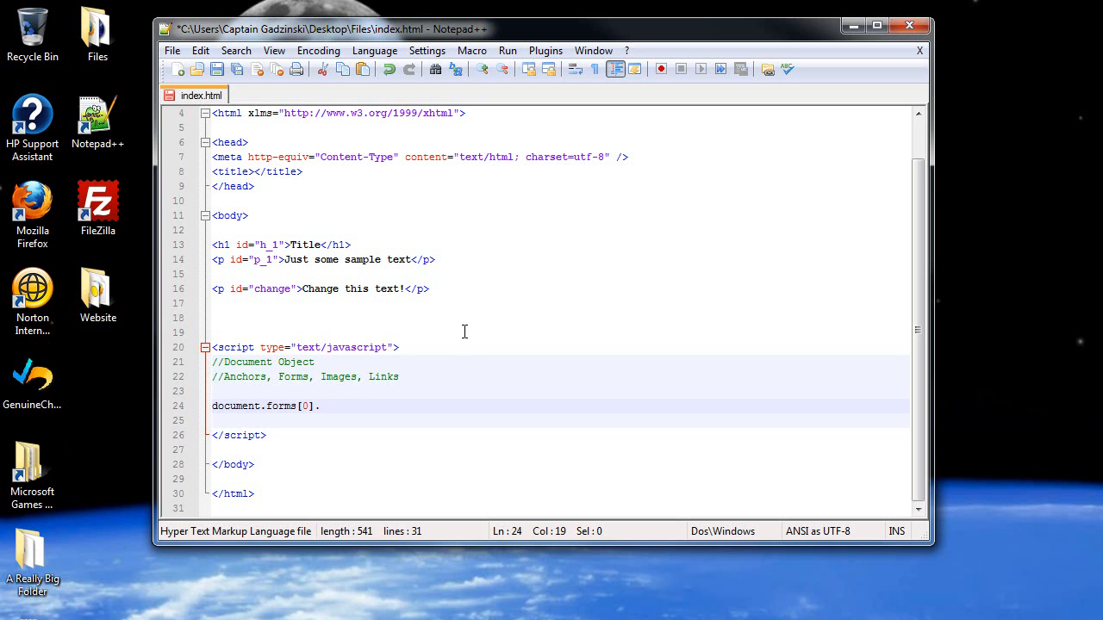
{"action": "type", "text": "ele"}
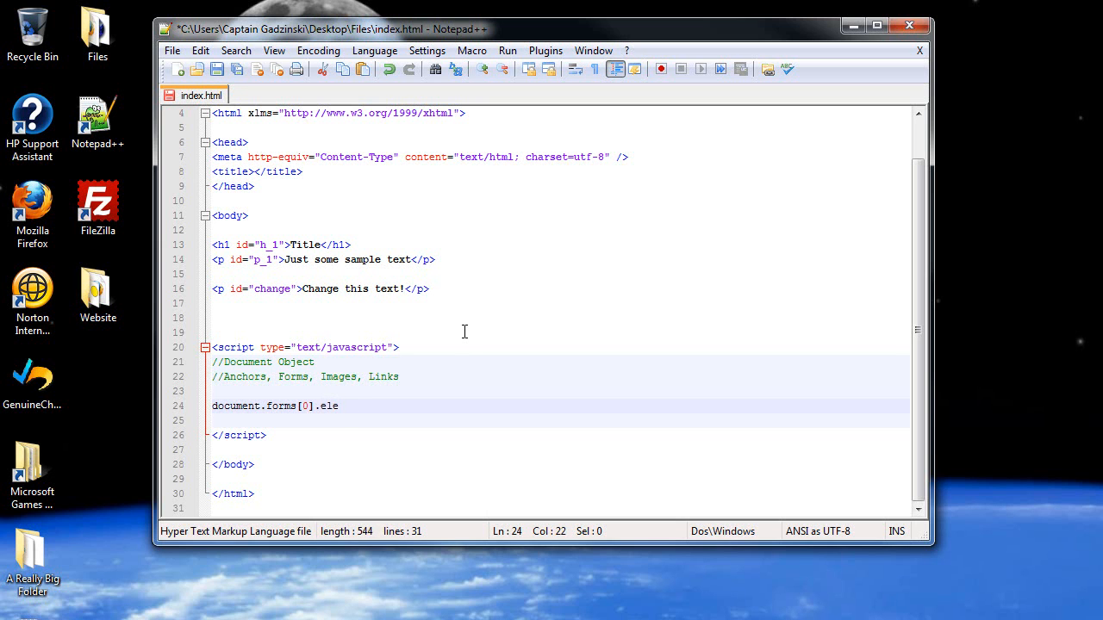
{"action": "type", "text": "ment"}
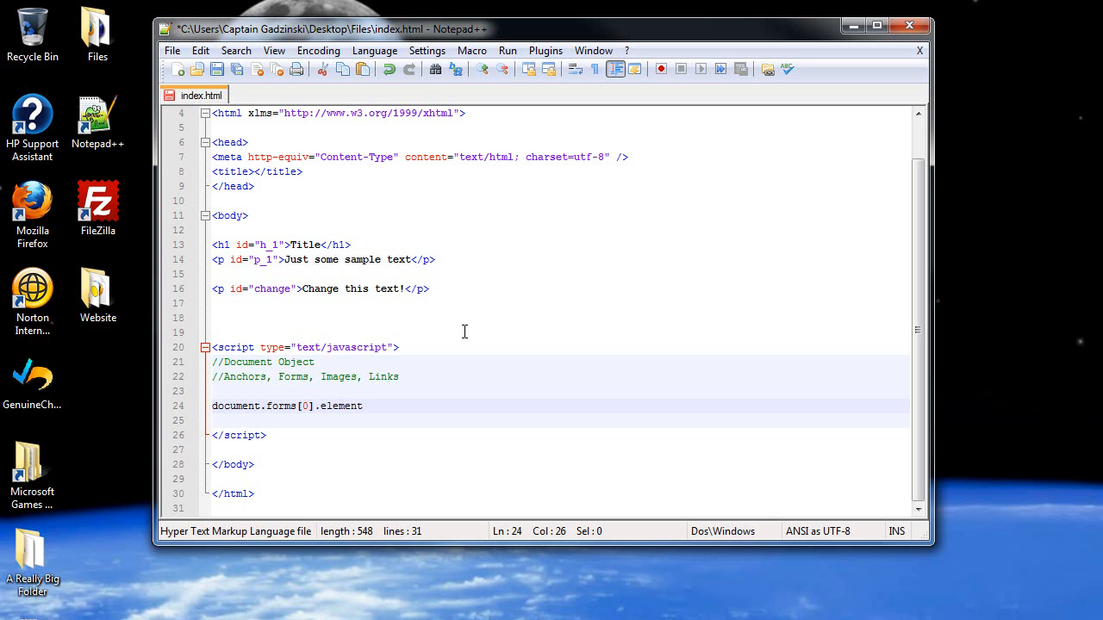
{"action": "type", "text": "[0"}
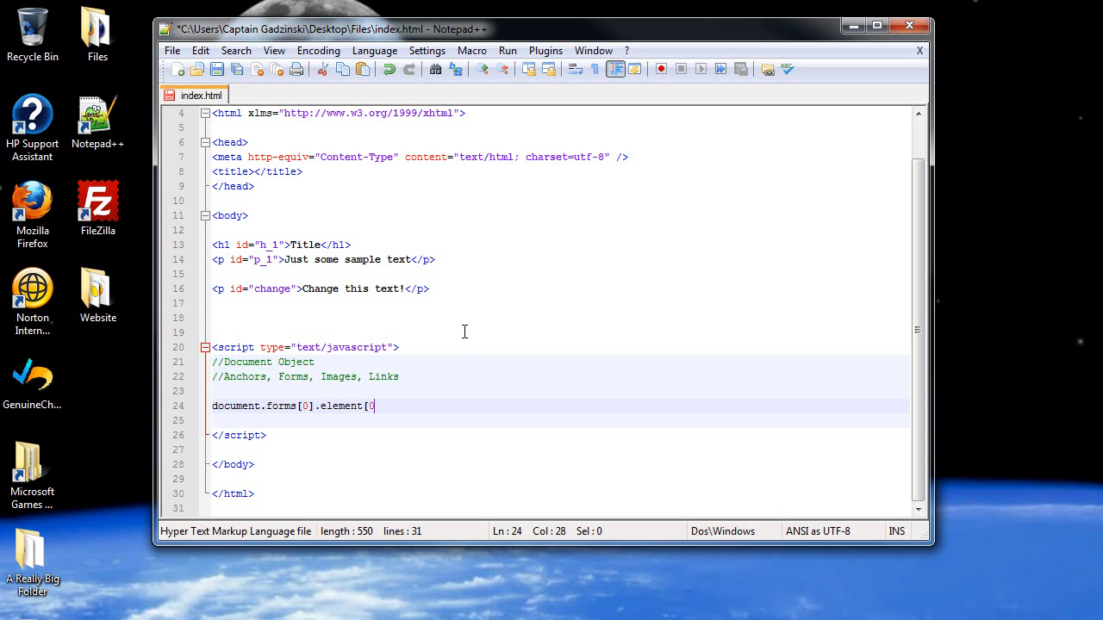
{"action": "type", "text": "]"}
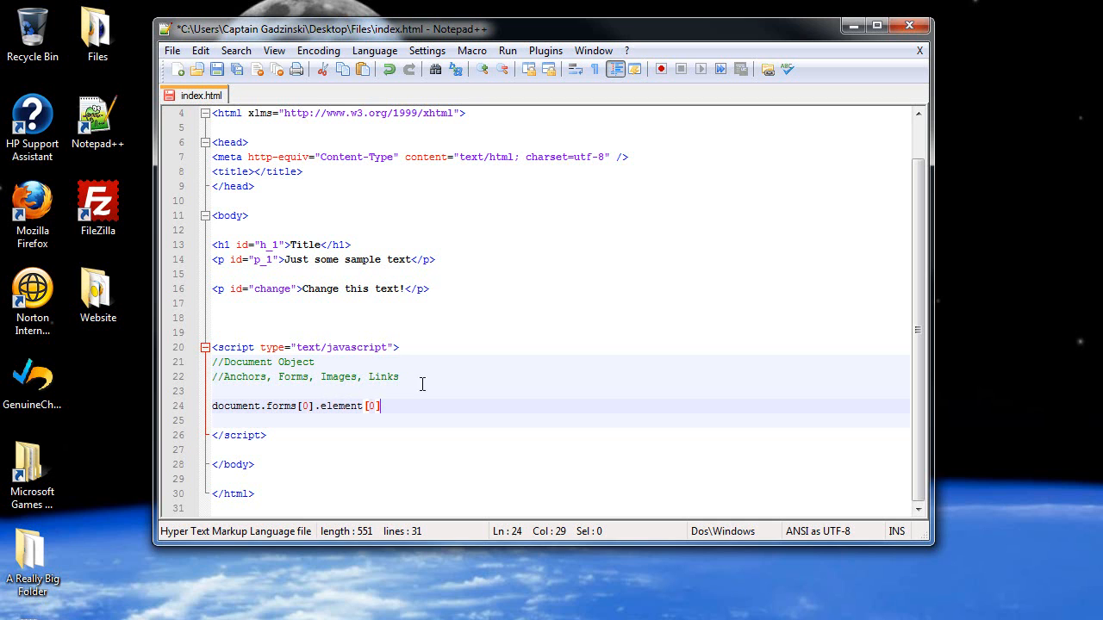
{"action": "type", "text": "."}
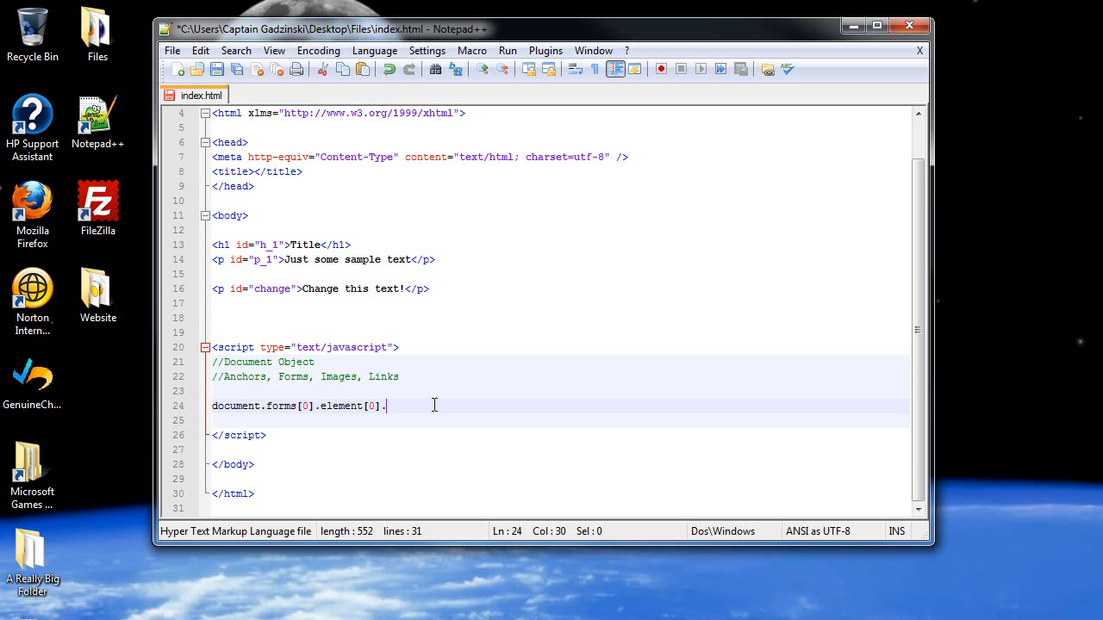
Replace the forms example with document.anchors[0]. on line 24
{"action": "key", "text": "BackSpace"}
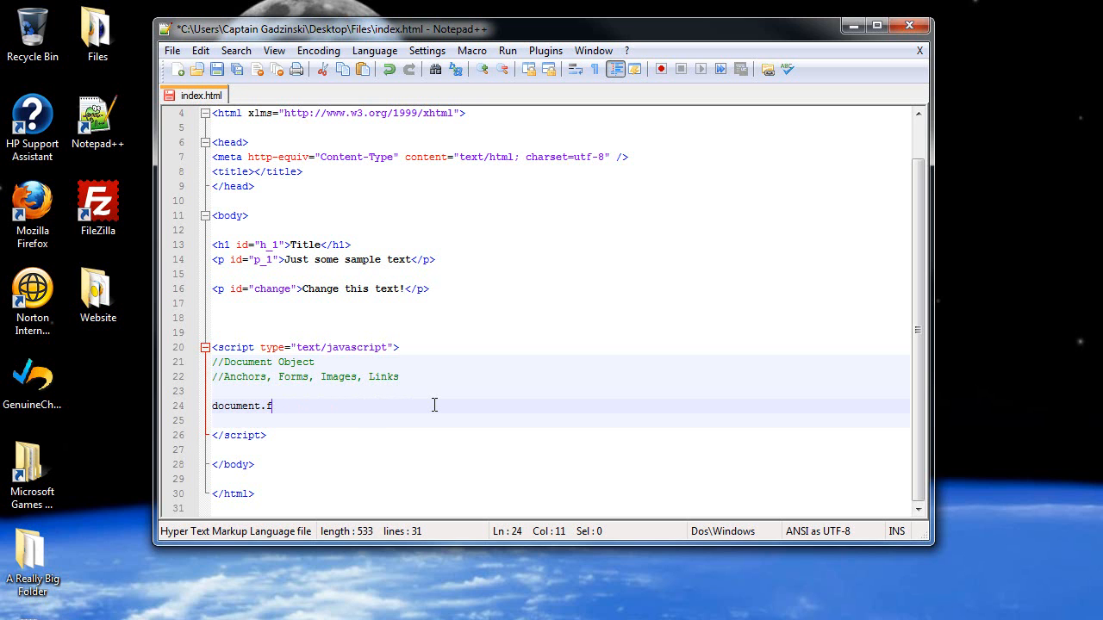
{"action": "type", "text": "anch"}
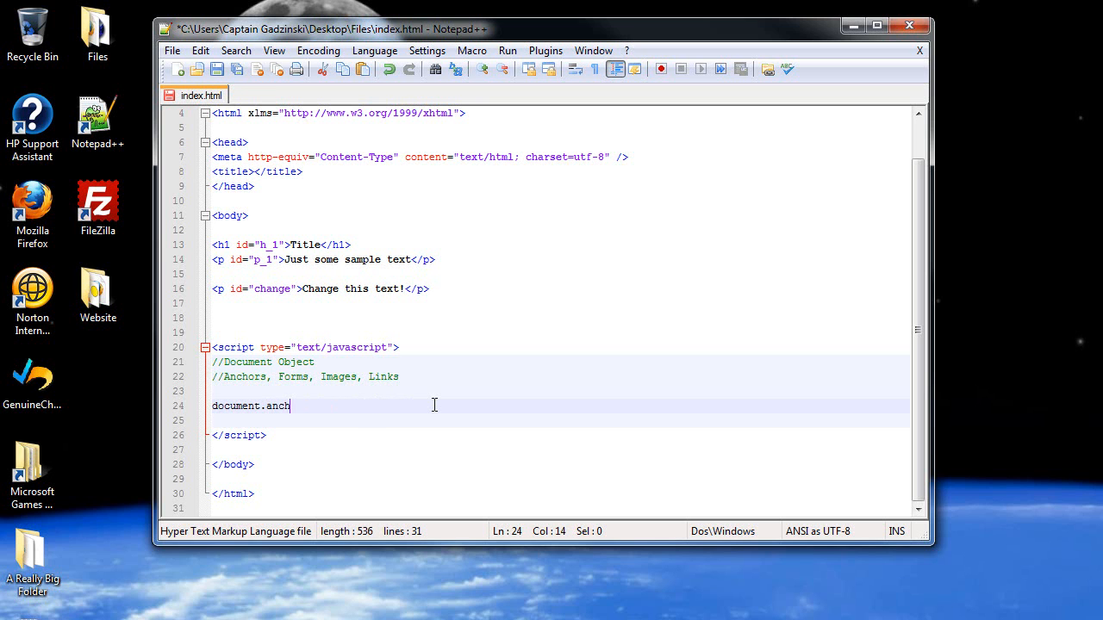
{"action": "type", "text": "ors[0"}
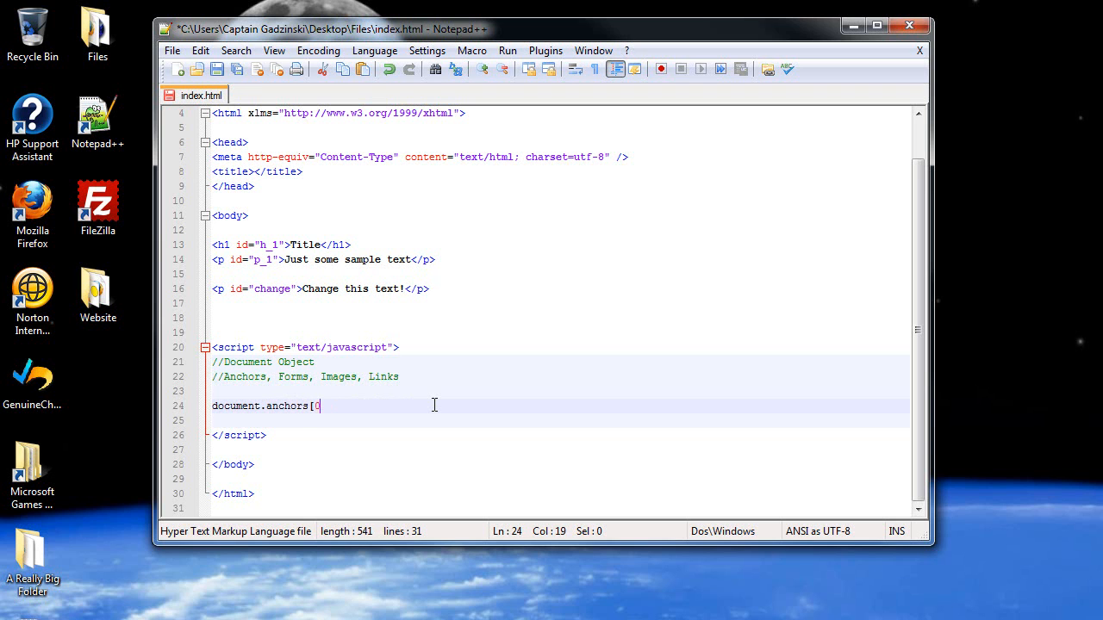
{"action": "type", "text": "]"}
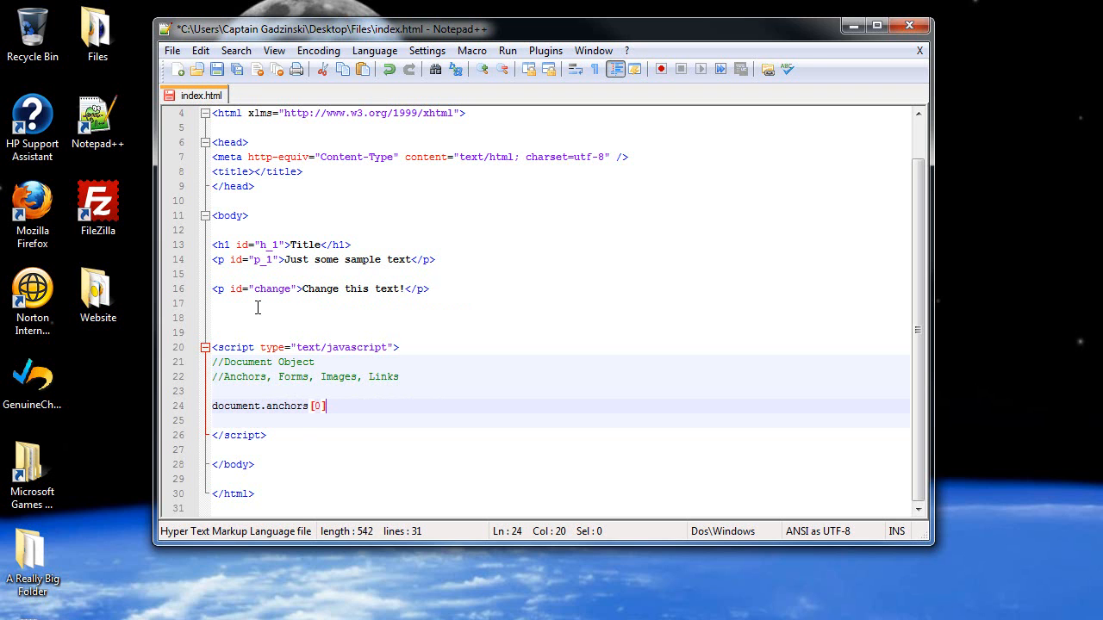
{"action": "mouse_move", "coordinate": [309, 325]}
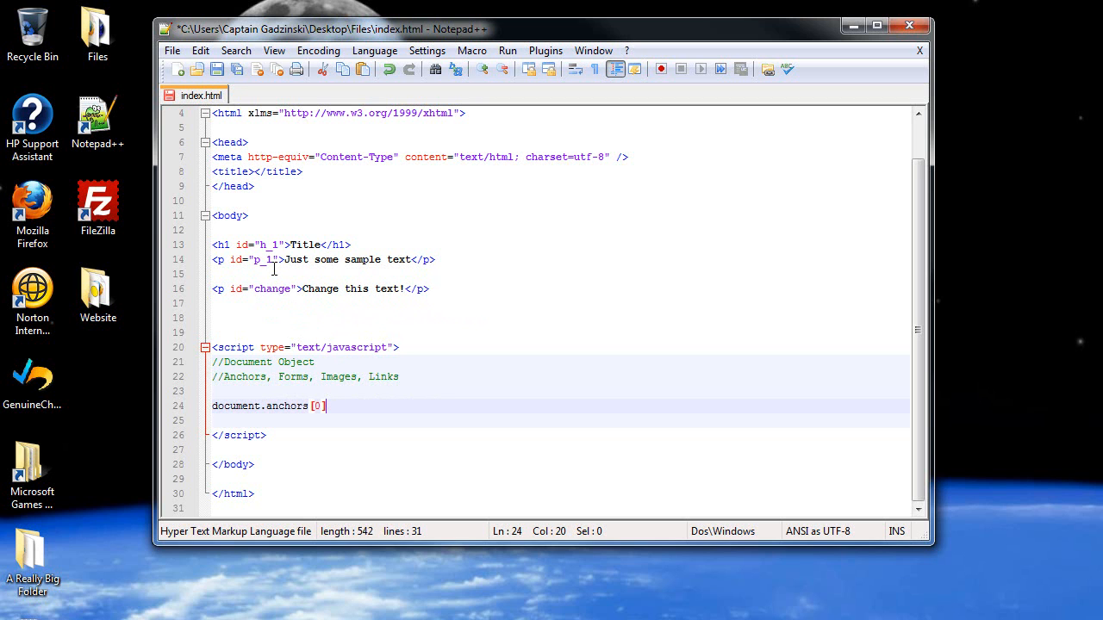
{"action": "double_click", "coordinate": [317, 407]}
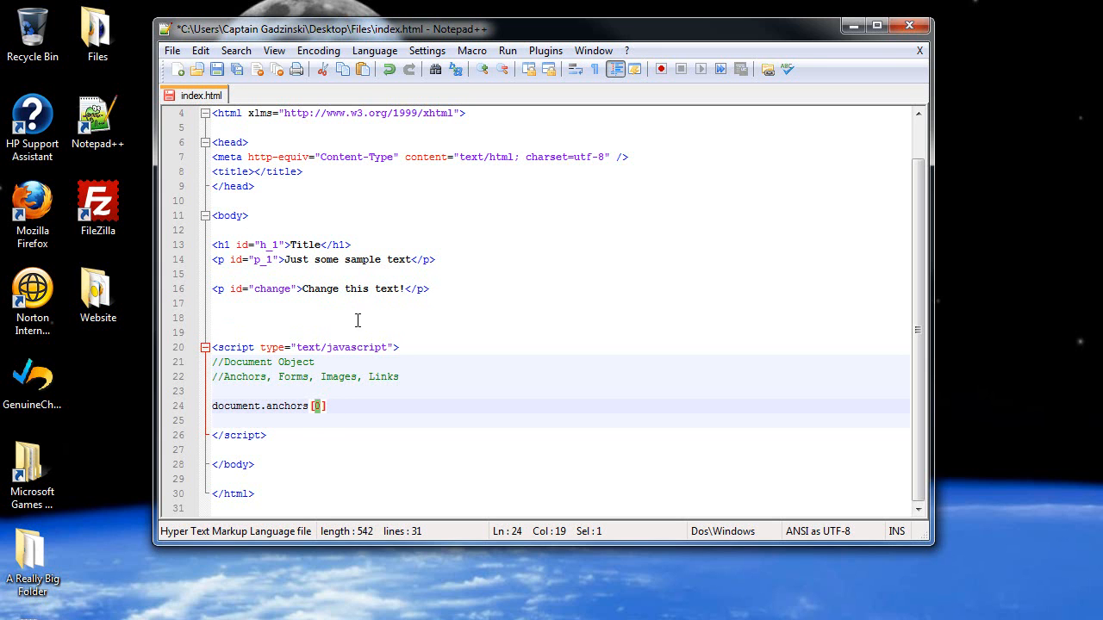
{"action": "left_click", "coordinate": [325, 407]}
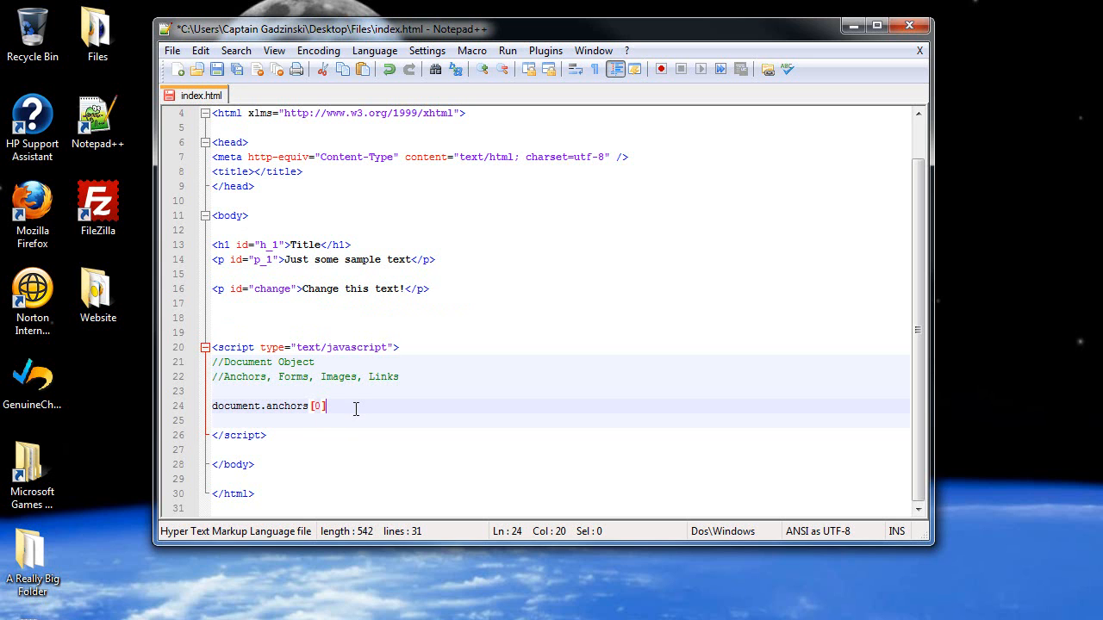
{"action": "type", "text": "."}
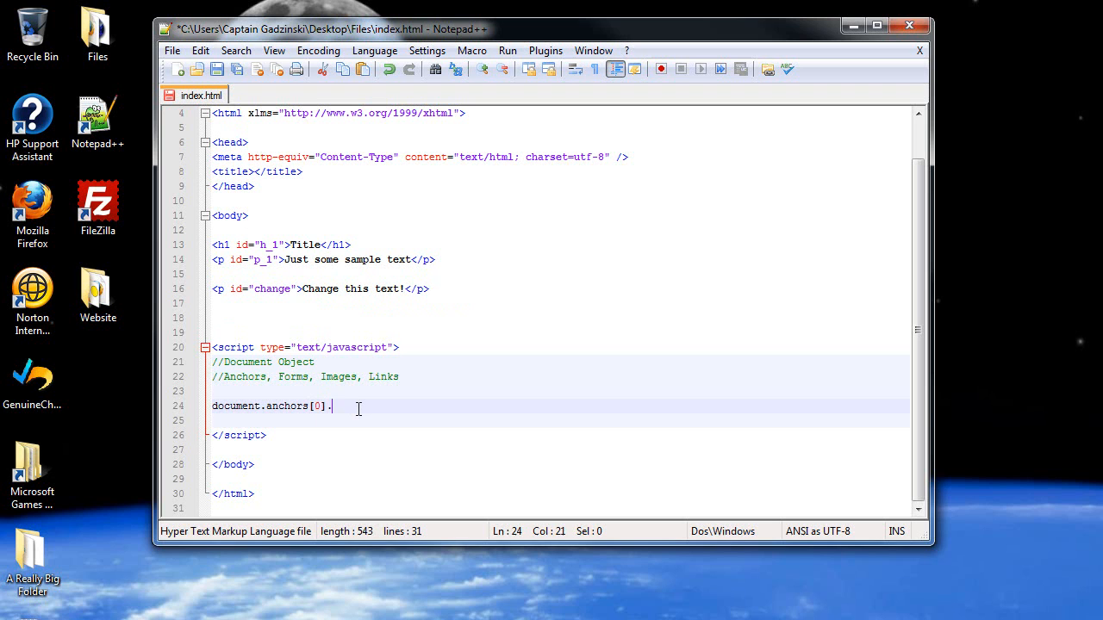
Try href, name and target on anchors[0], then cut line 24 back to document
{"action": "type", "text": "href"}
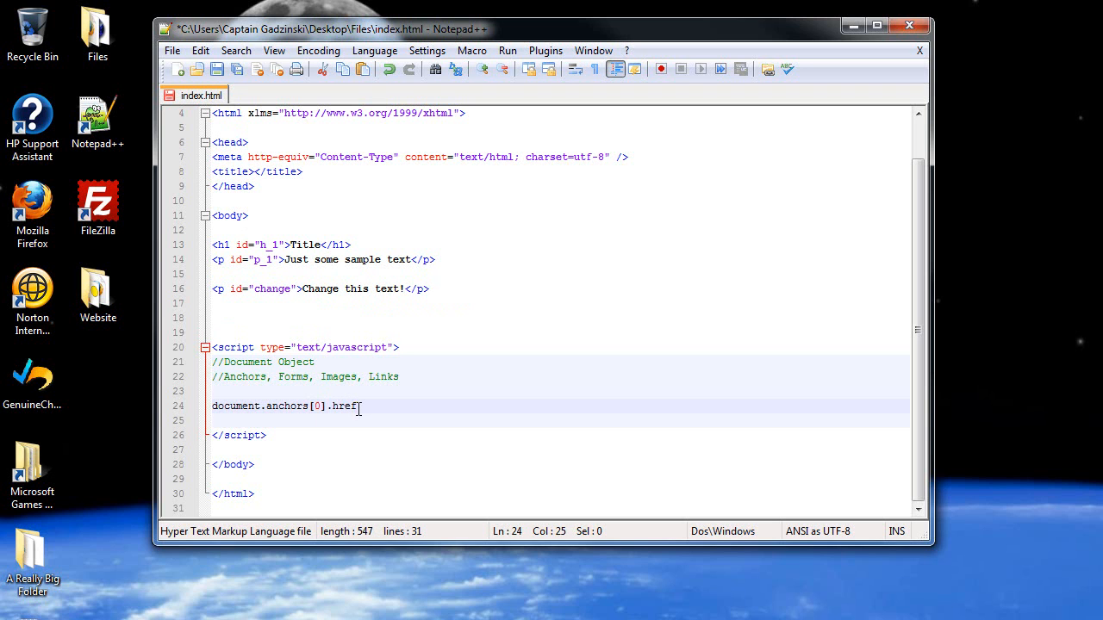
{"action": "key", "text": "BackSpace"}
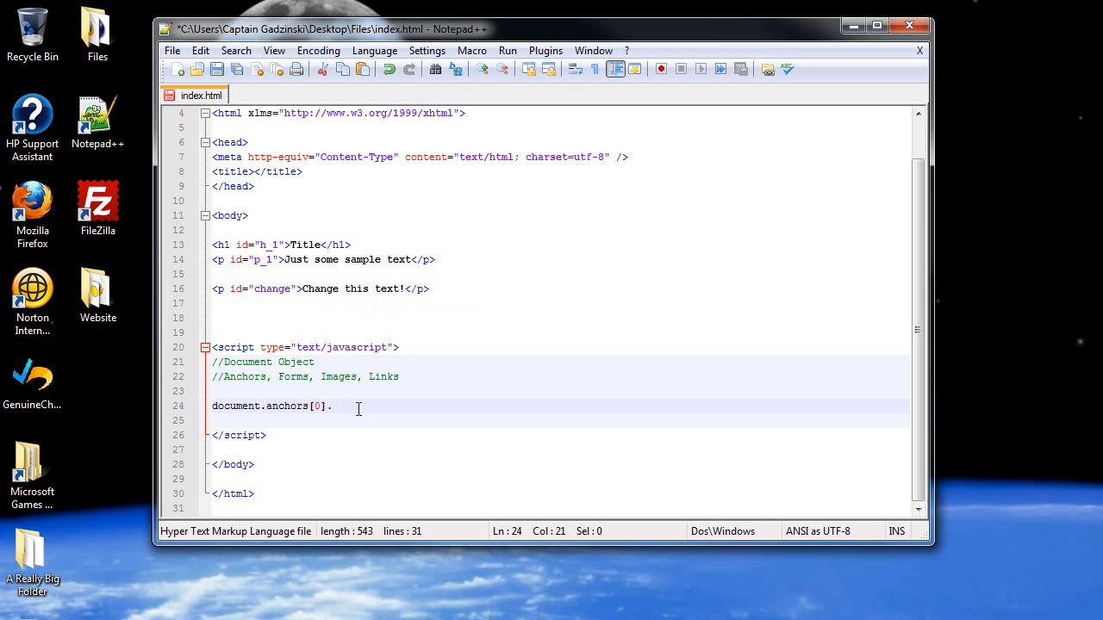
{"action": "type", "text": "n"}
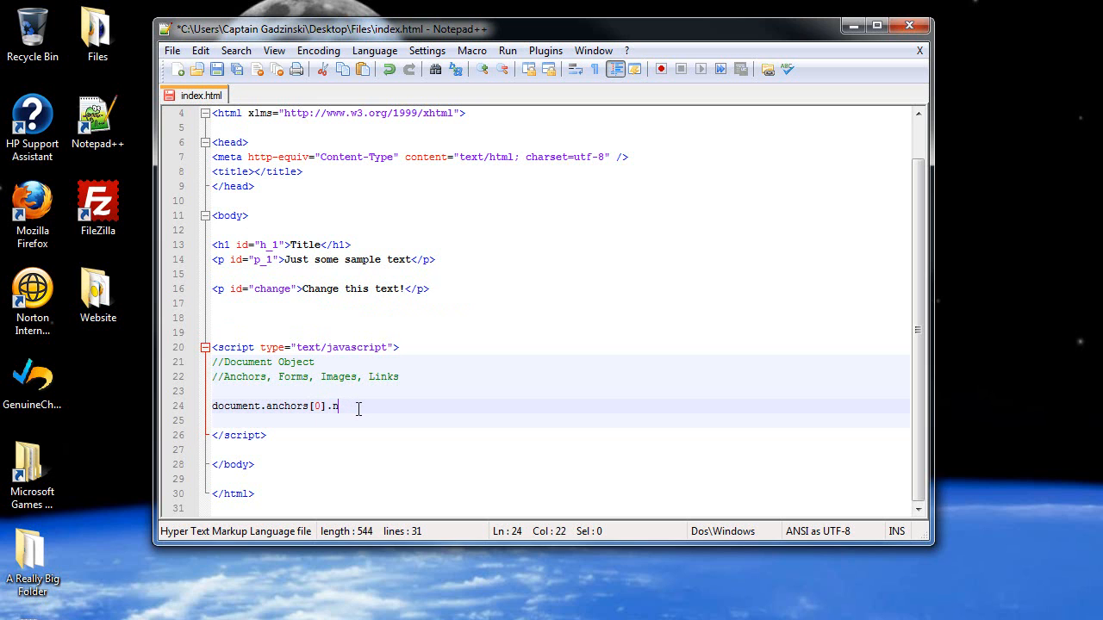
{"action": "key", "text": "backspace"}
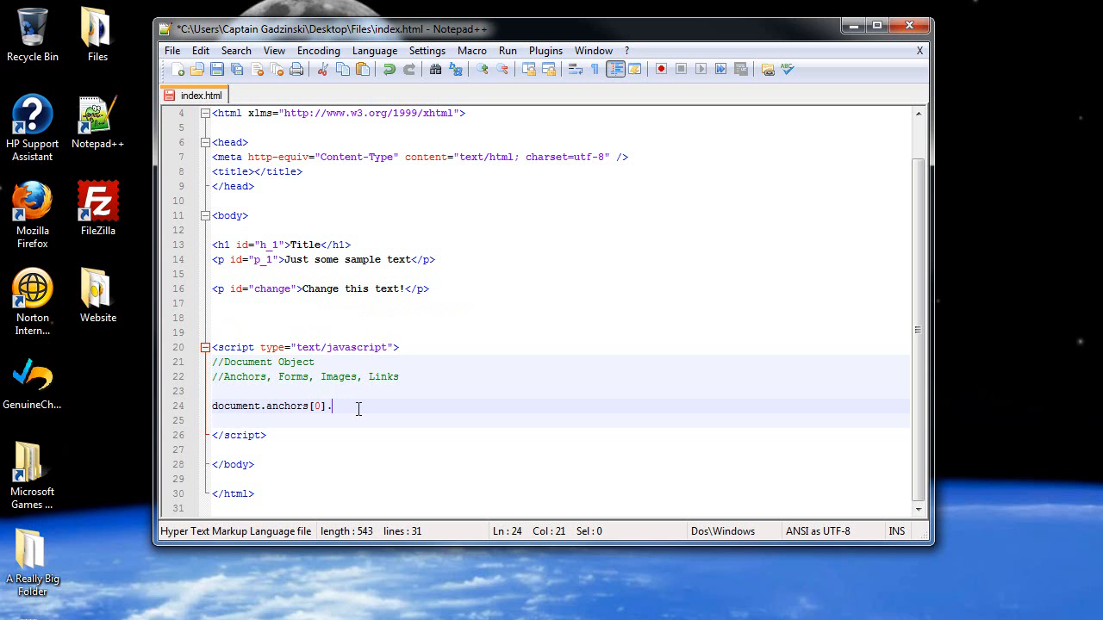
{"action": "type", "text": "target"}
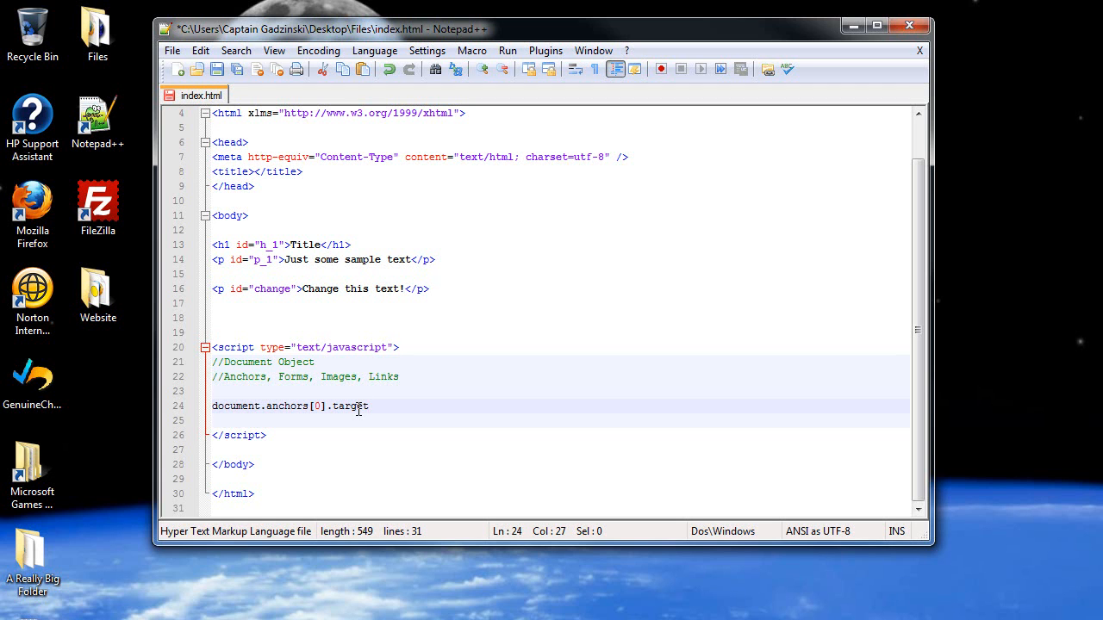
{"action": "key", "text": "BackSpace"}
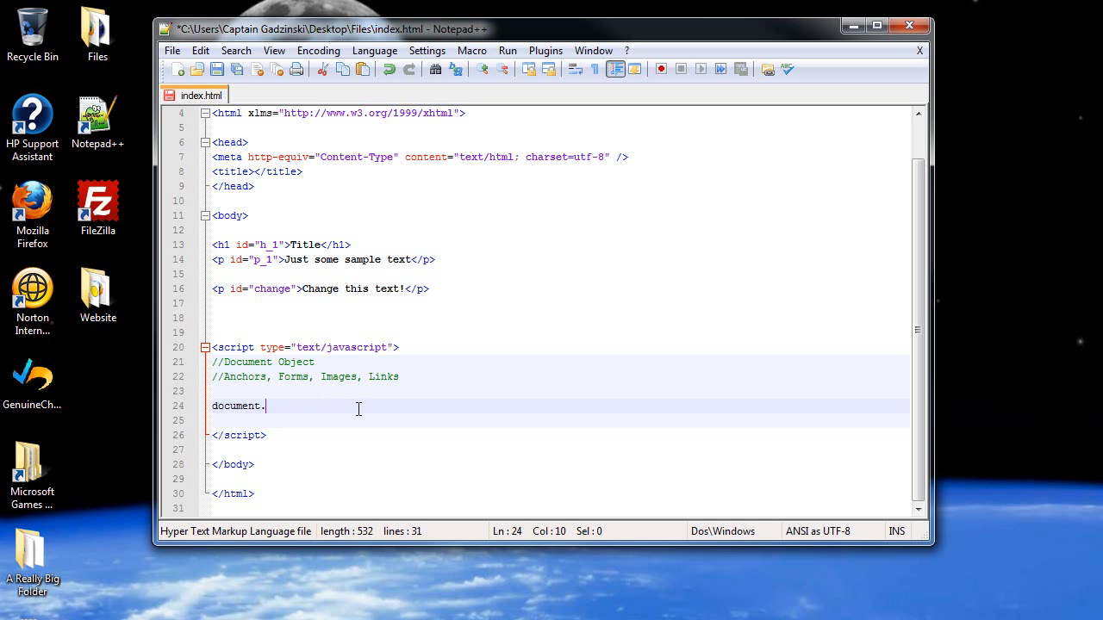
Make line 24 document.links and draft a <link type="" href="" /> tag in the head
{"action": "type", "text": "links"}
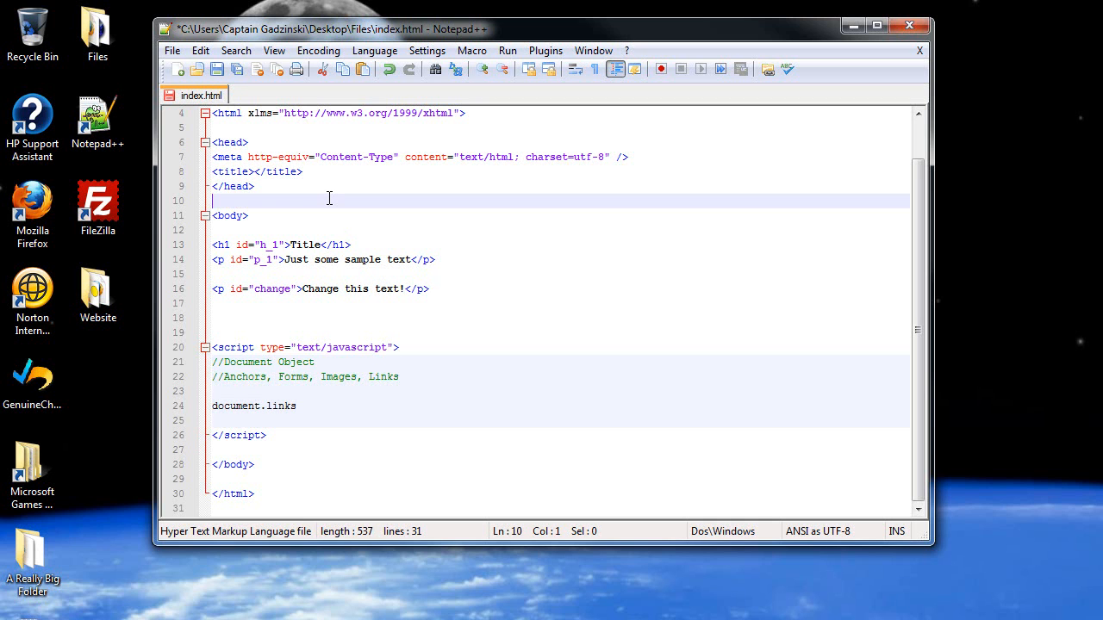
{"action": "type", "text": "<>"}
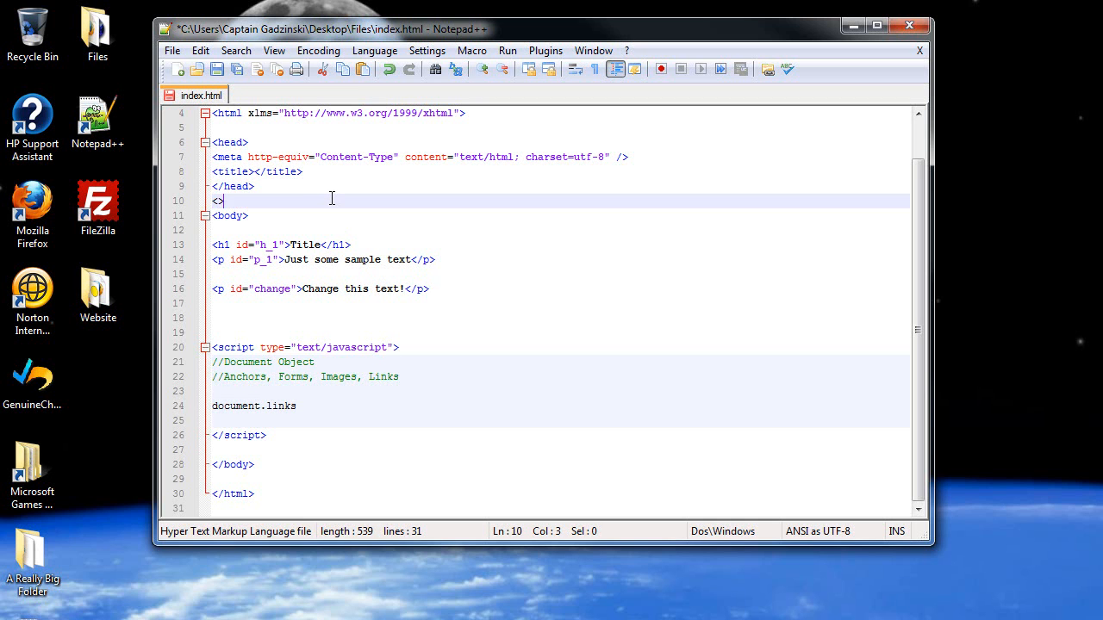
{"action": "type", "text": "link"}
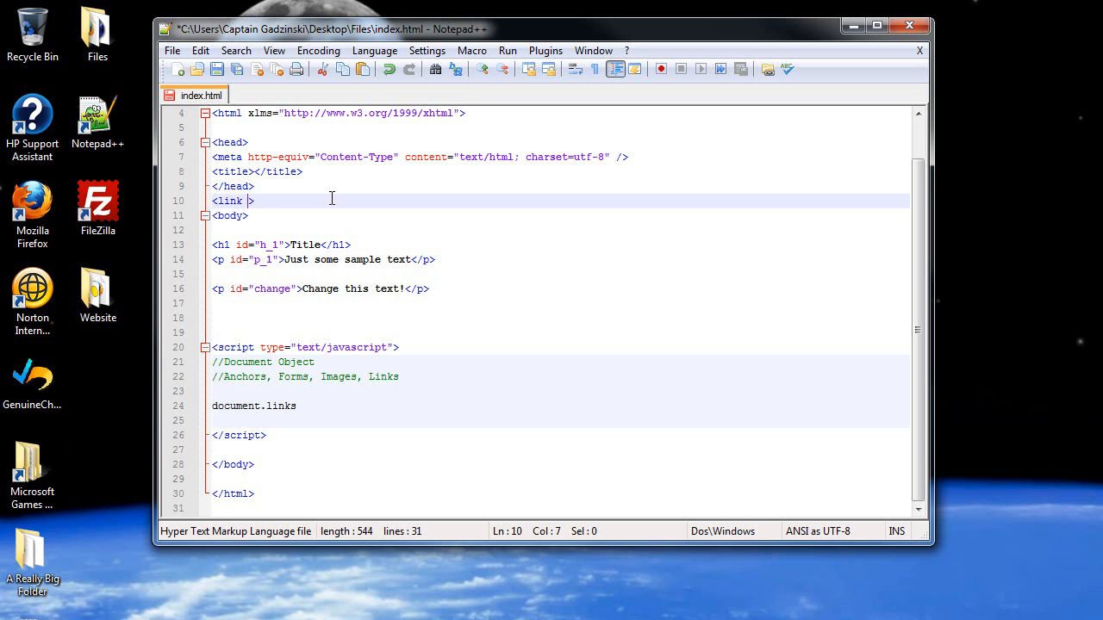
{"action": "type", "text": "/"}
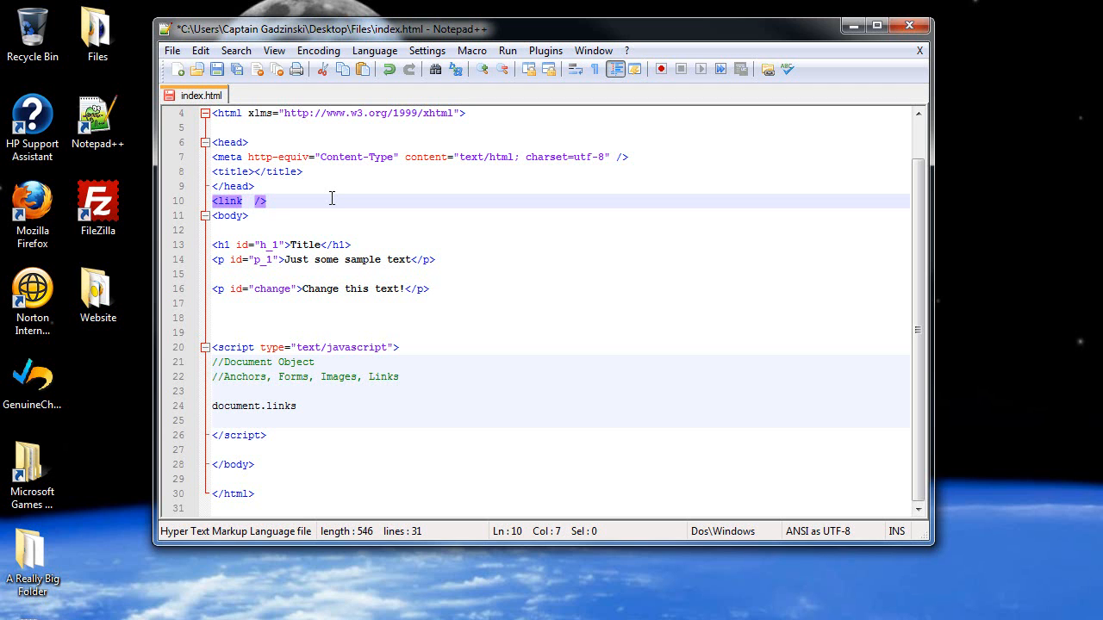
{"action": "type", "text": "type=\"\" rel=\""}
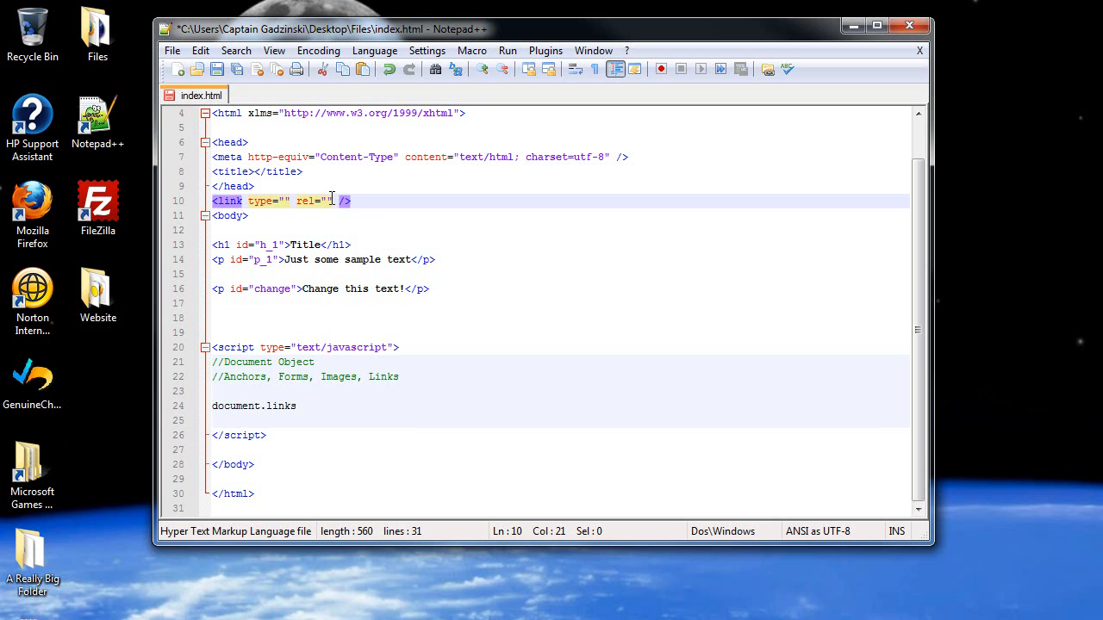
{"action": "type", "text": "href="}
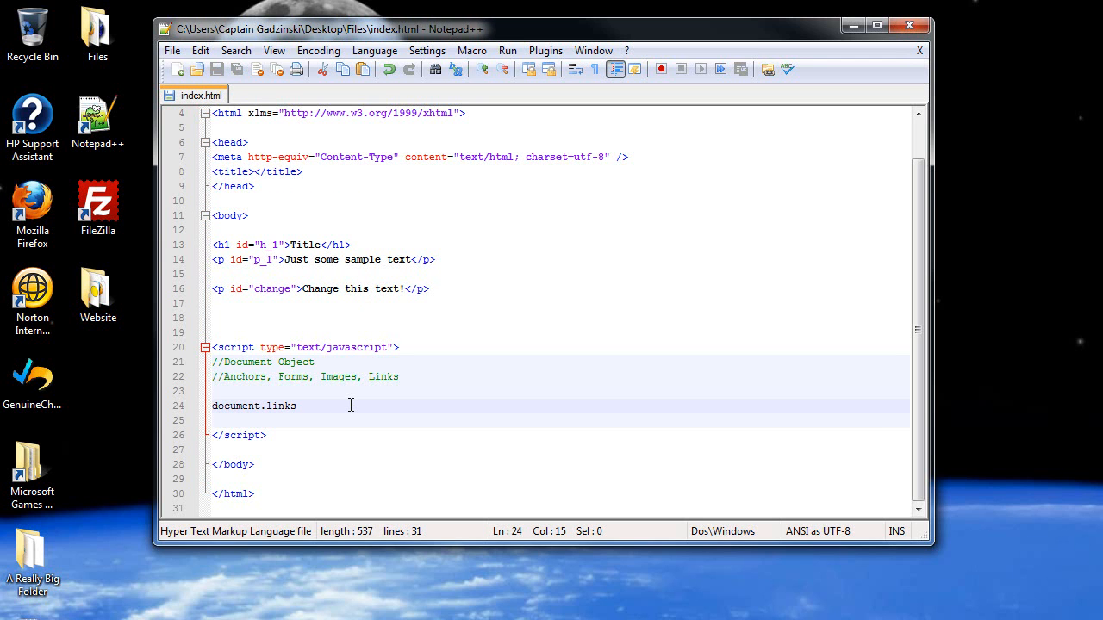
Extend line 24 to document.links[0]., trying and removing a trailing property
{"action": "type", "text": "[0]"}
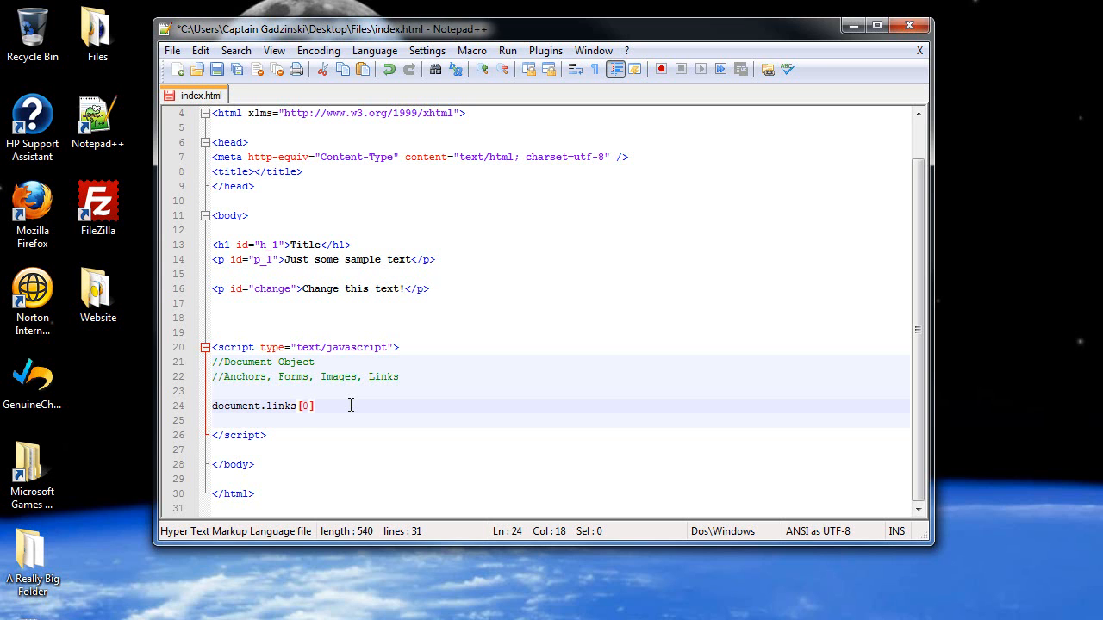
{"action": "type", "text": ".href"}
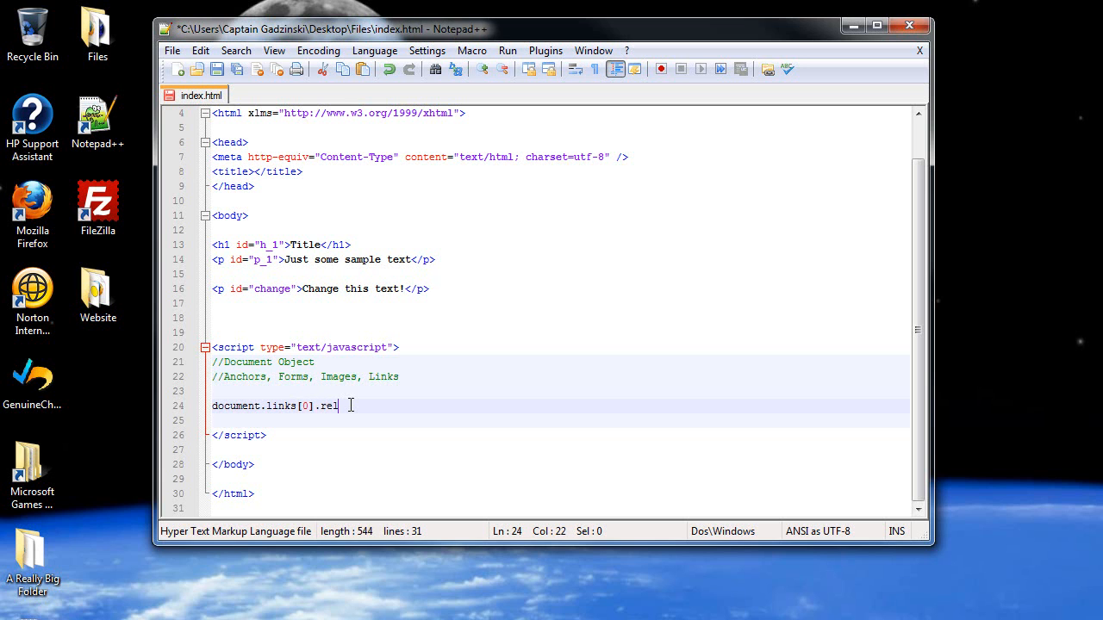
{"action": "key", "text": "BackSpace"}
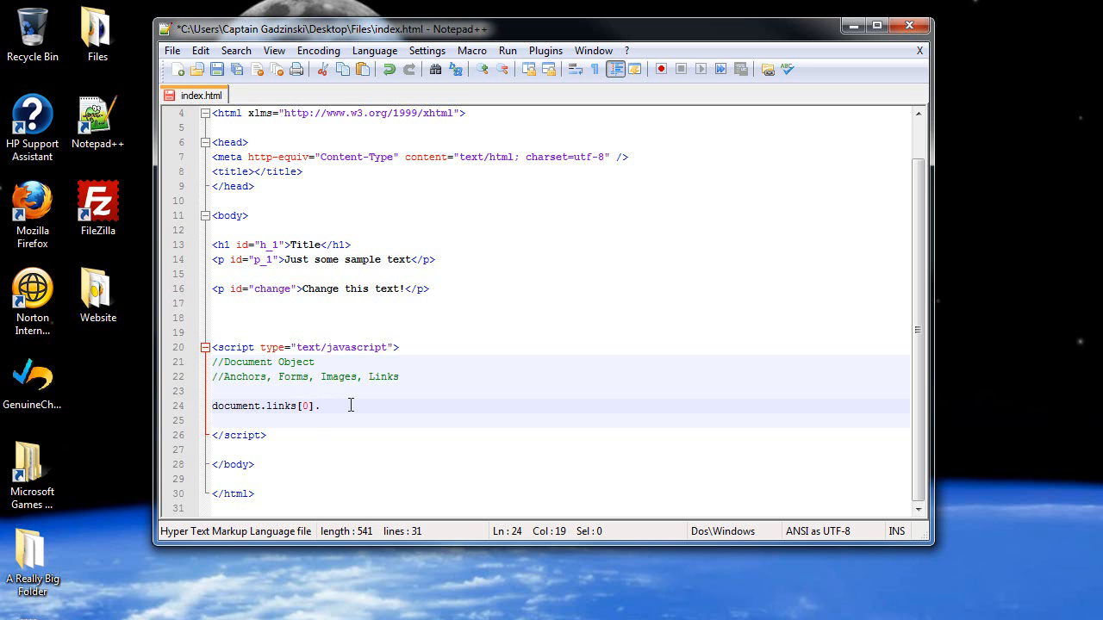
Try .media, then erase the whole document.links line leaving line 24 blank
{"action": "type", "text": "media"}
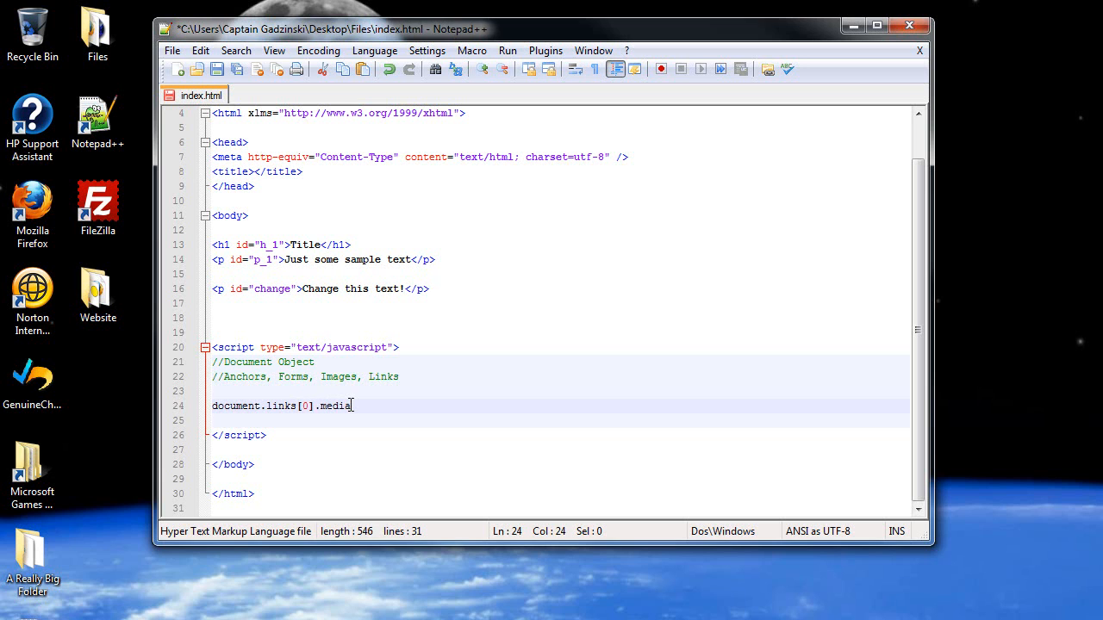
{"action": "key", "text": "BackSpace"}
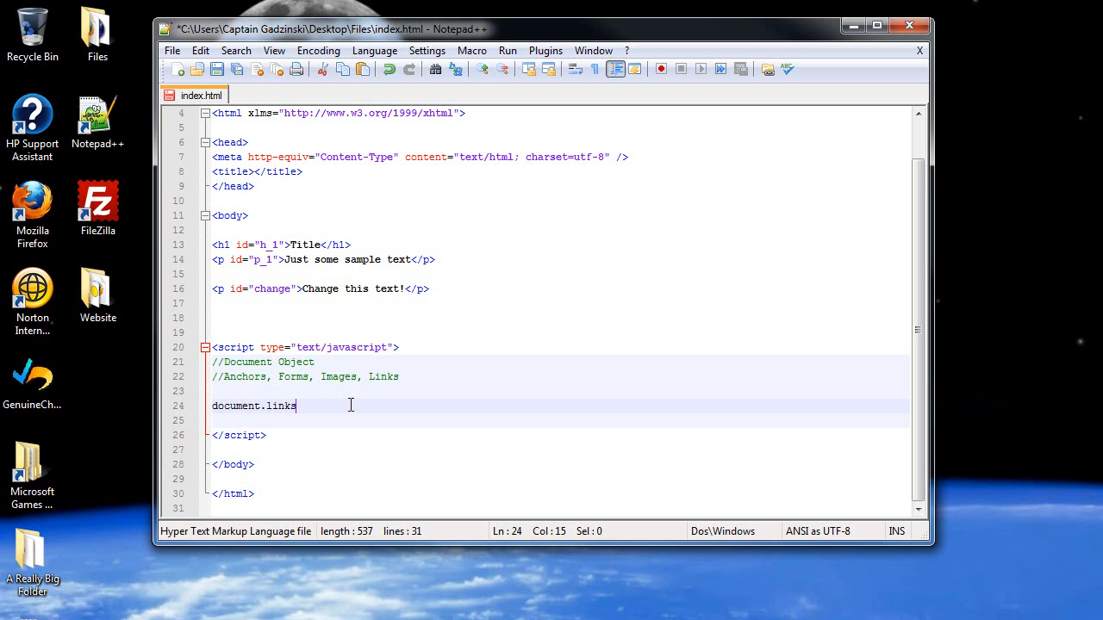
{"action": "key", "text": "BackSpace"}
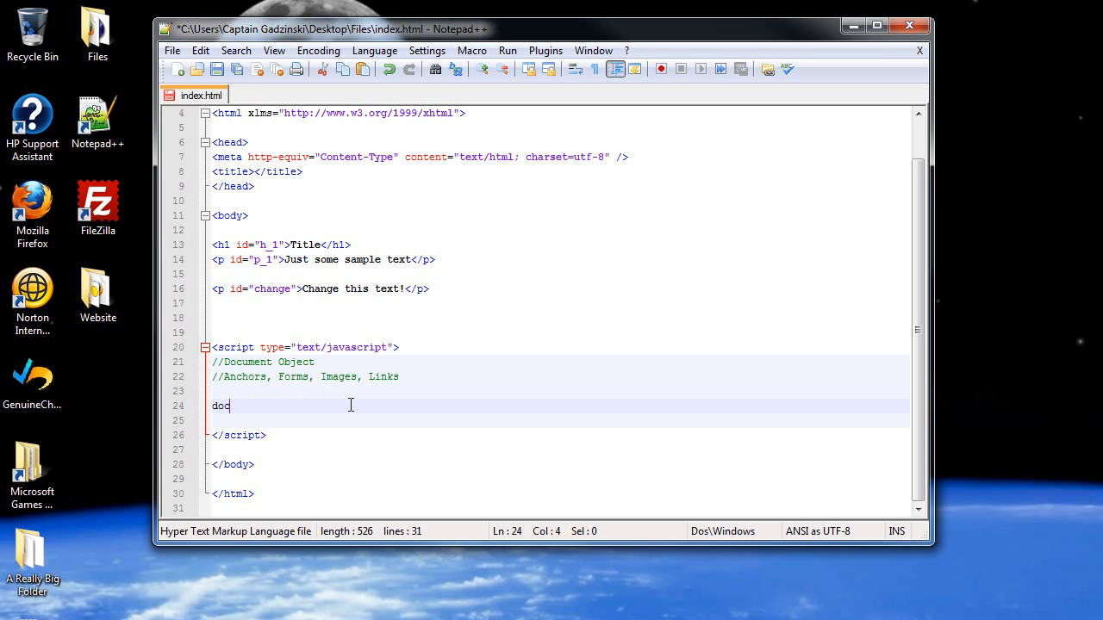
{"action": "key", "text": "Backspace"}
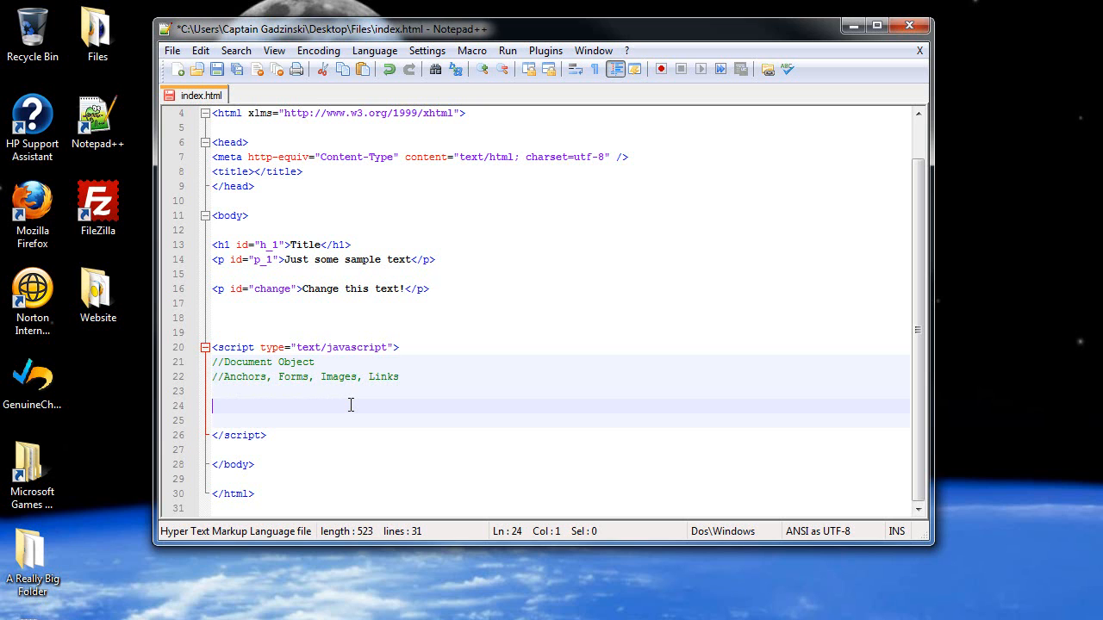
{"action": "mouse_move", "coordinate": [480, 364]}
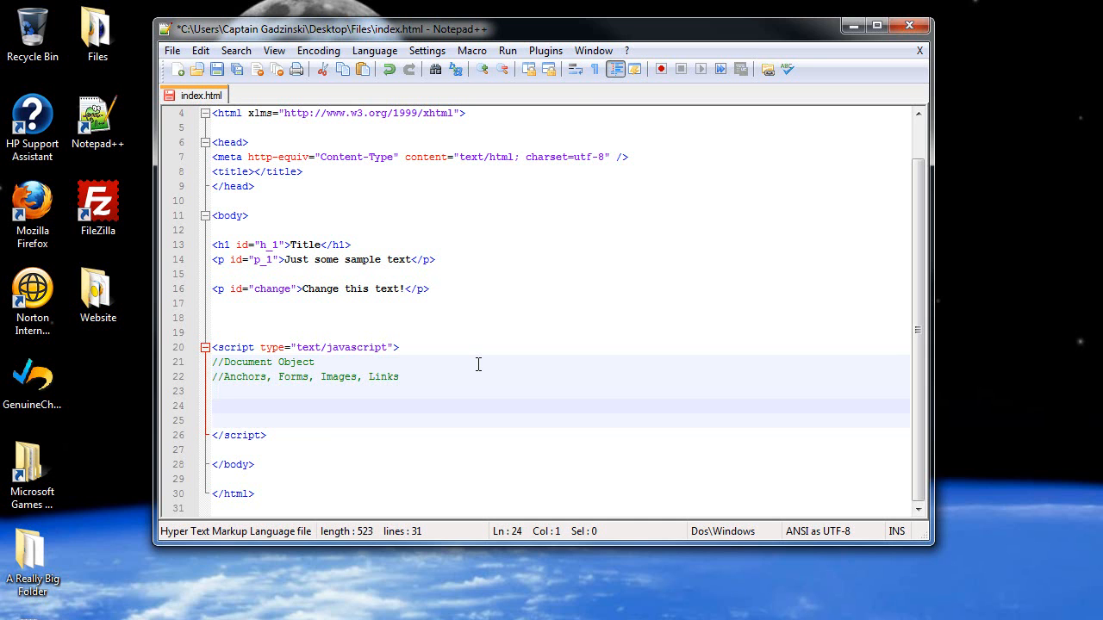
Highlight the matching body, p and title tag pairs in the markup above
{"action": "scroll", "scroll_direction": "up", "scroll_amount": 3}
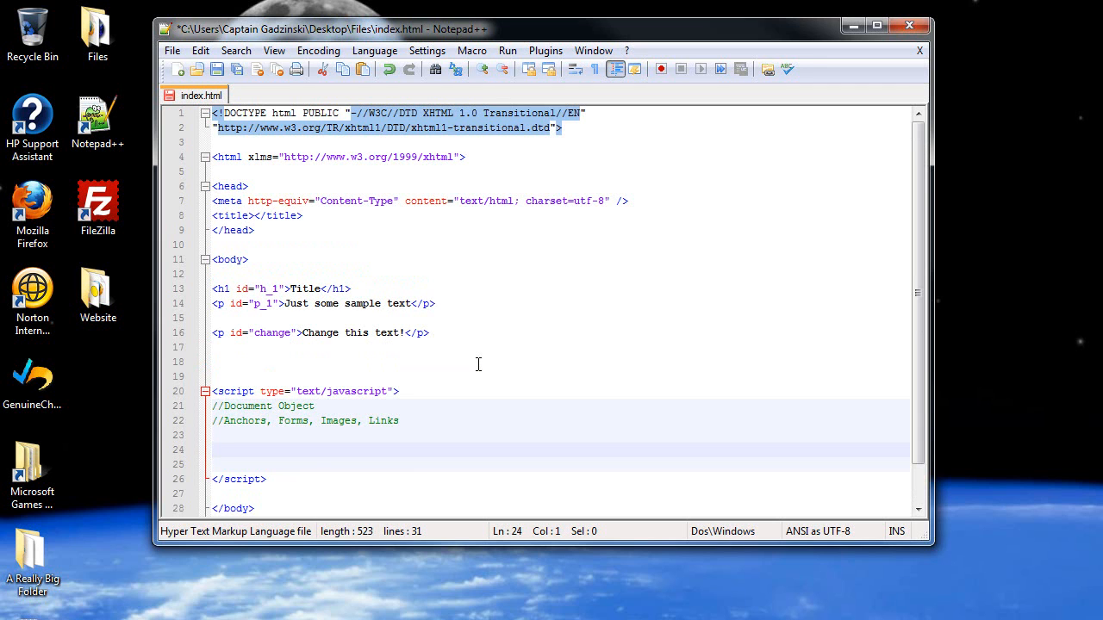
{"action": "mouse_move", "coordinate": [396, 322]}
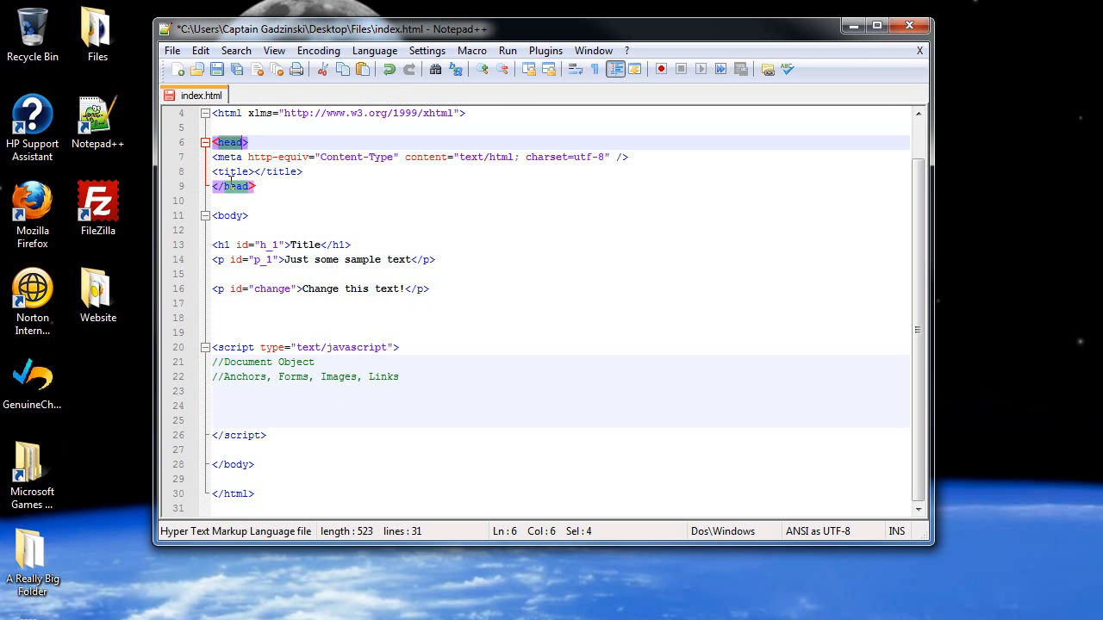
{"action": "left_click", "coordinate": [231, 216]}
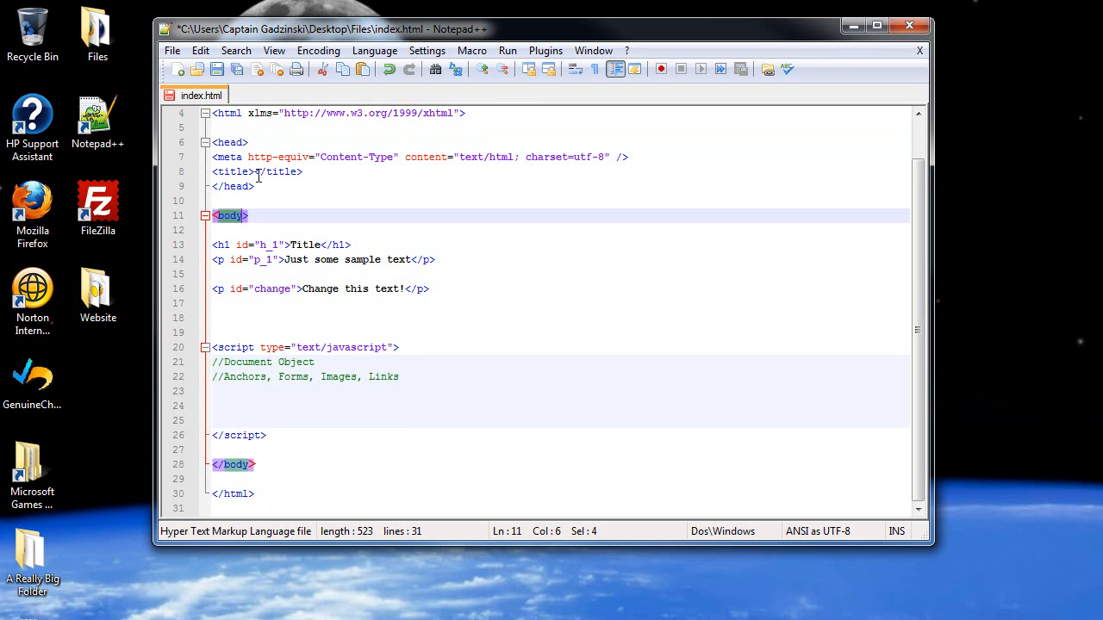
{"action": "left_click", "coordinate": [228, 157]}
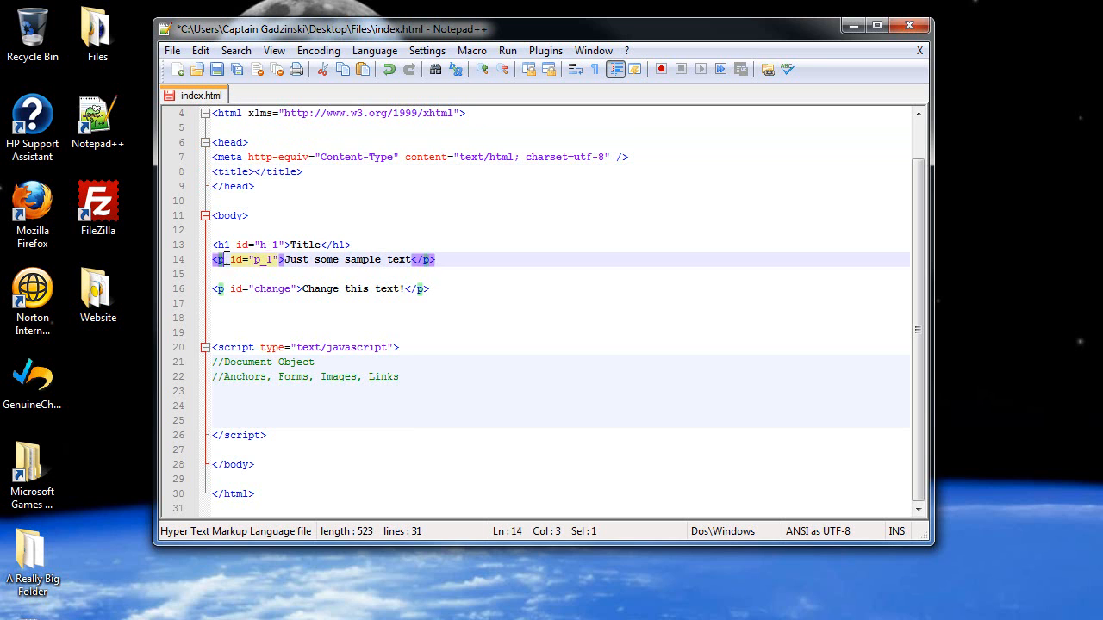
{"action": "left_click", "coordinate": [255, 274]}
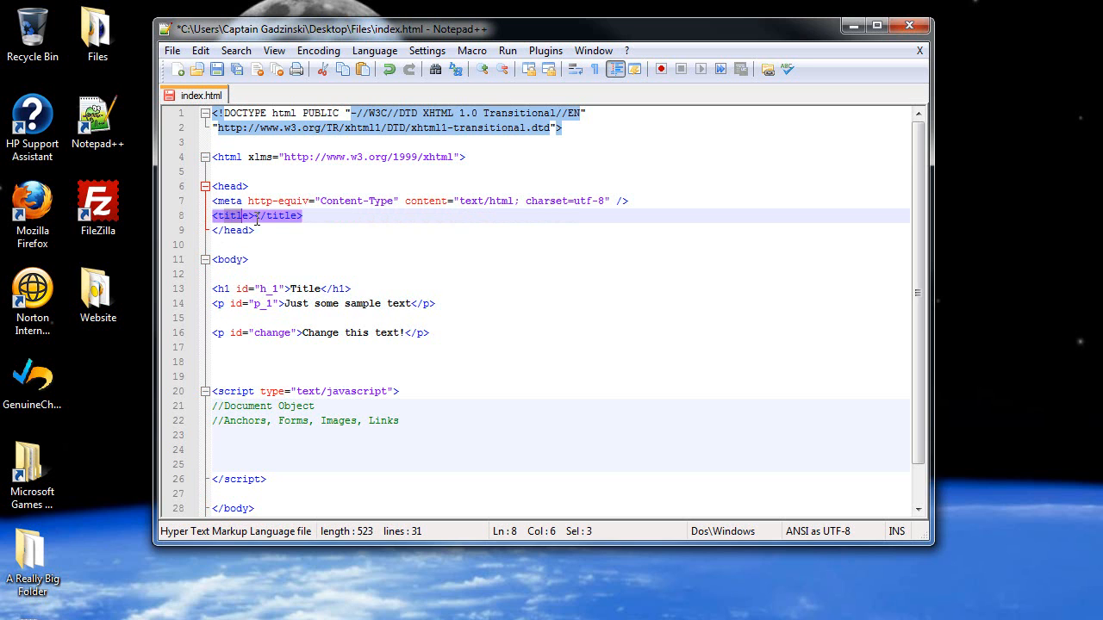
{"action": "scroll", "scroll_direction": "down", "scroll_amount": 3}
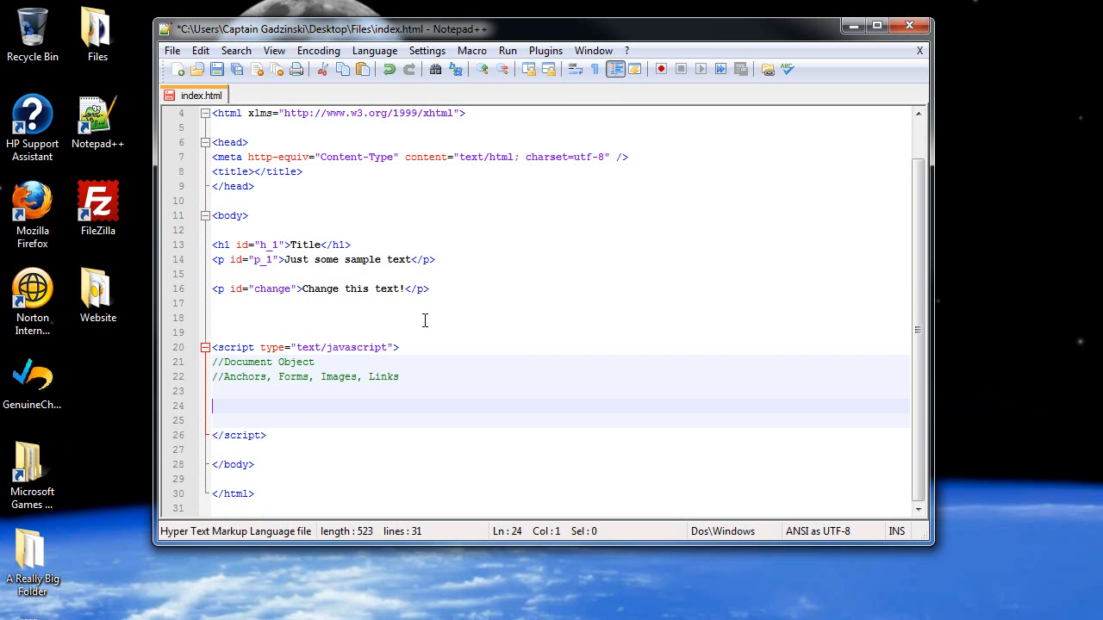
Write var Parent = document.childNodes[1]; on line 24
{"action": "type", "text": "var H"}
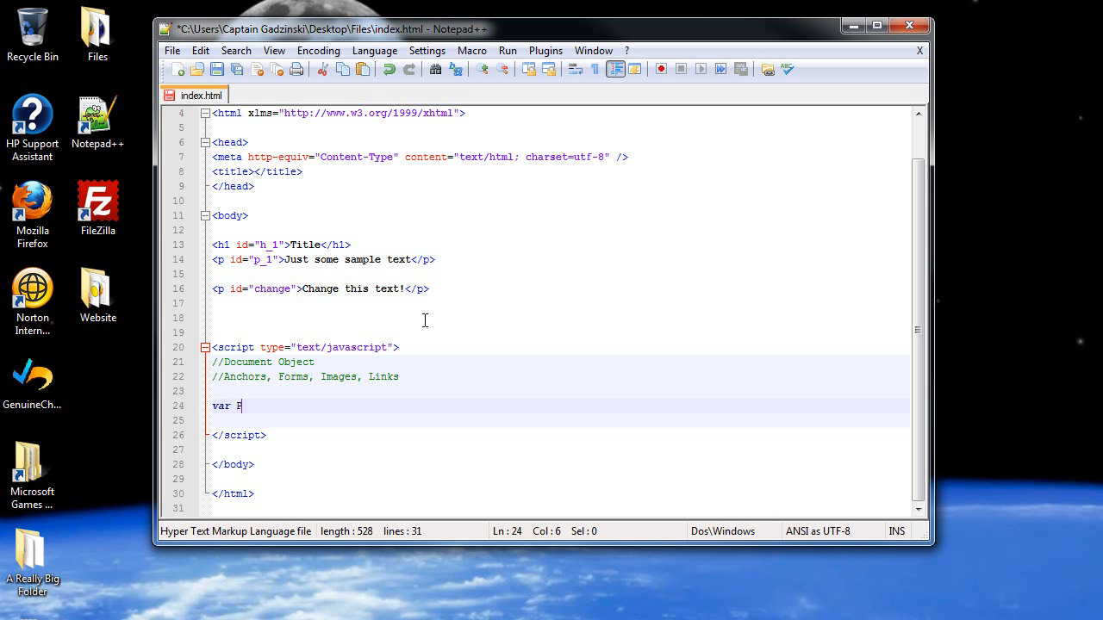
{"action": "type", "text": "arent ="}
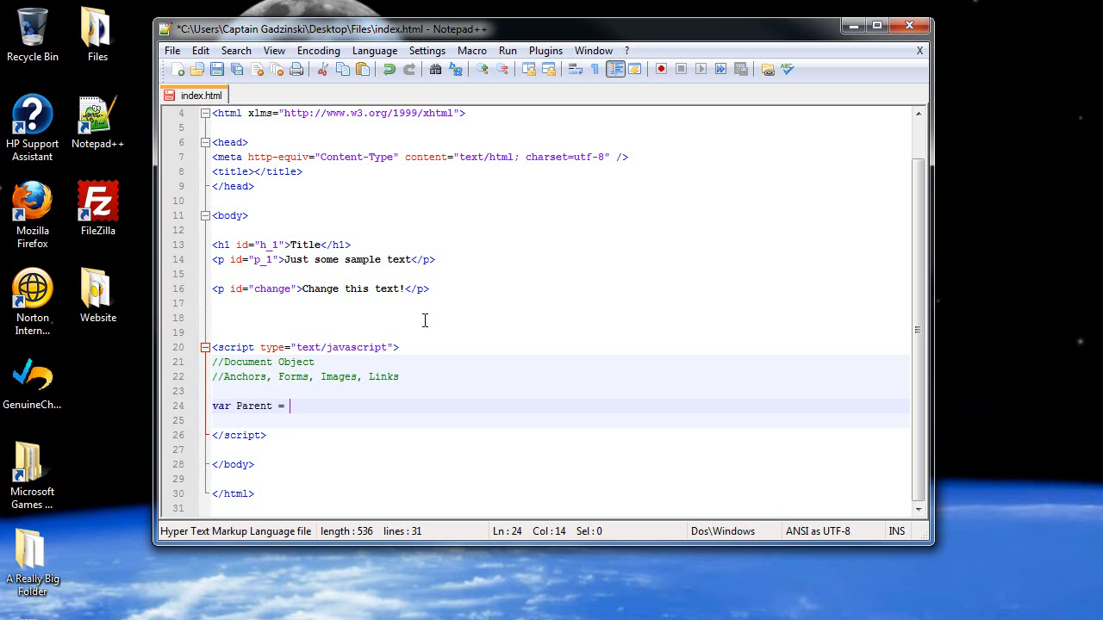
{"action": "type", "text": "d"}
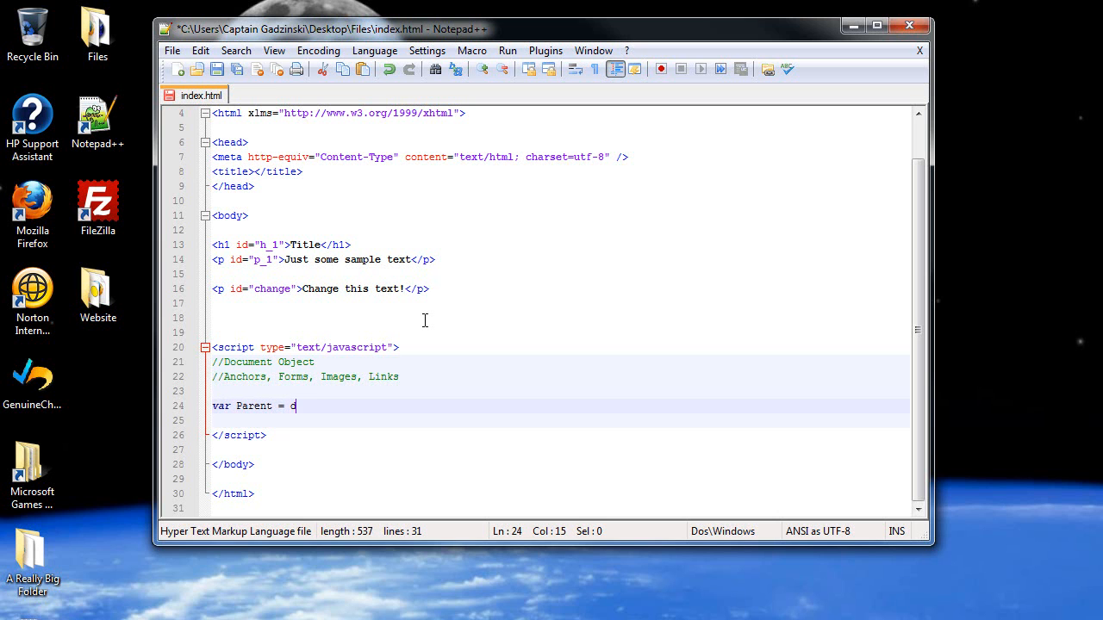
{"action": "type", "text": "ocument"}
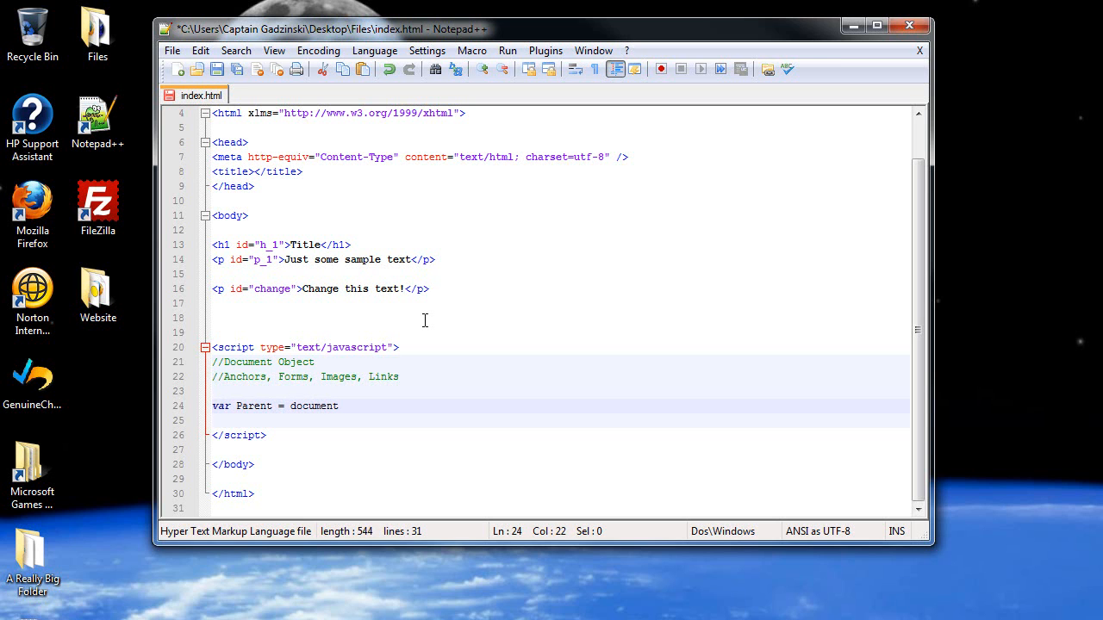
{"action": "type", "text": "."}
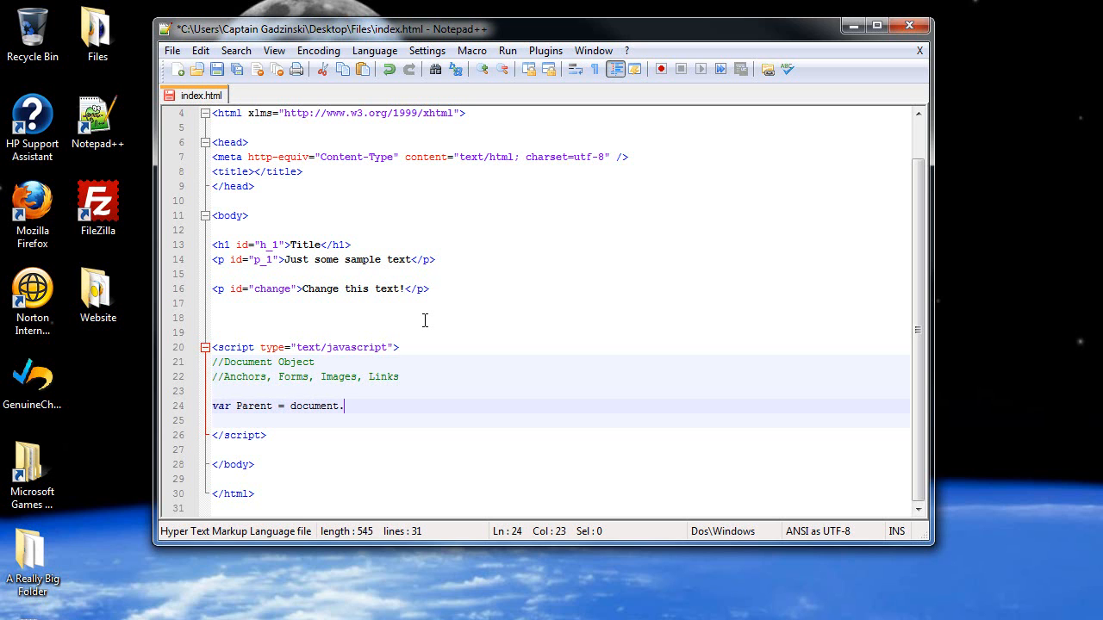
{"action": "type", "text": "chil"}
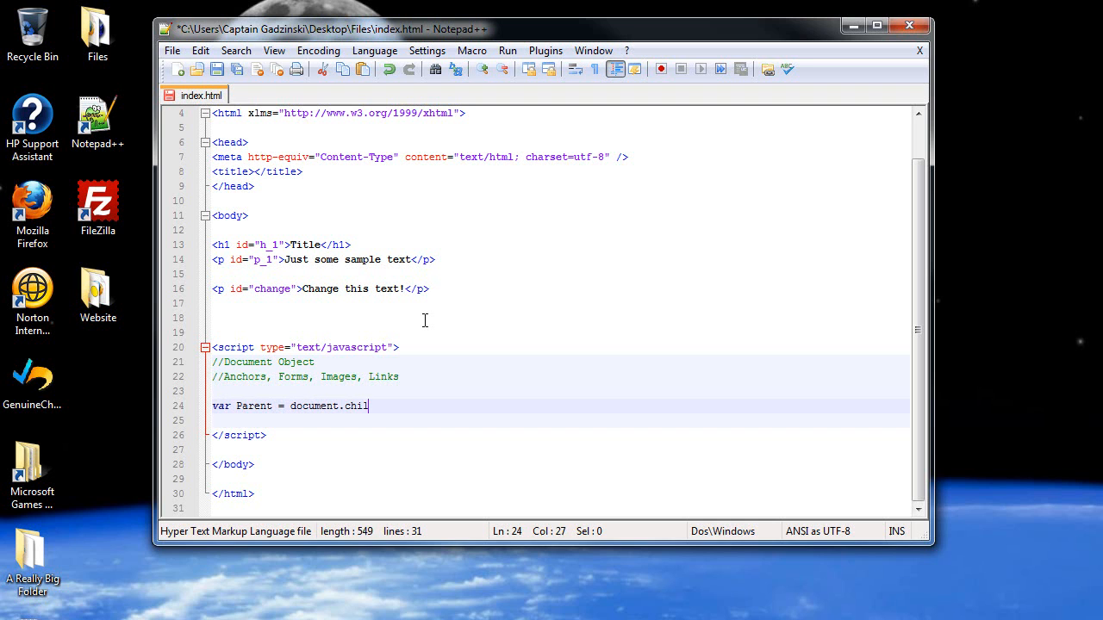
{"action": "type", "text": "dNodes"}
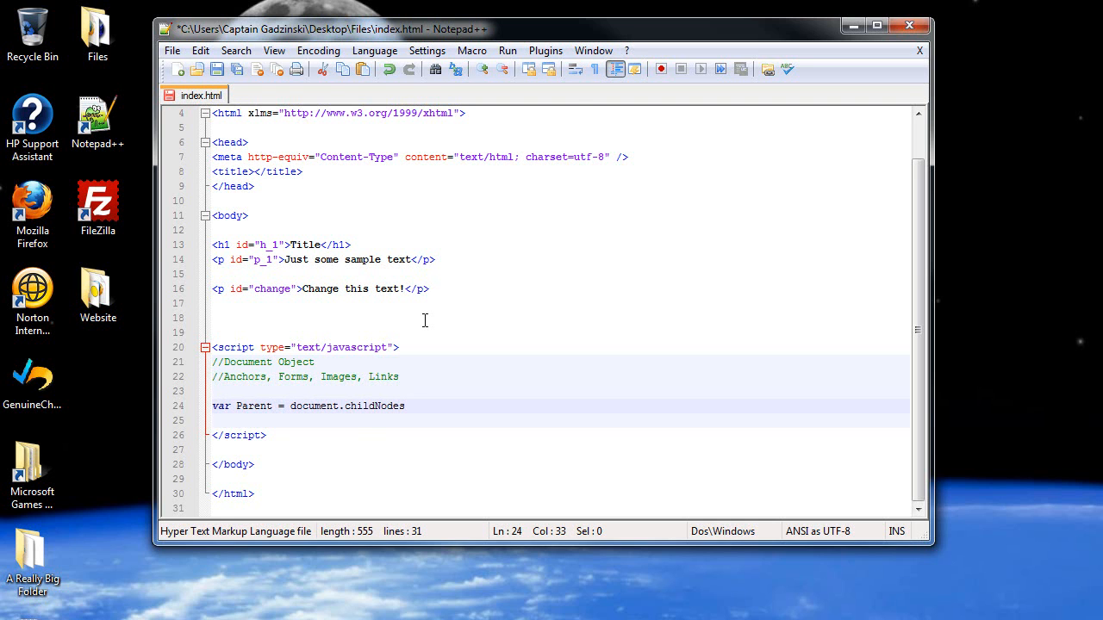
{"action": "scroll", "scroll_direction": "up", "scroll_amount": 3}
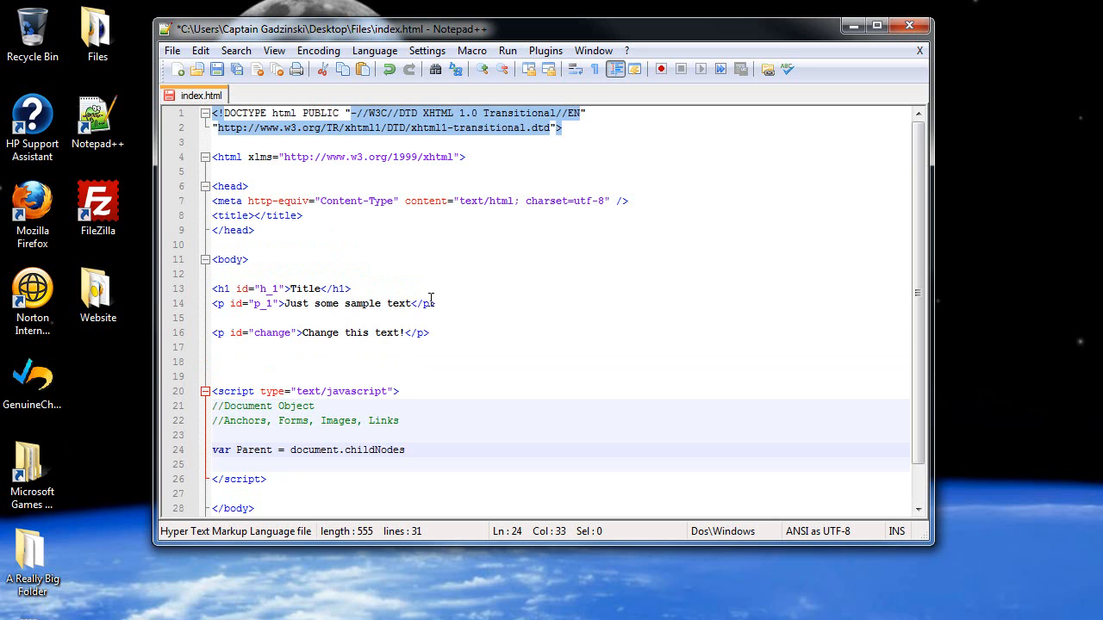
{"action": "type", "text": "[]"}
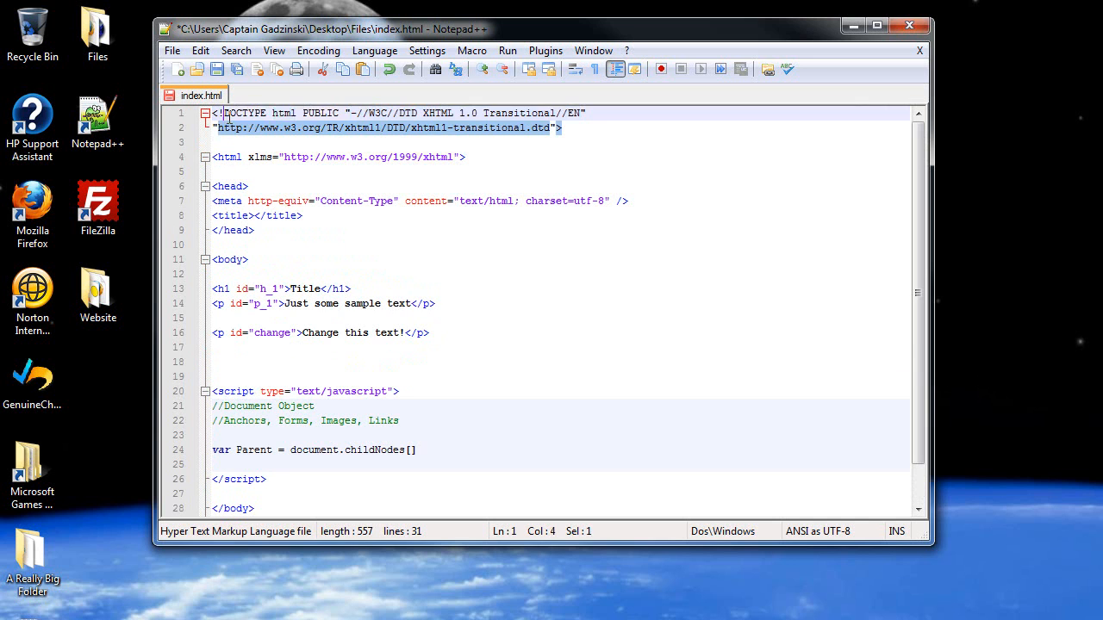
{"action": "left_click", "coordinate": [561, 127]}
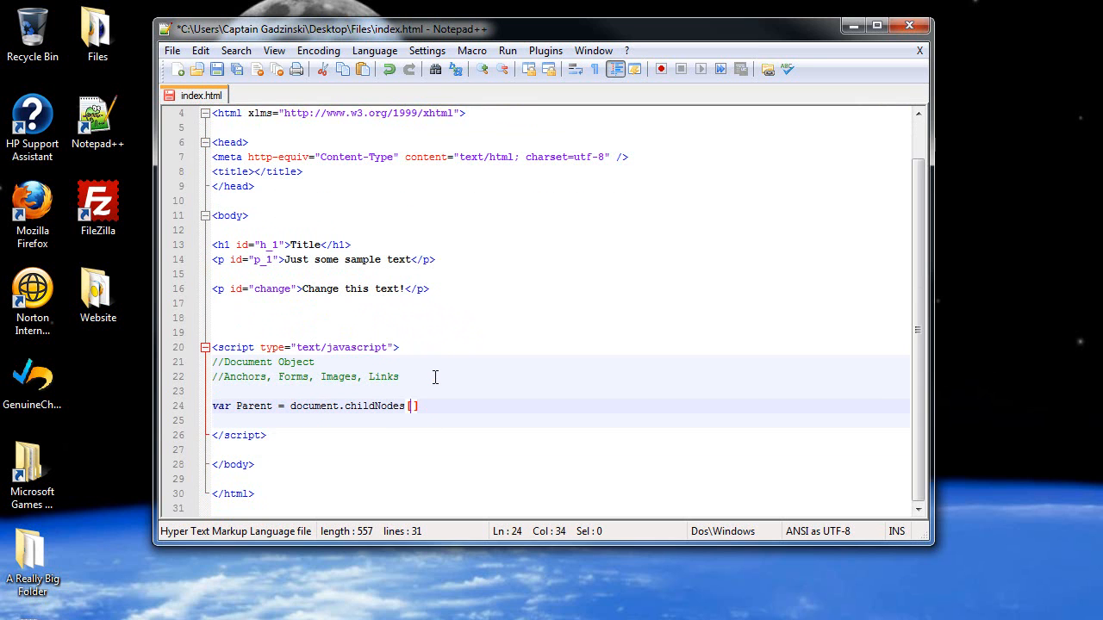
{"action": "type", "text": "1"}
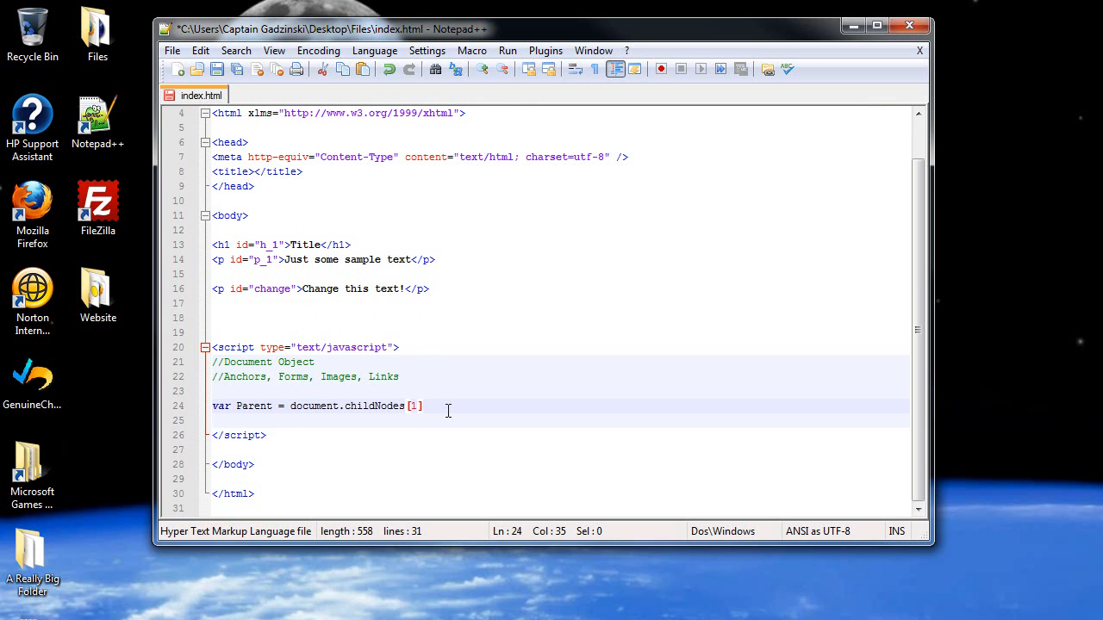
{"action": "type", "text": ";"}
{"action": "type", "text": "a"}
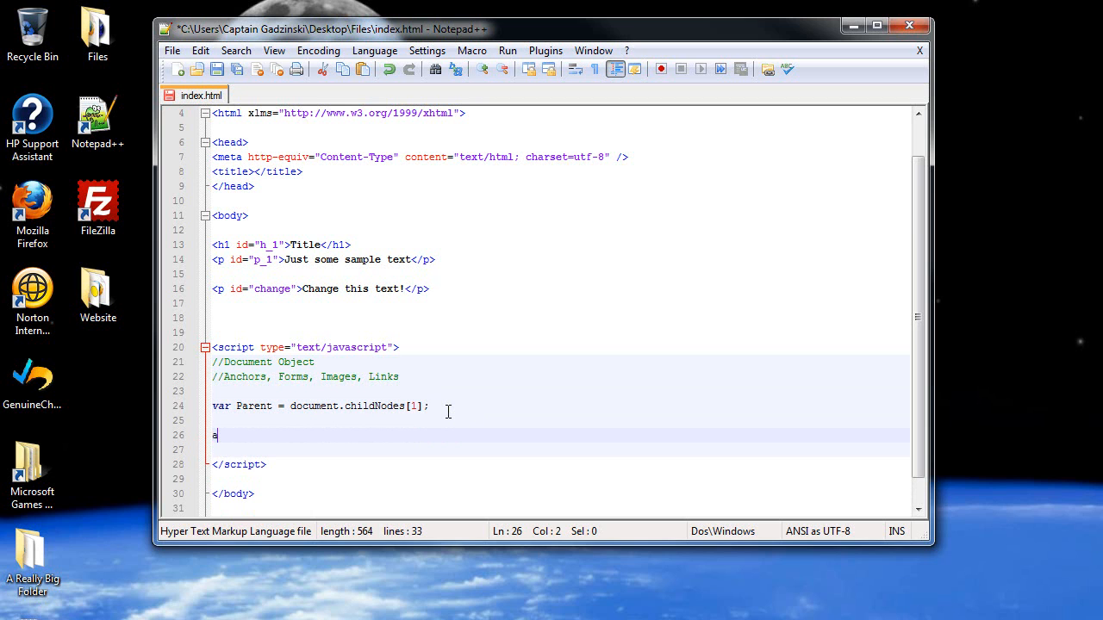
Add alert(Parent.nodeName); on the line below
{"action": "type", "text": "lert();"}
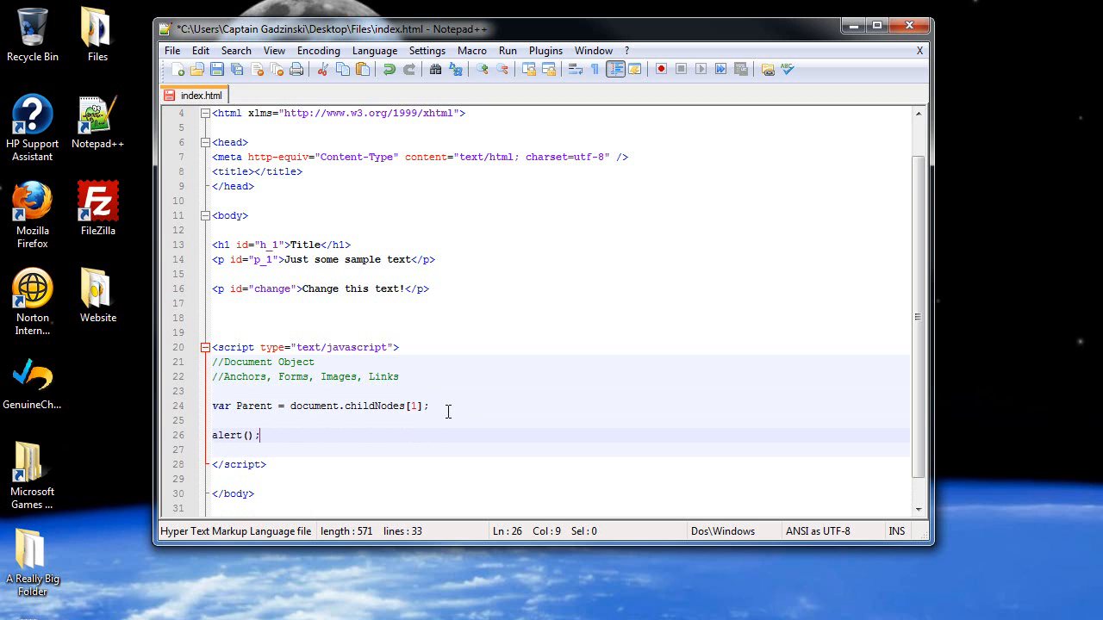
{"action": "type", "text": "{"}
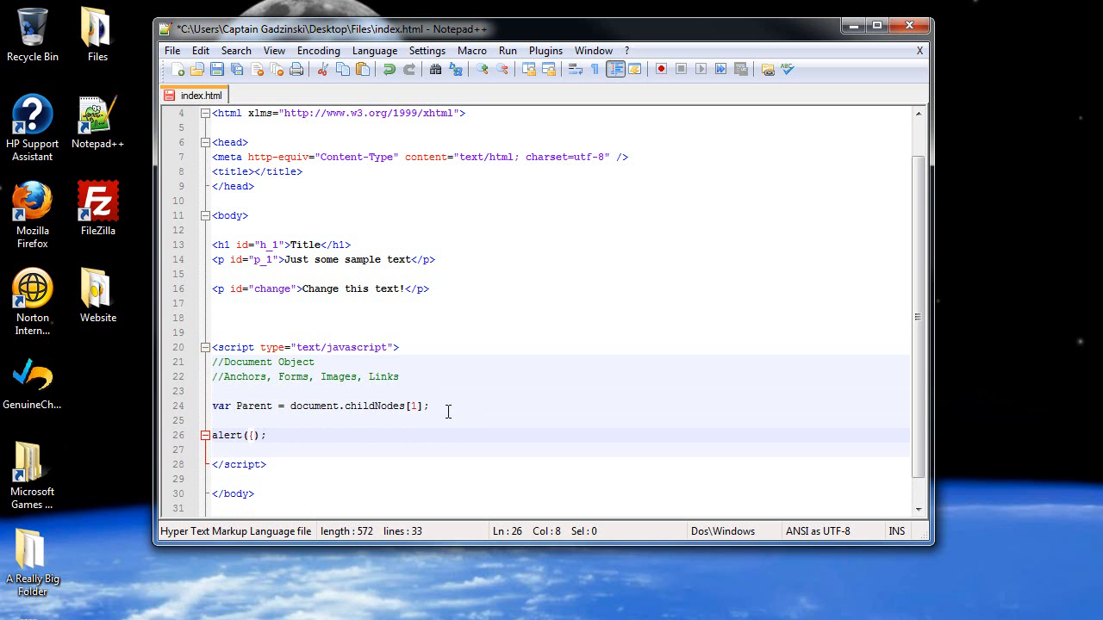
{"action": "type", "text": "Parent"}
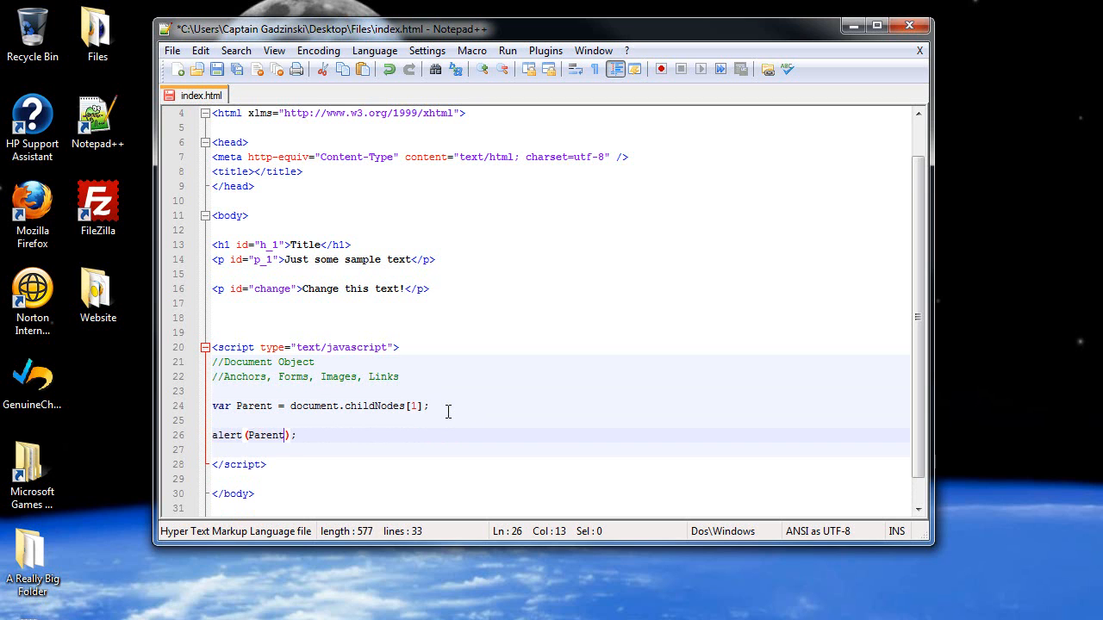
{"action": "type", "text": "."}
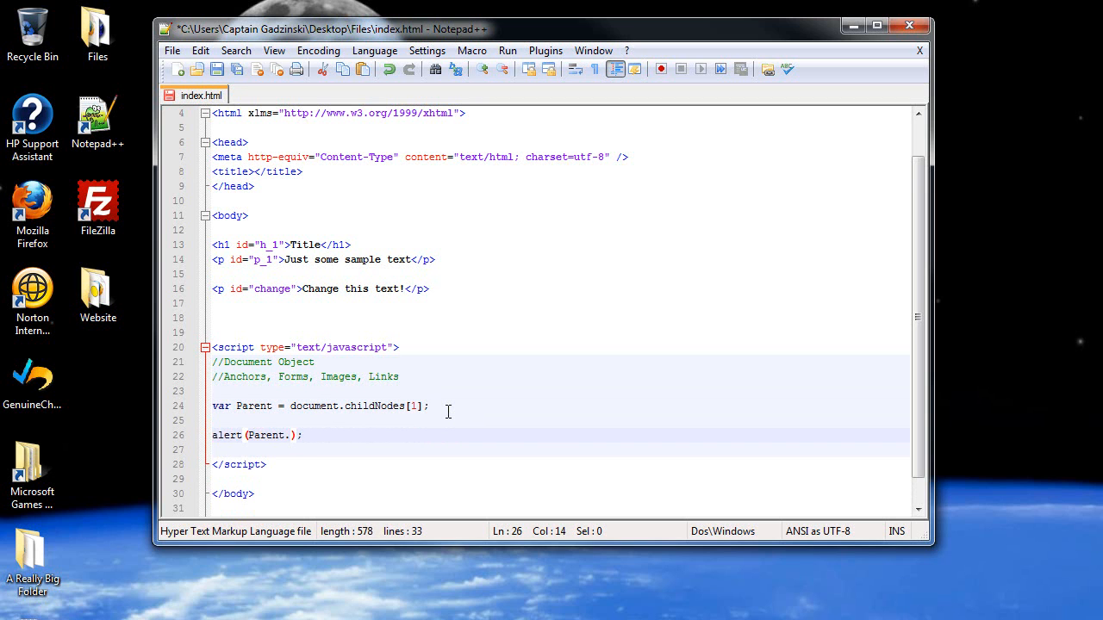
{"action": "type", "text": "nodeName"}
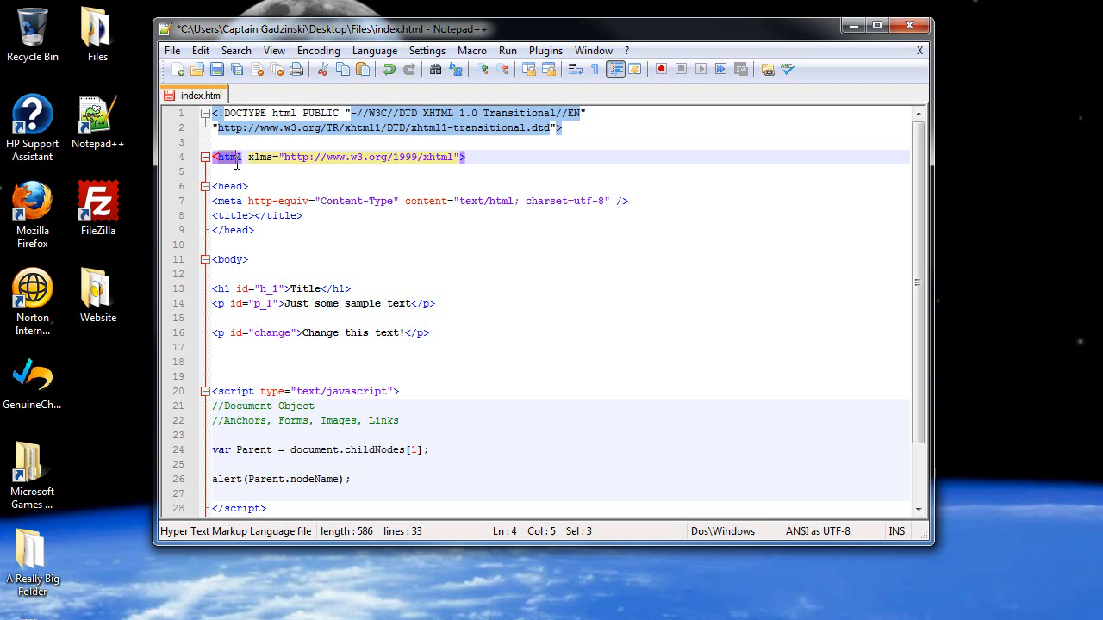
{"action": "scroll", "scroll_direction": "down", "scroll_amount": 3}
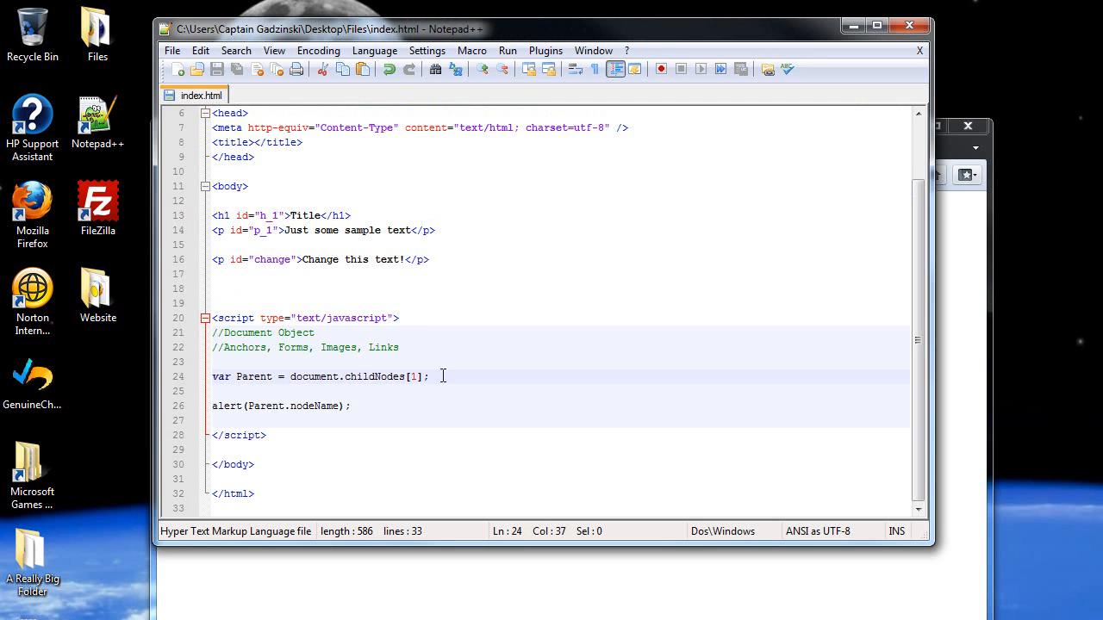
Return to Notepad++ at the end of the Parent line after opening the page in Firefox
{"action": "left_click", "coordinate": [414, 375]}
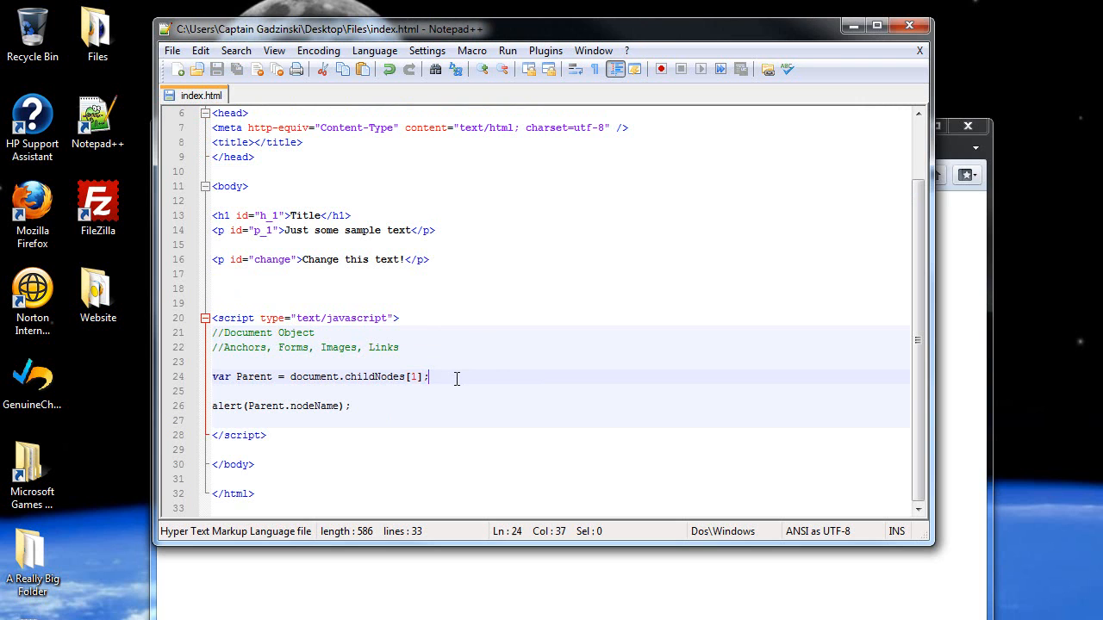
Add var Child = document.childNodes[1].childNodes[0]; above the alert
{"action": "key", "text": "Enter"}
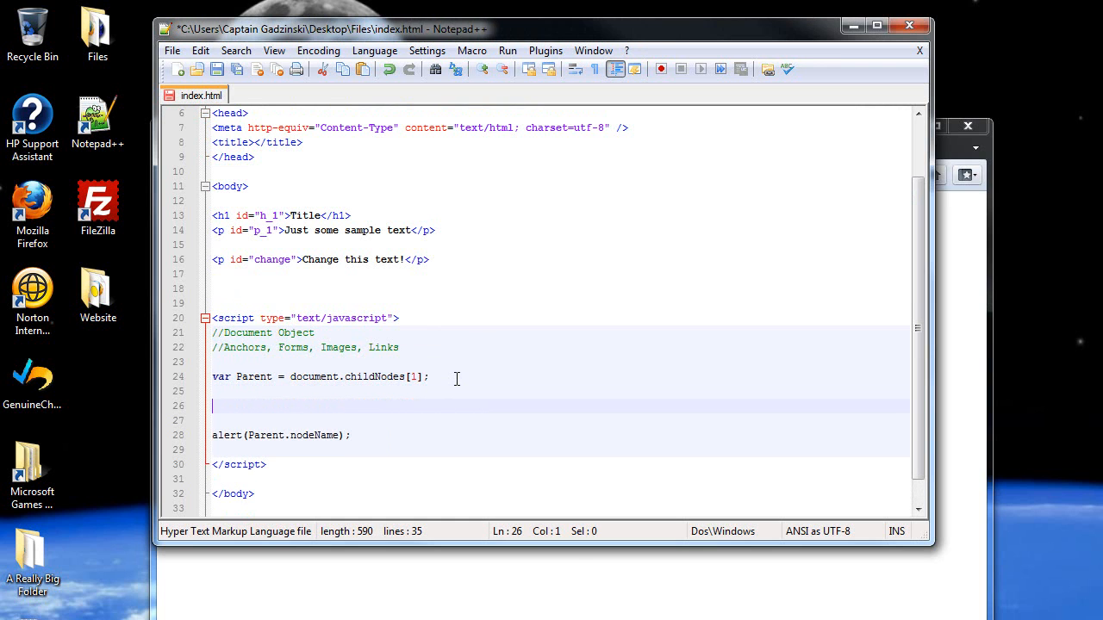
{"action": "type", "text": "var Child ="}
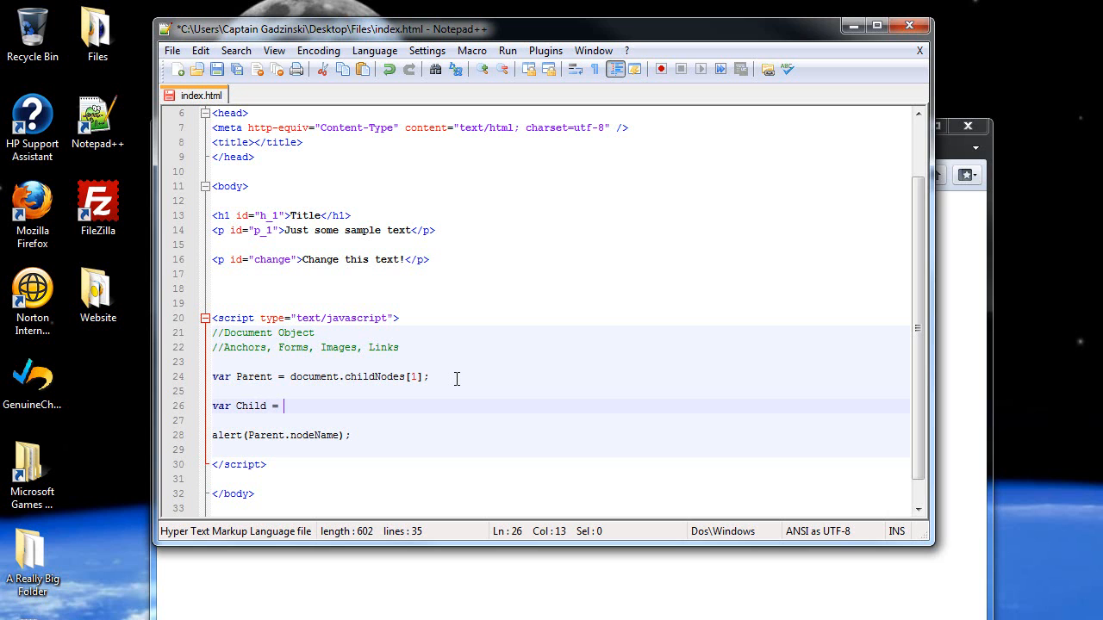
{"action": "type", "text": "document"}
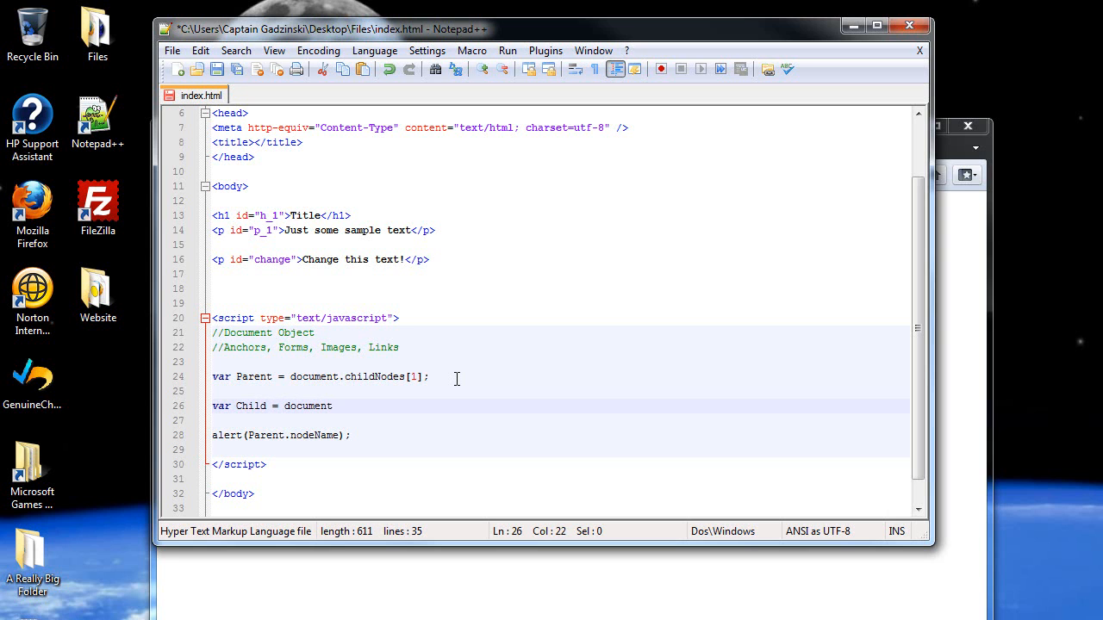
{"action": "type", "text": ".childNodes"}
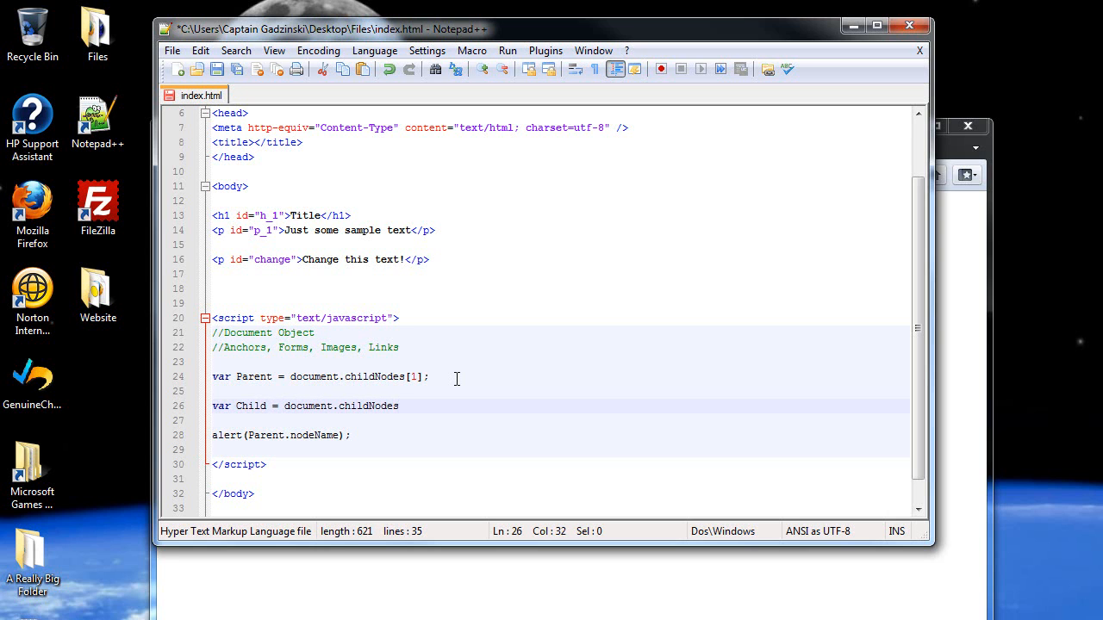
{"action": "type", "text": "[1]"}
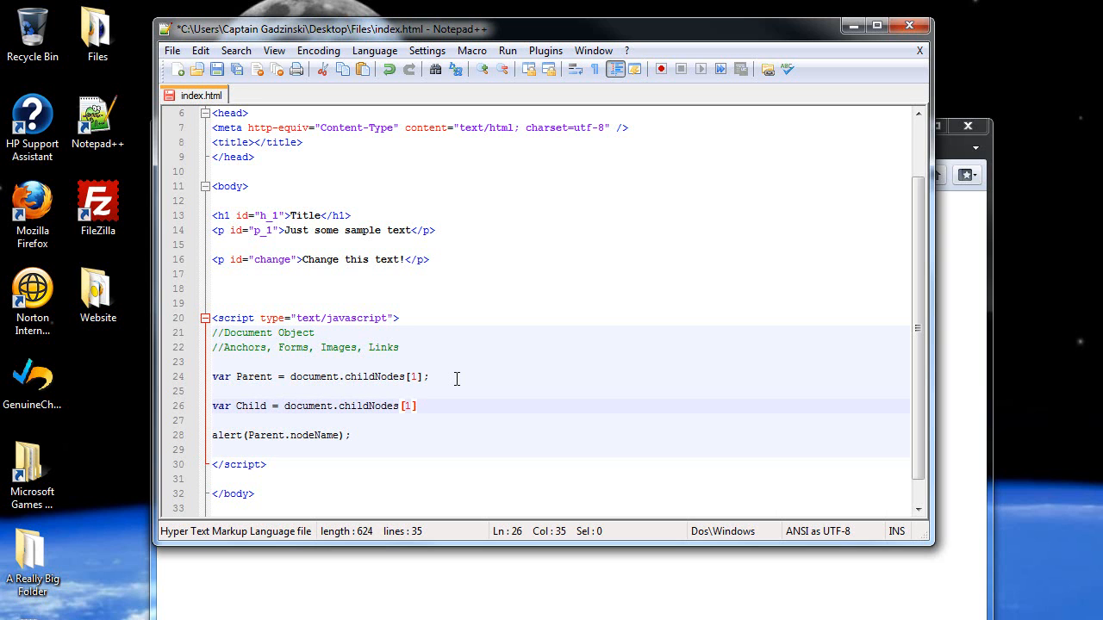
{"action": "type", "text": ".chil"}
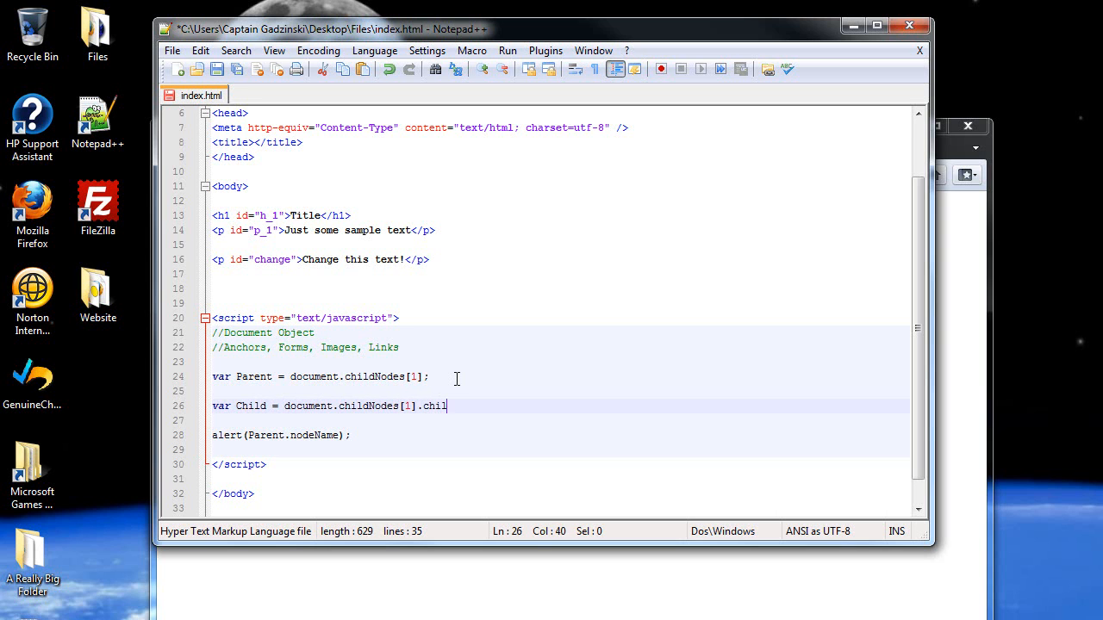
{"action": "type", "text": "dNodes["}
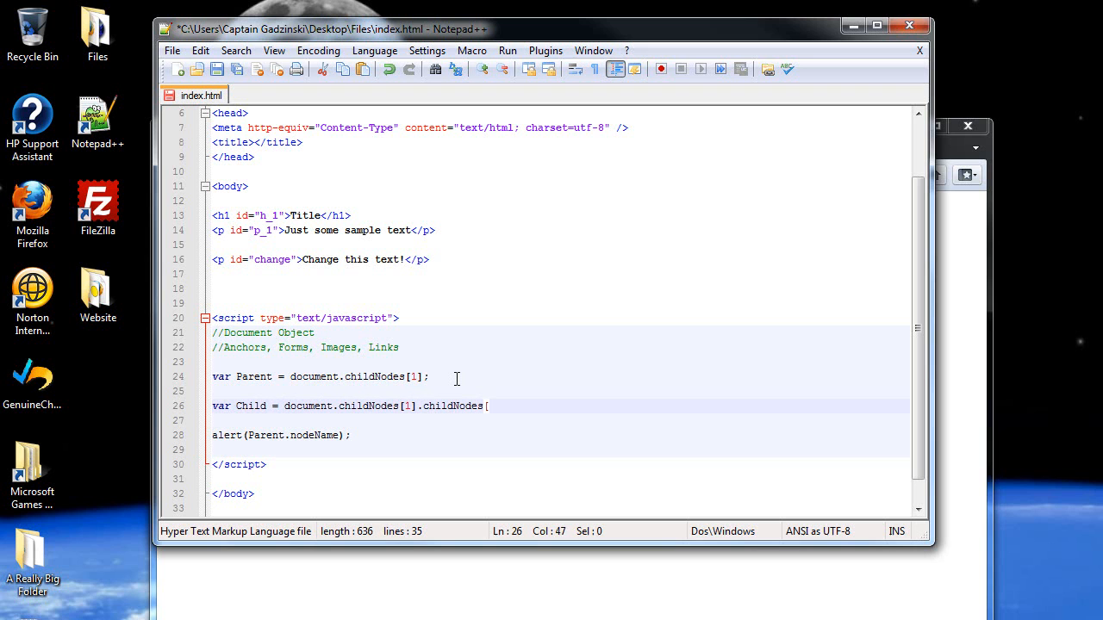
{"action": "type", "text": "0];"}
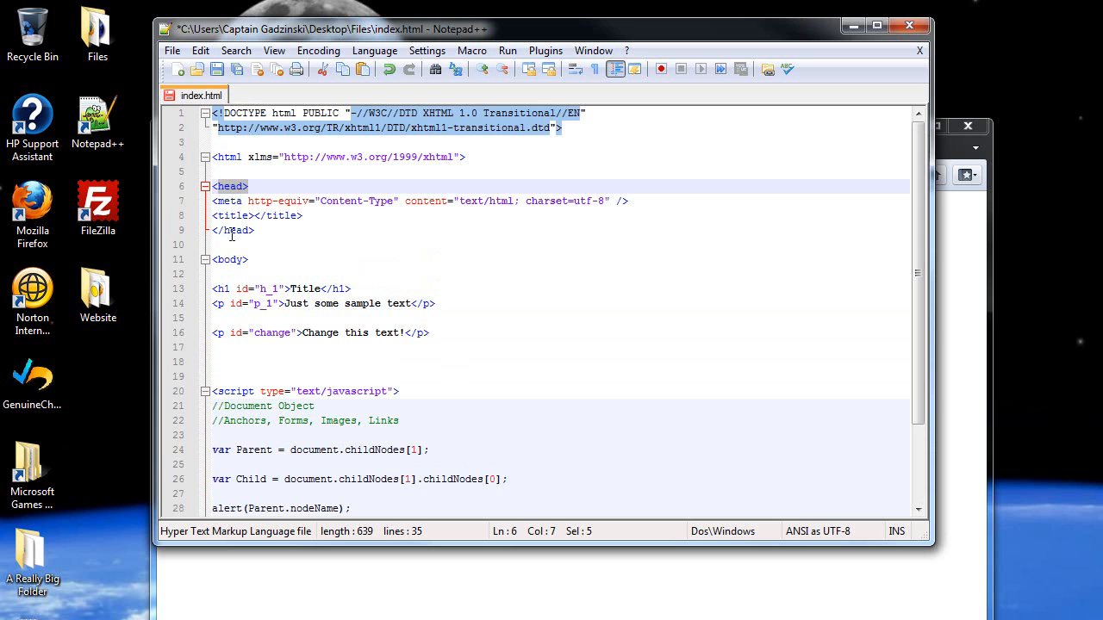
{"action": "scroll", "scroll_direction": "down", "scroll_amount": 3}
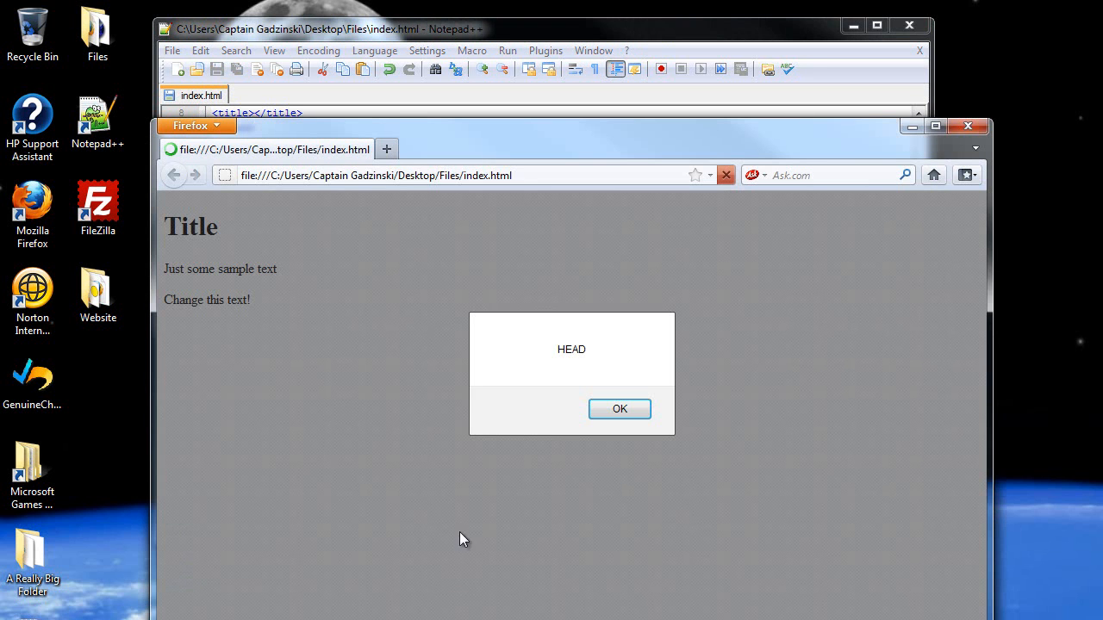
Confirm the HEAD alert, redefine Child as Parent.childNodes[0], and confirm HEAD again in Firefox
{"action": "left_click", "coordinate": [618, 409]}
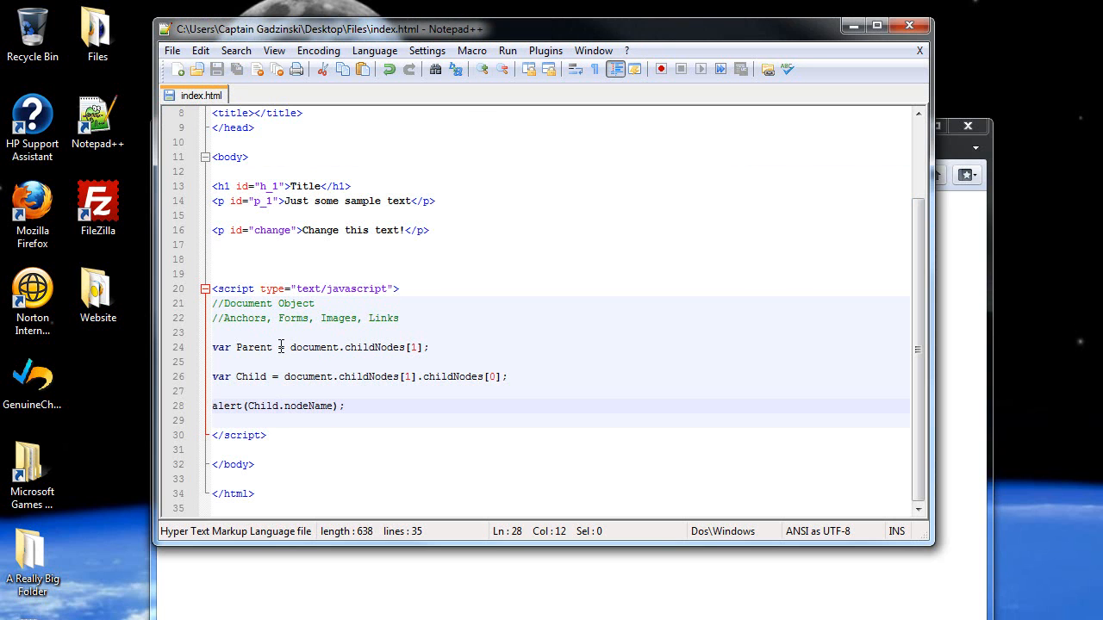
{"action": "left_click_drag", "start_coordinate": [283, 348], "coordinate": [422, 348]}
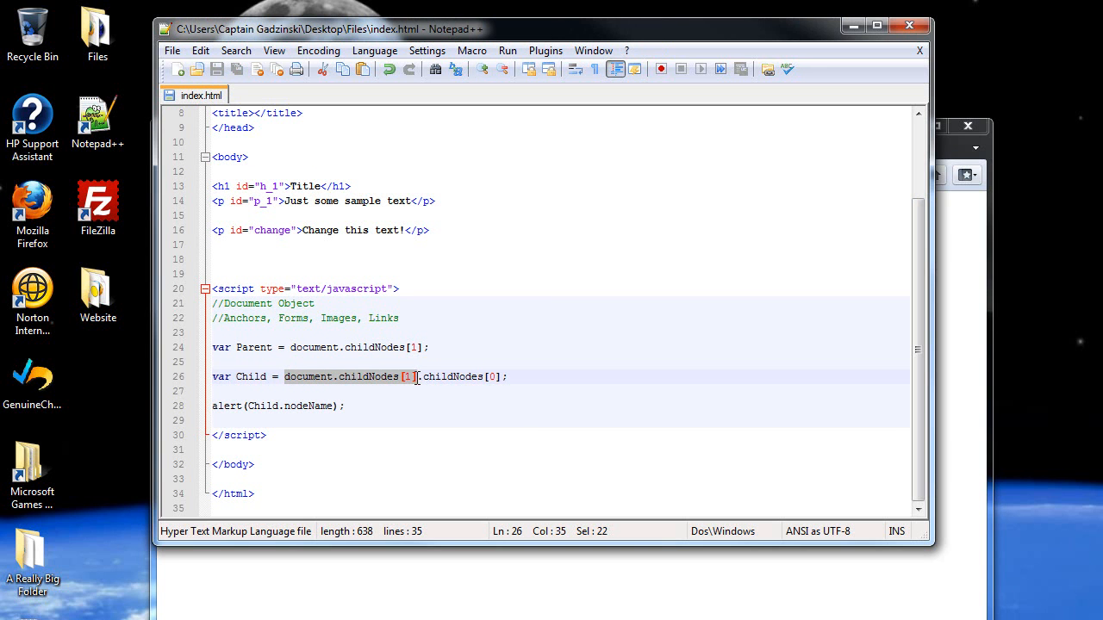
{"action": "type", "text": "Pa"}
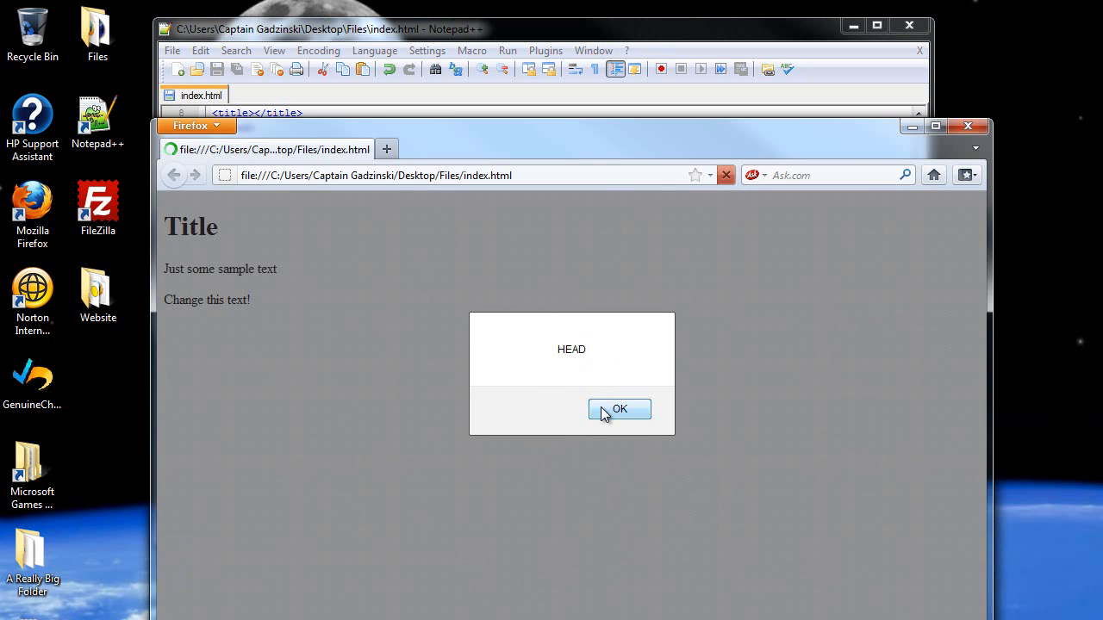
{"action": "left_click", "coordinate": [619, 410]}
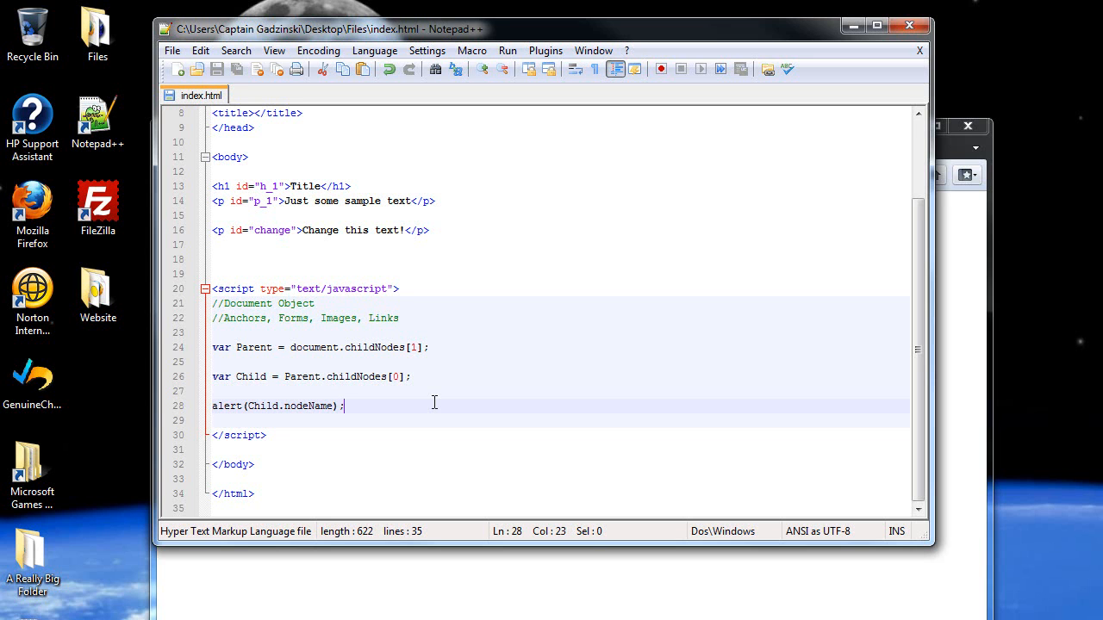
Change the alert to Child.nodeType, save, and confirm the browser alert reads 1
{"action": "double_click", "coordinate": [321, 407]}
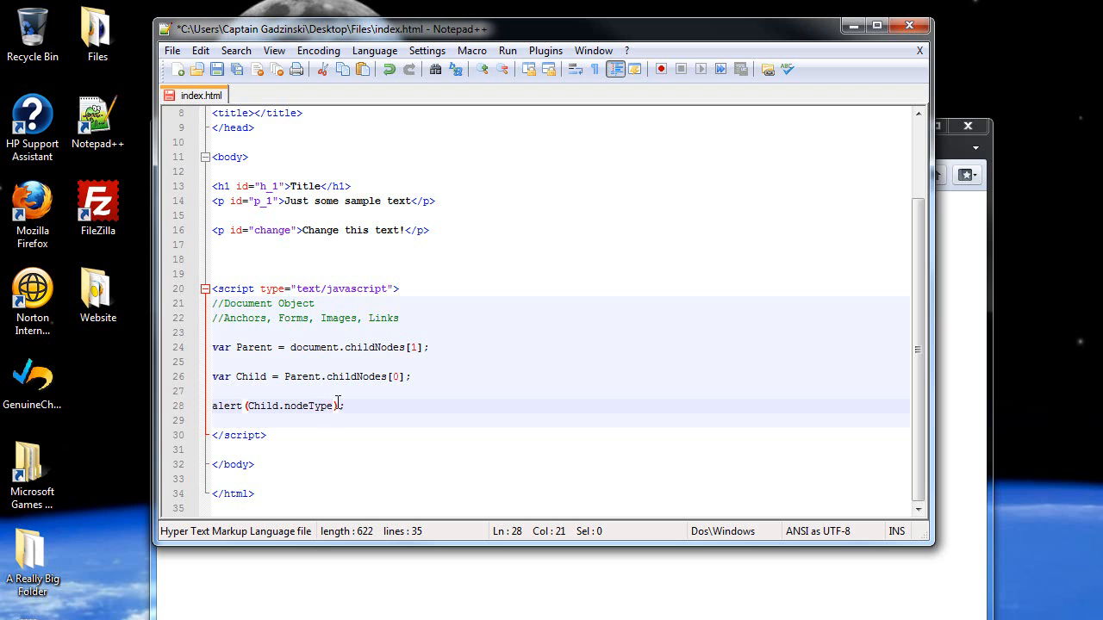
{"action": "key", "text": "ctrl+s"}
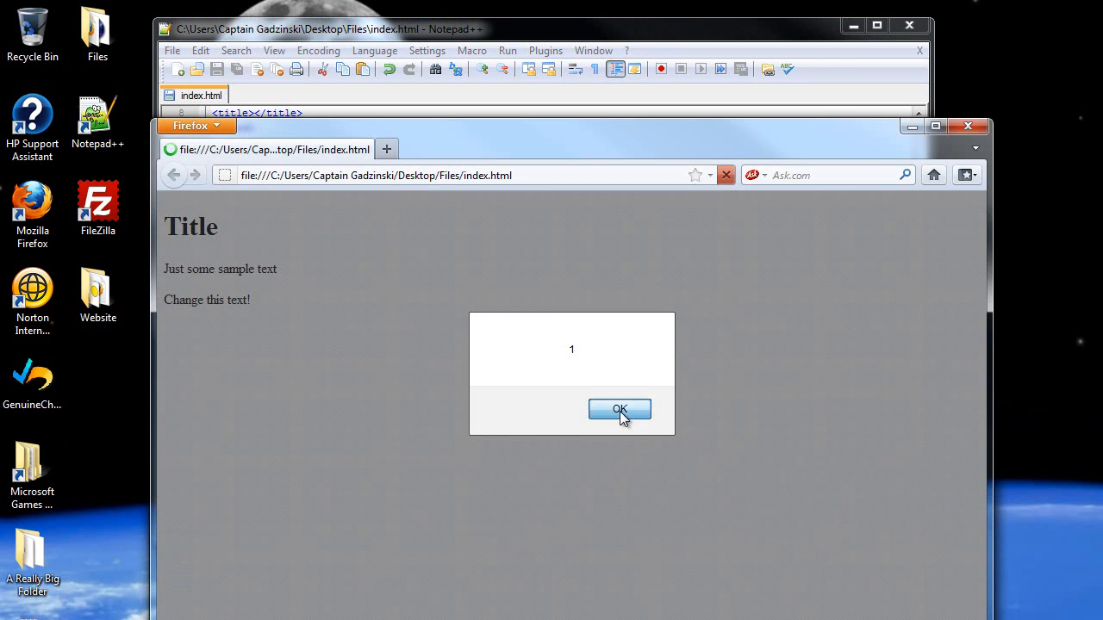
{"action": "left_click", "coordinate": [620, 409]}
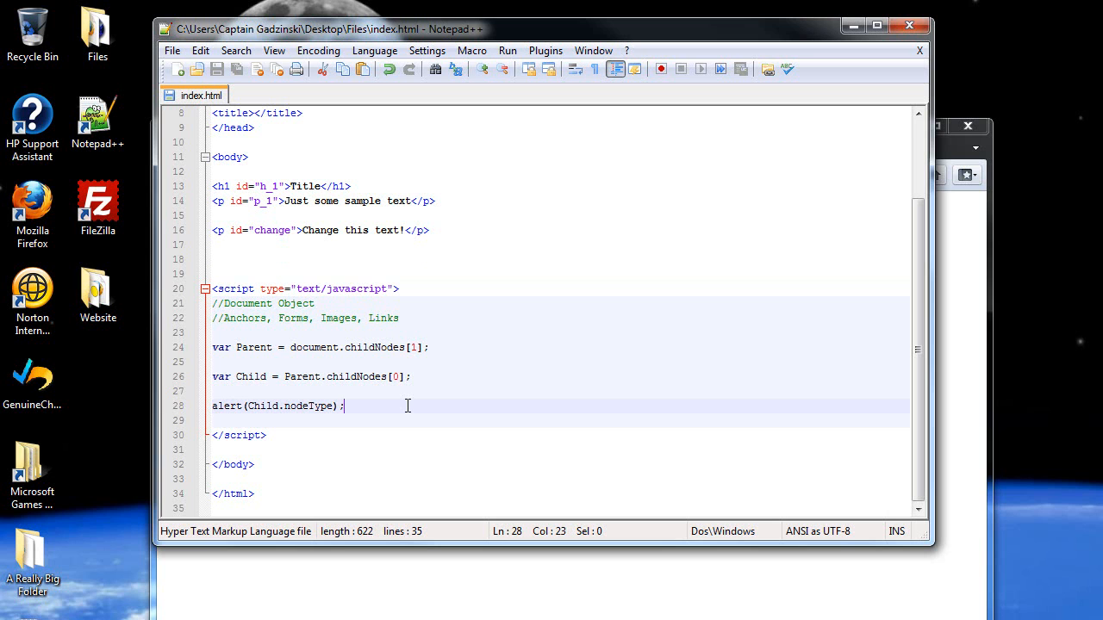
{"action": "mouse_move", "coordinate": [369, 400]}
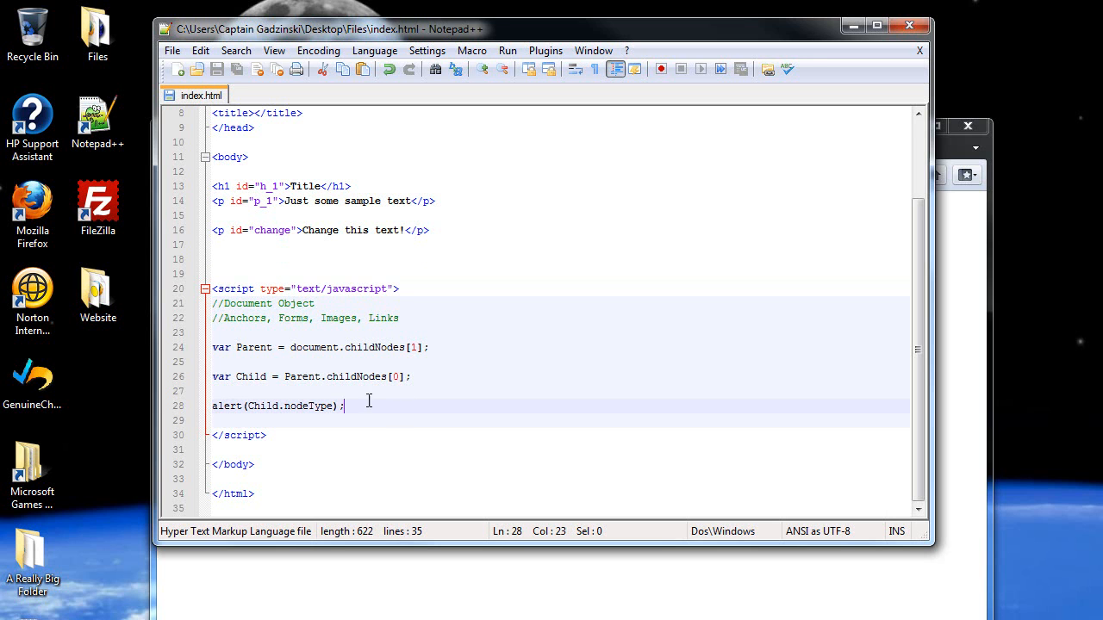
{"action": "double_click", "coordinate": [309, 407]}
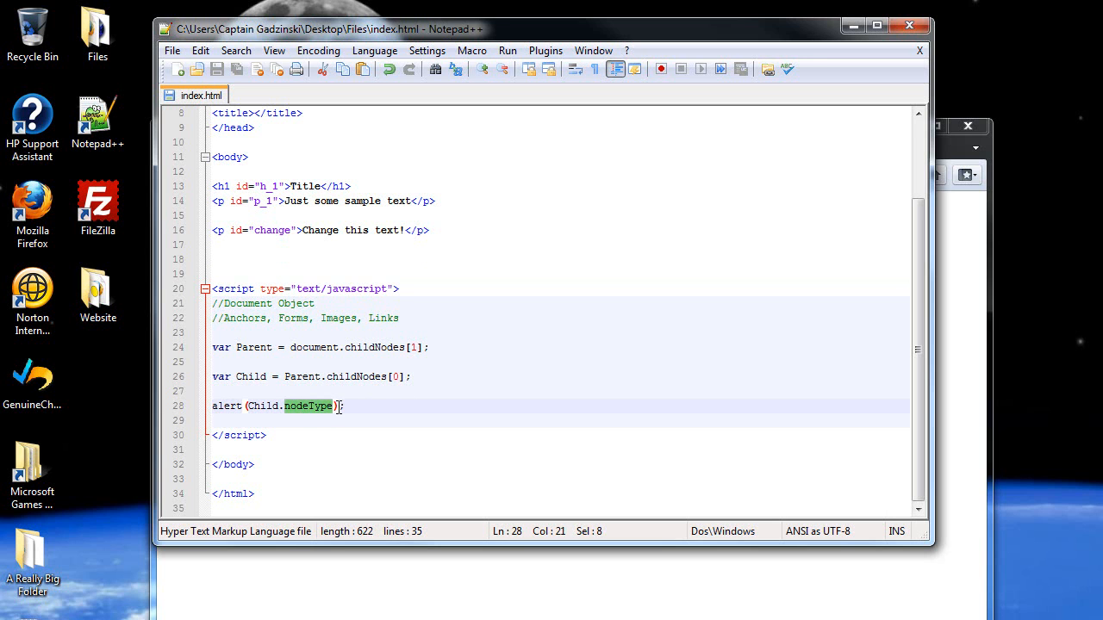
Change the alert to Child.hasChildNodes() and confirm the browser alert reads true
{"action": "type", "text": "hasChild"}
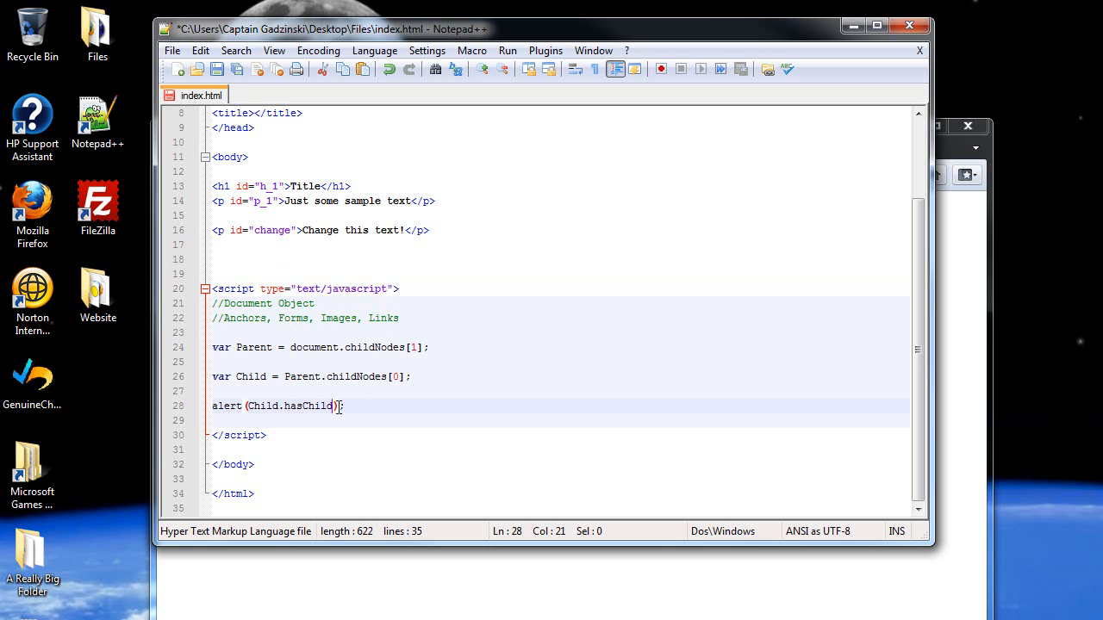
{"action": "type", "text": "Nodes()"}
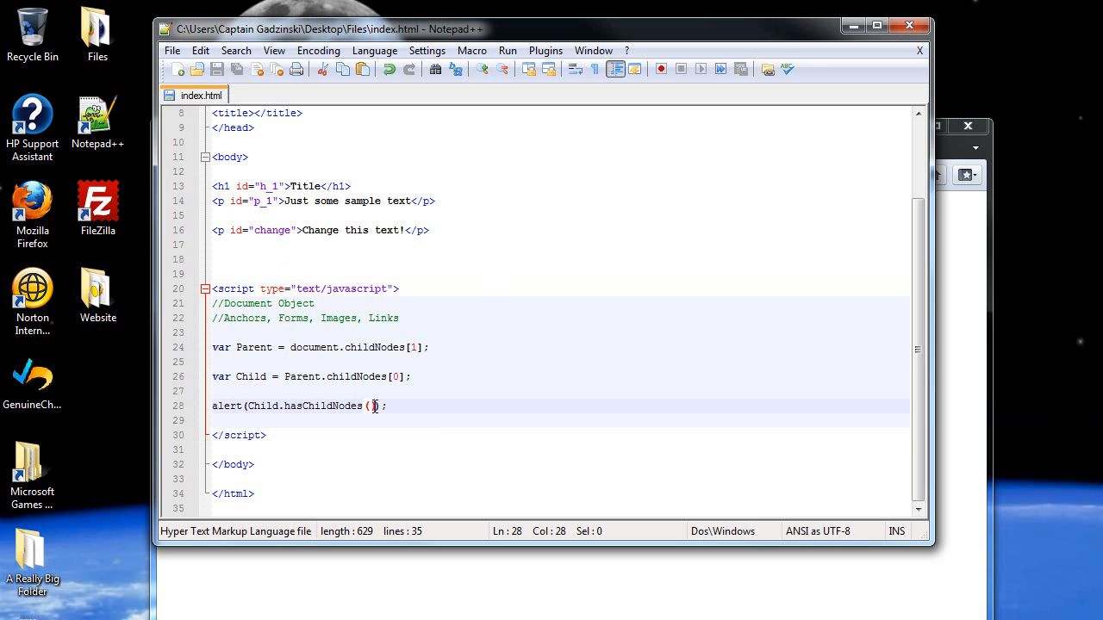
{"action": "mouse_move", "coordinate": [324, 339]}
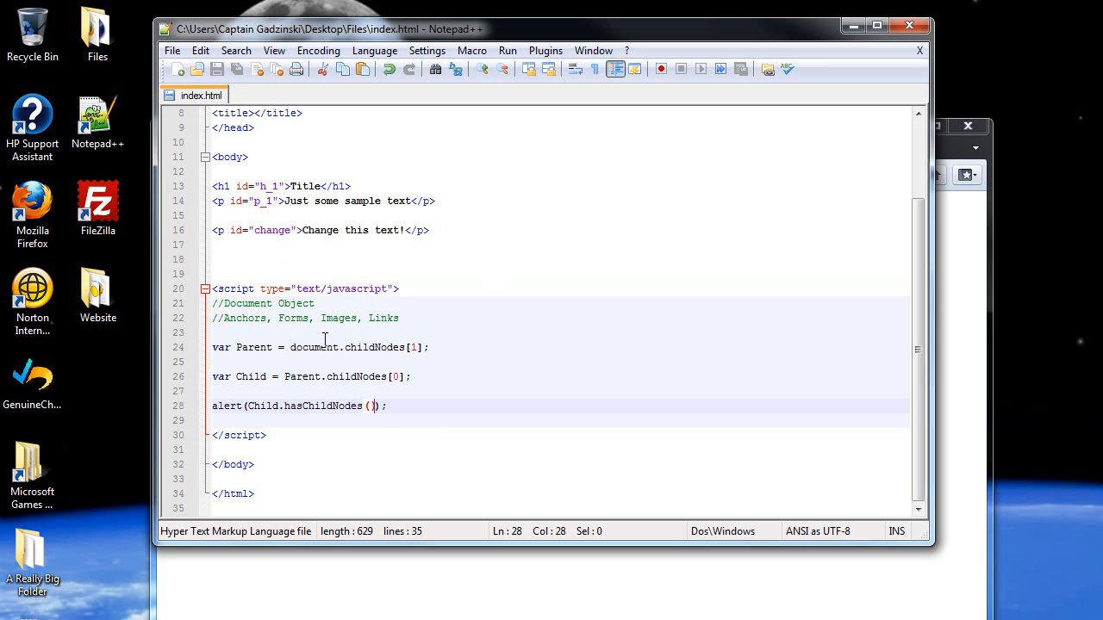
{"action": "scroll", "scroll_direction": "up", "scroll_amount": 3}
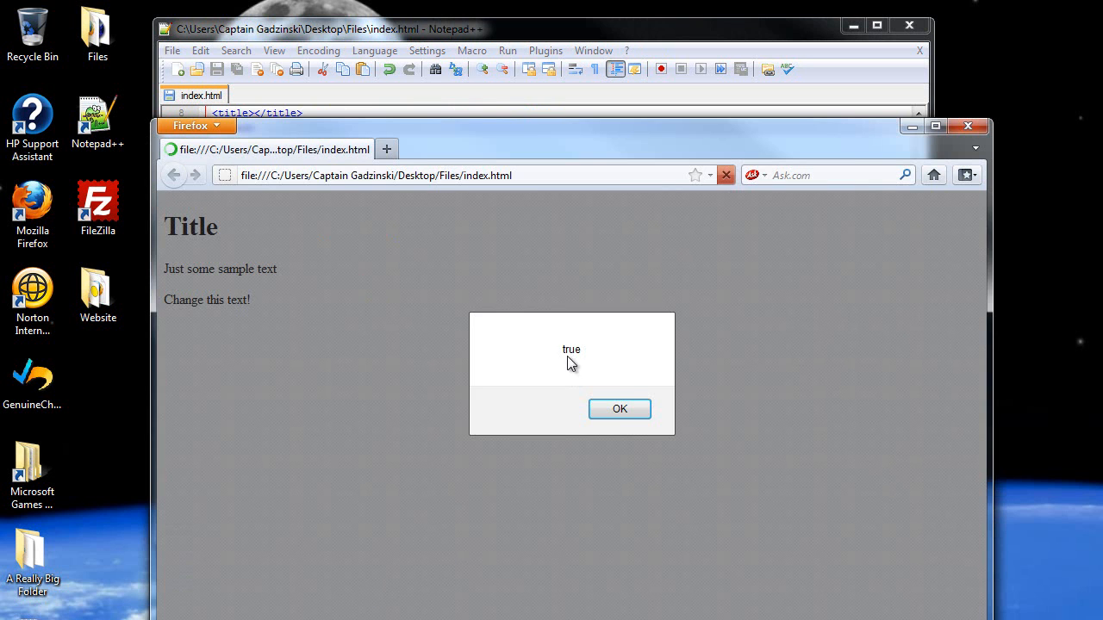
{"action": "left_click", "coordinate": [619, 408]}
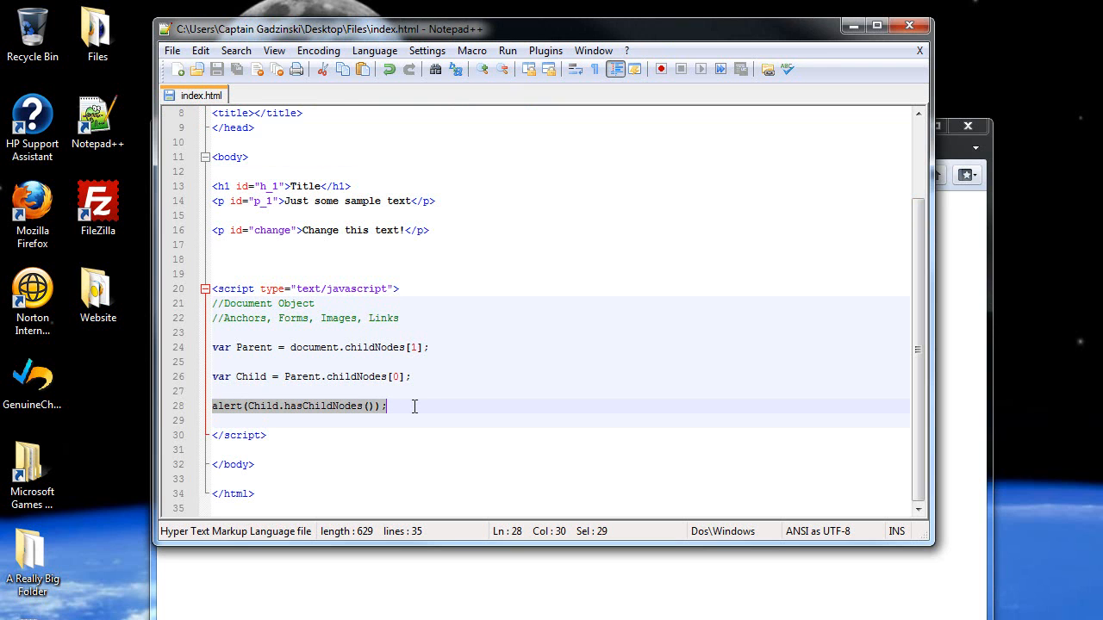
Replace the alert with var a = document.getElementById(""); on line 28
{"action": "key", "text": "Delete"}
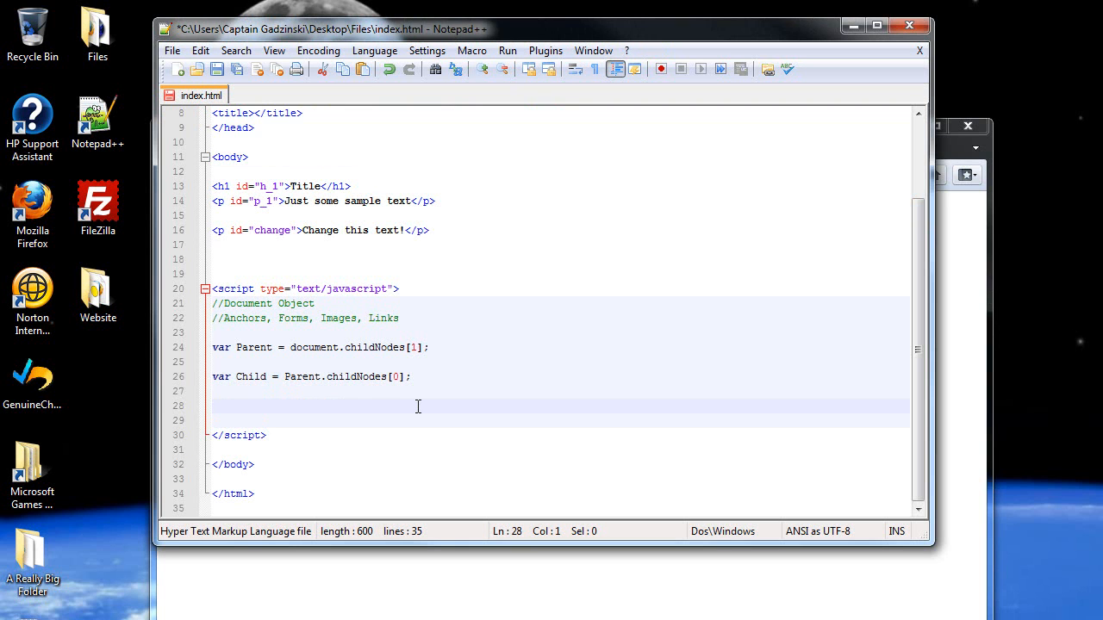
{"action": "type", "text": "var a"}
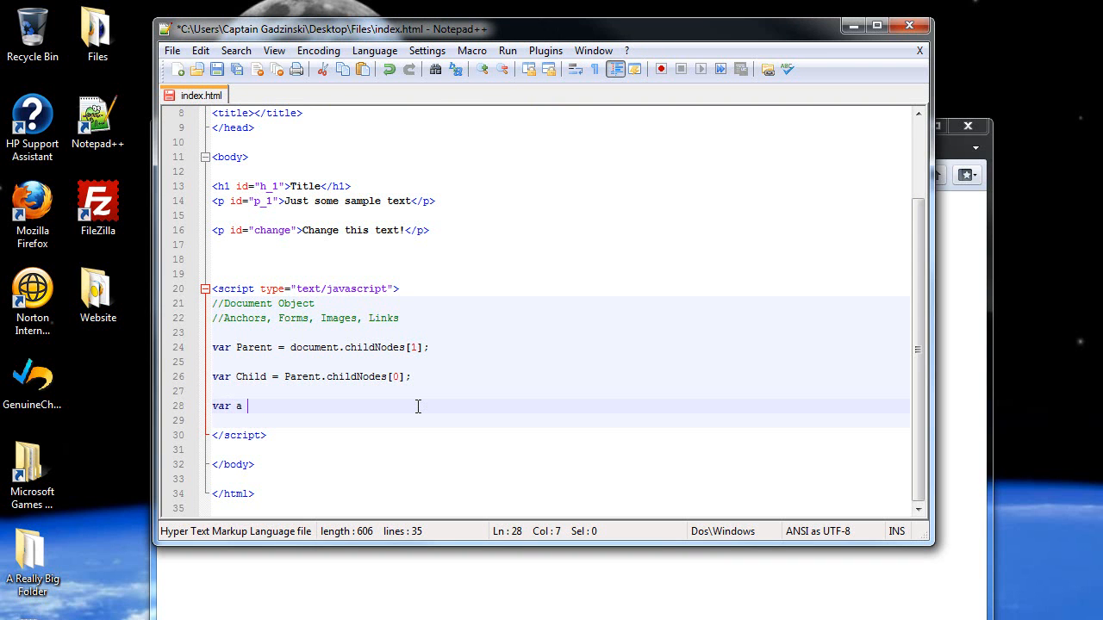
{"action": "type", "text": "="}
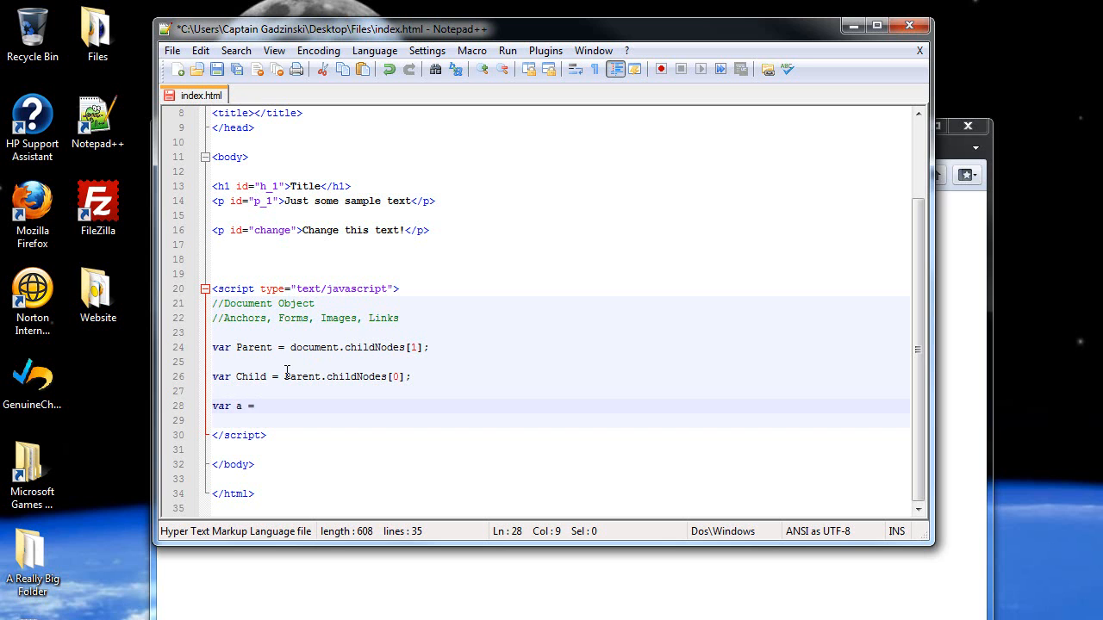
{"action": "mouse_move", "coordinate": [427, 348]}
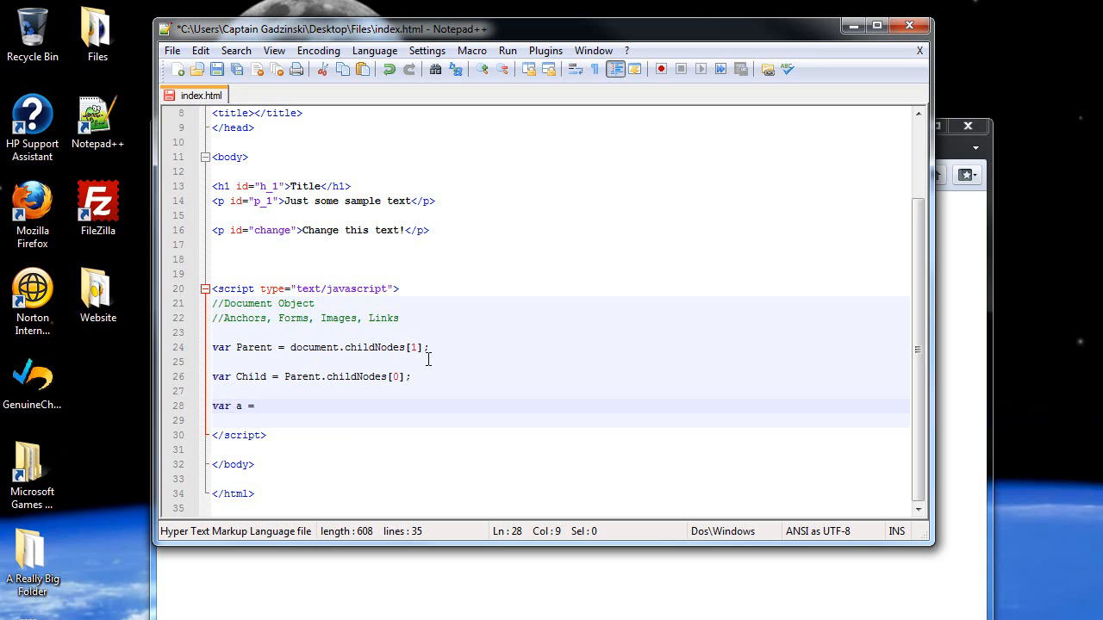
{"action": "mouse_move", "coordinate": [431, 389]}
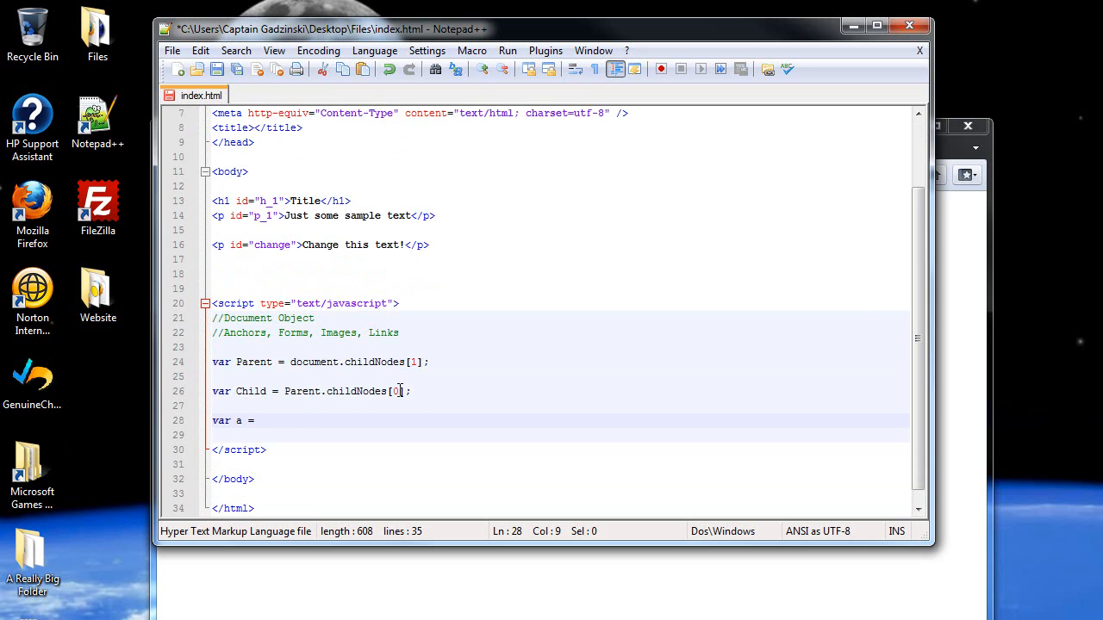
{"action": "type", "text": "docu"}
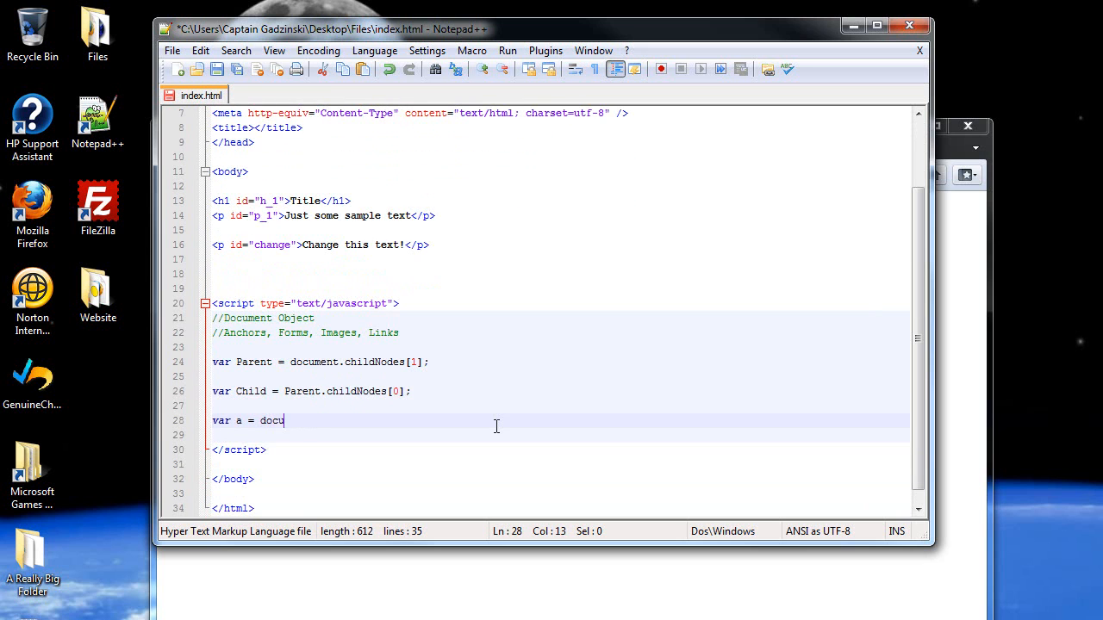
{"action": "type", "text": "ment"}
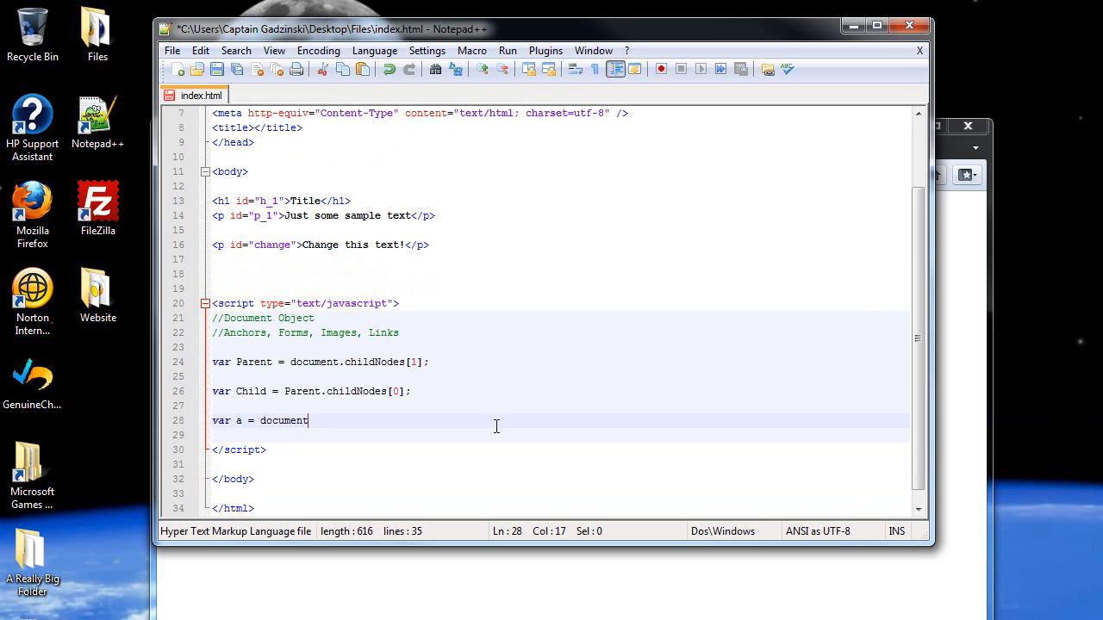
{"action": "type", "text": "."}
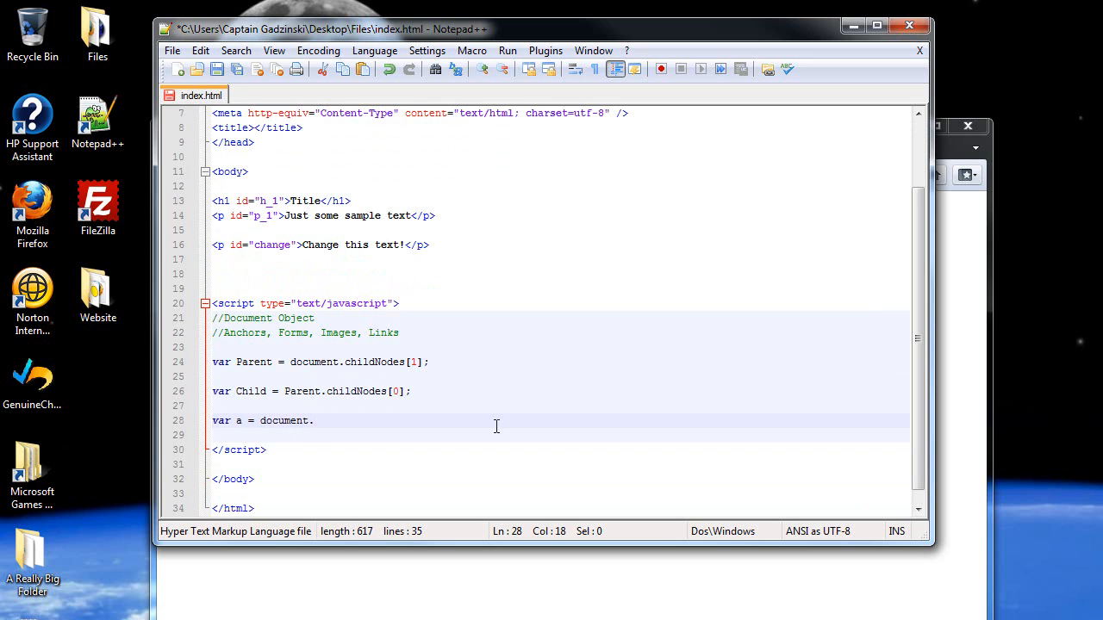
{"action": "type", "text": "getEle"}
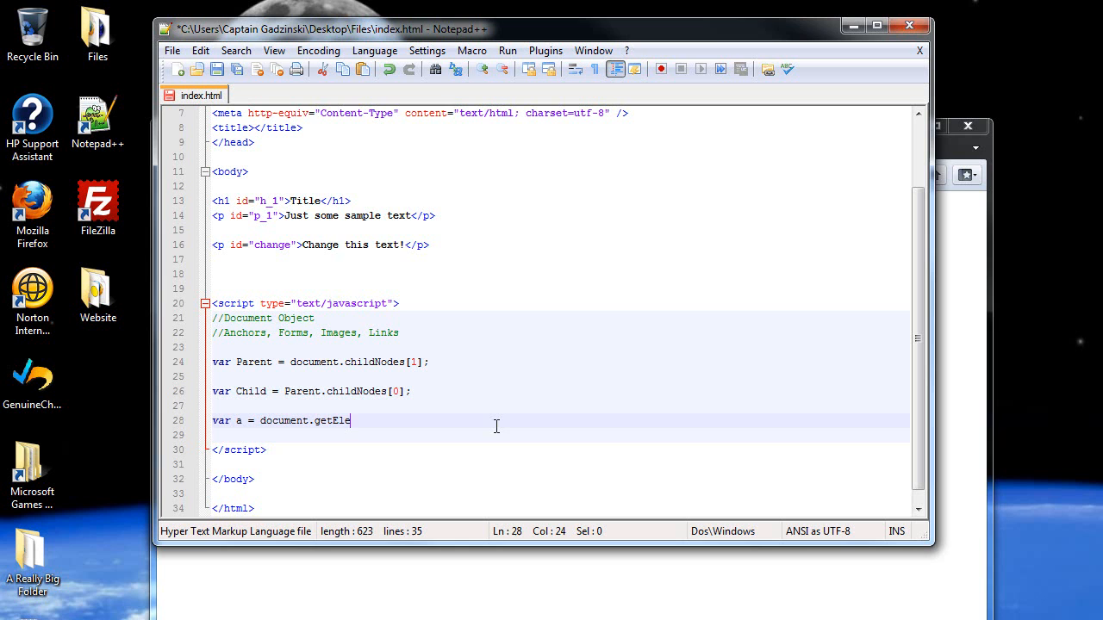
{"action": "type", "text": "mentBy"}
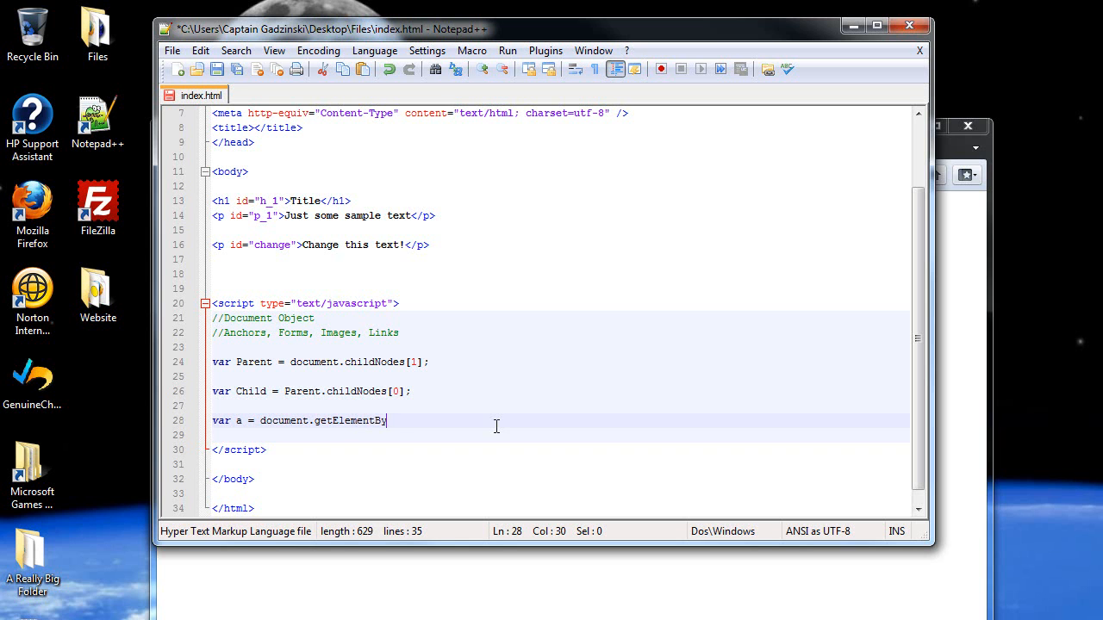
{"action": "type", "text": "Id();"}
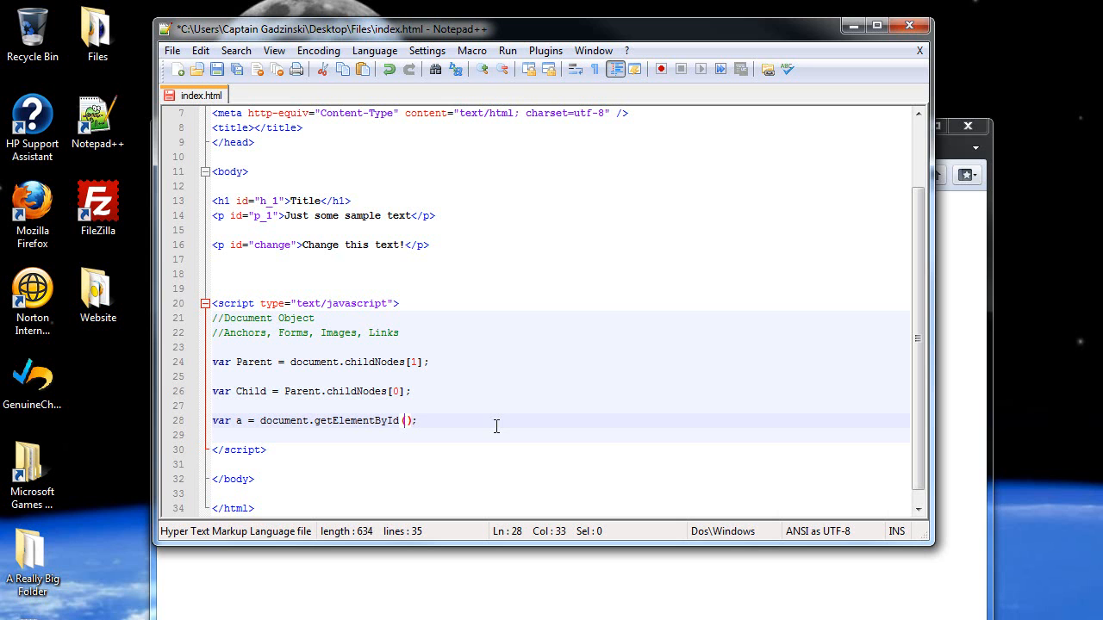
{"action": "type", "text": "\"\""}
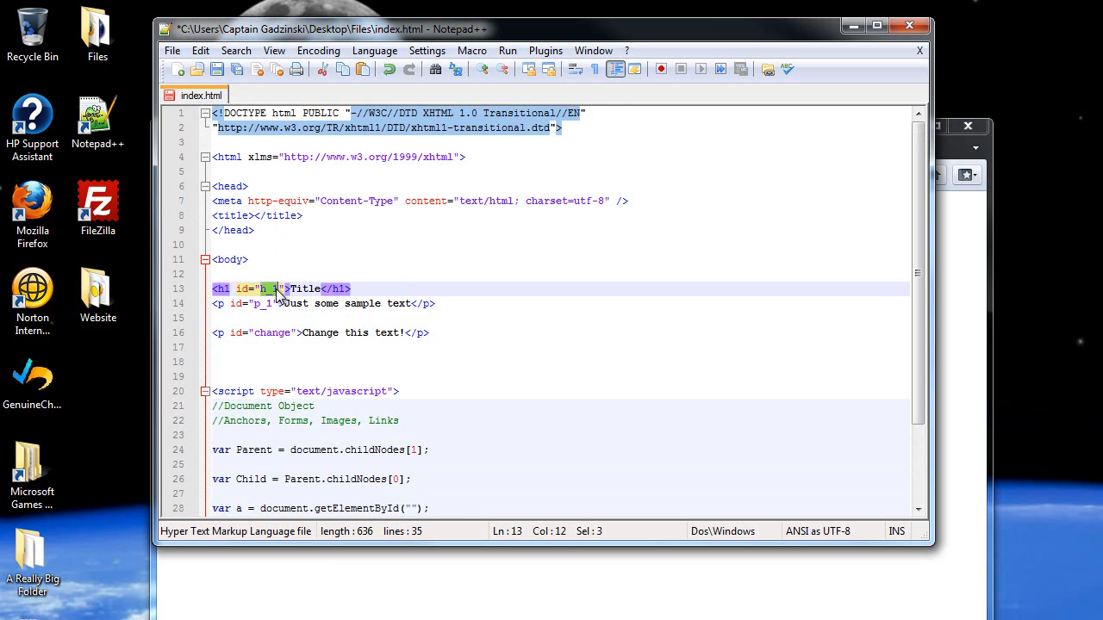
Try getElementsByTagName("p"), revert it, and set getElementById to target "p_1"
{"action": "scroll", "scroll_direction": "down", "scroll_amount": 3}
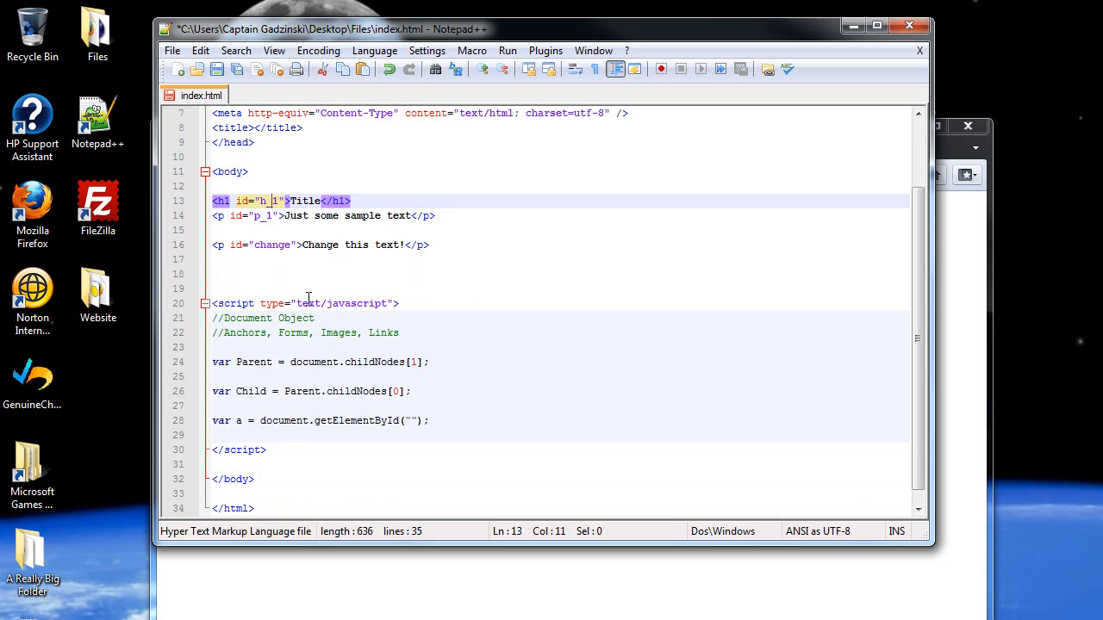
{"action": "mouse_move", "coordinate": [337, 424]}
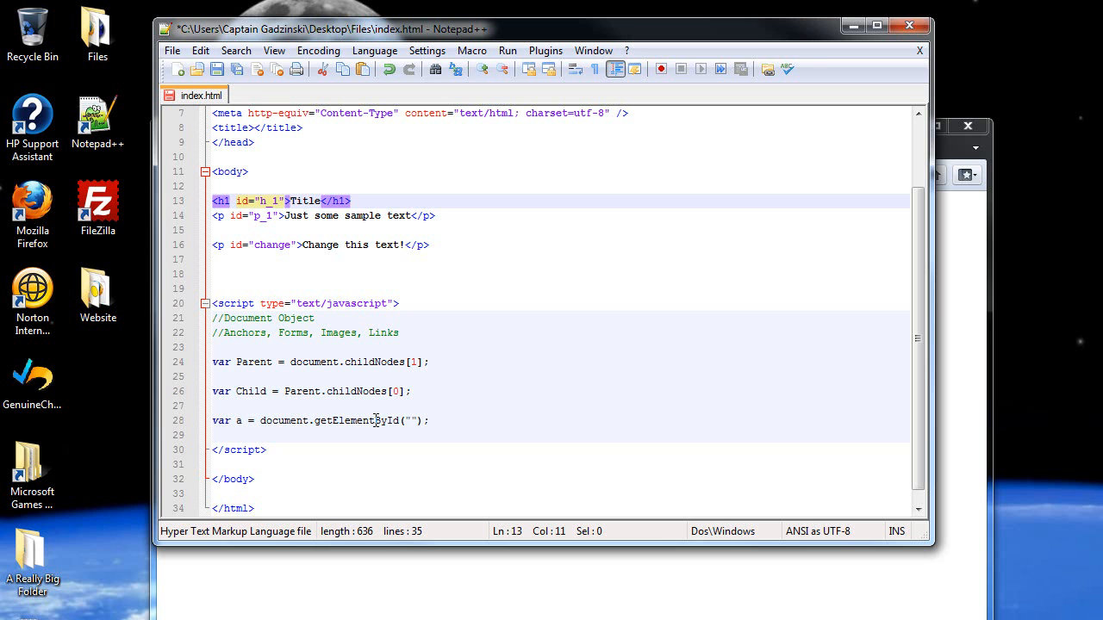
{"action": "left_click", "coordinate": [376, 420]}
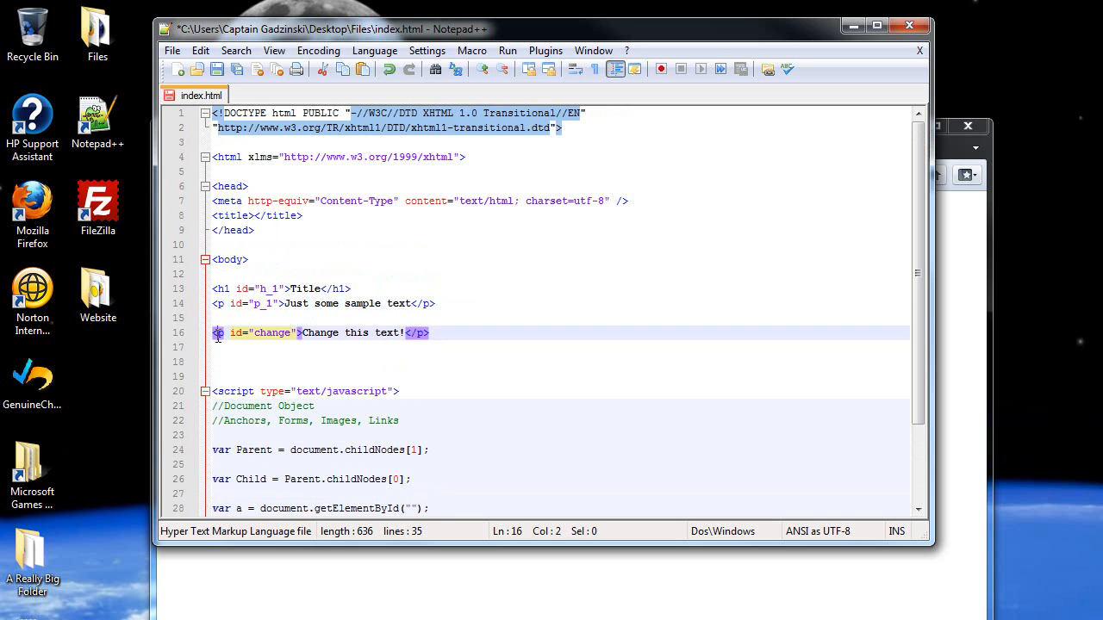
{"action": "scroll", "scroll_direction": "down", "scroll_amount": 3}
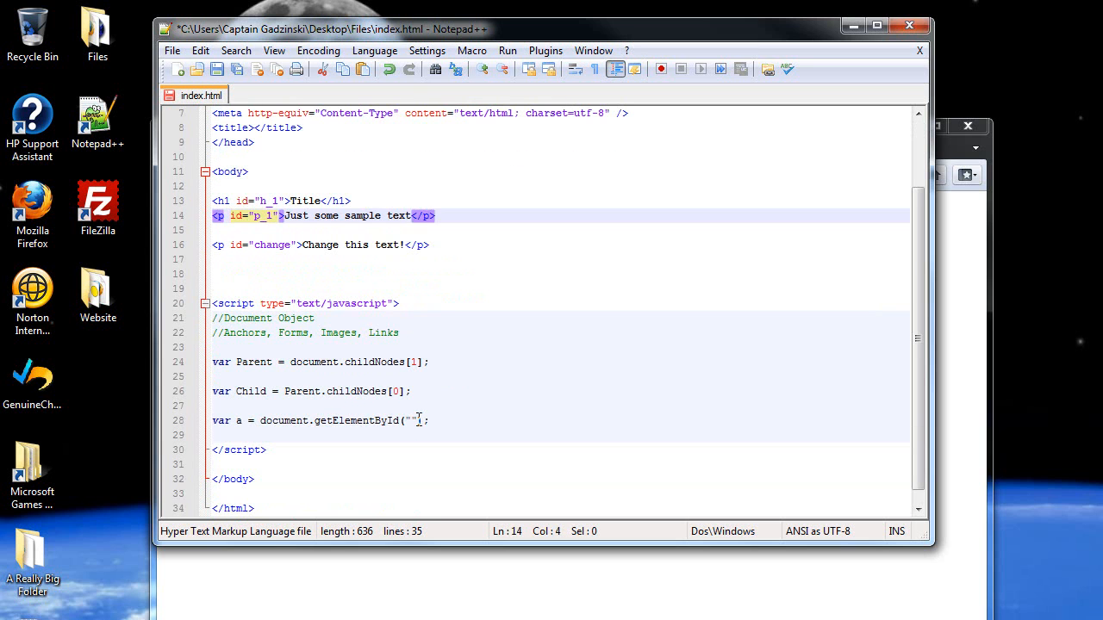
{"action": "left_click", "coordinate": [414, 421]}
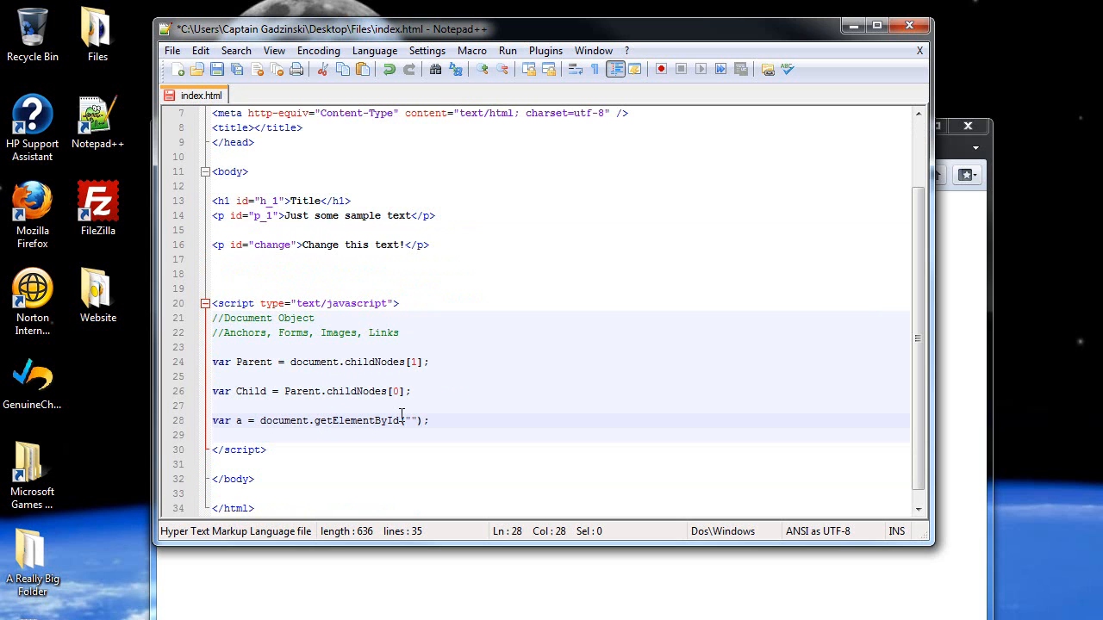
{"action": "type", "text": "s"}
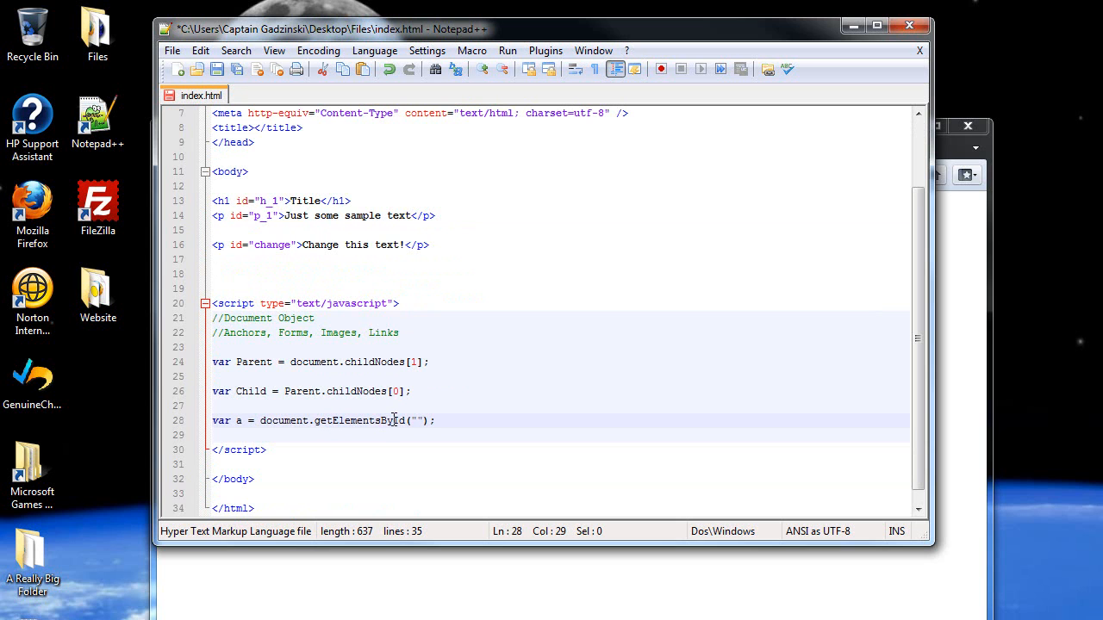
{"action": "type", "text": "TagName"}
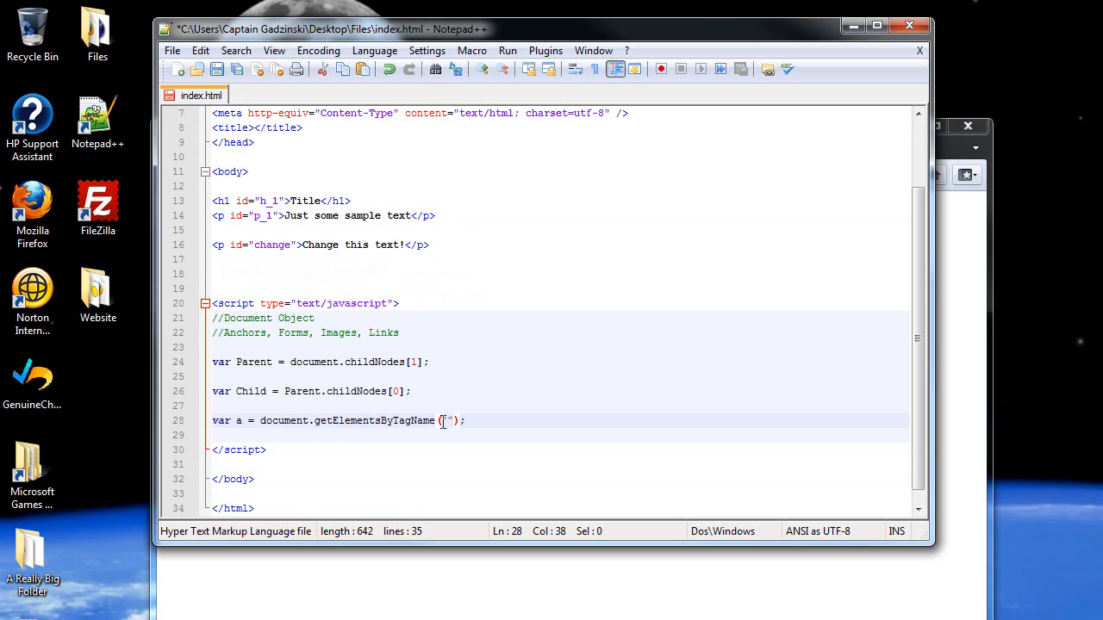
{"action": "type", "text": "p"}
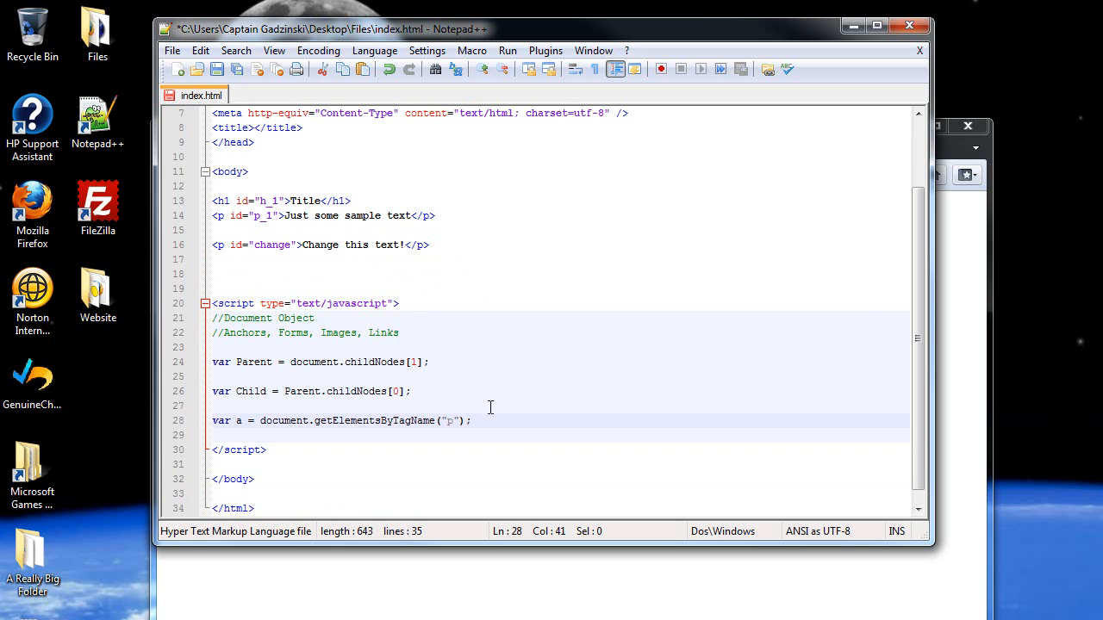
{"action": "key", "text": "Backspace"}
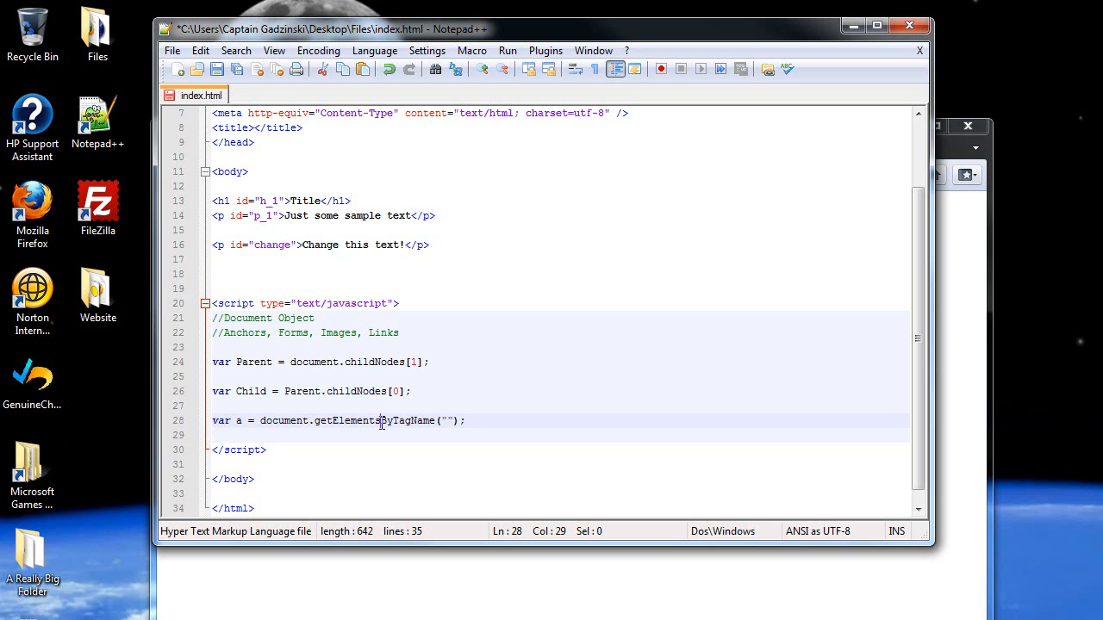
{"action": "key", "text": "Backspace"}
{"action": "type", "text": "Id"}
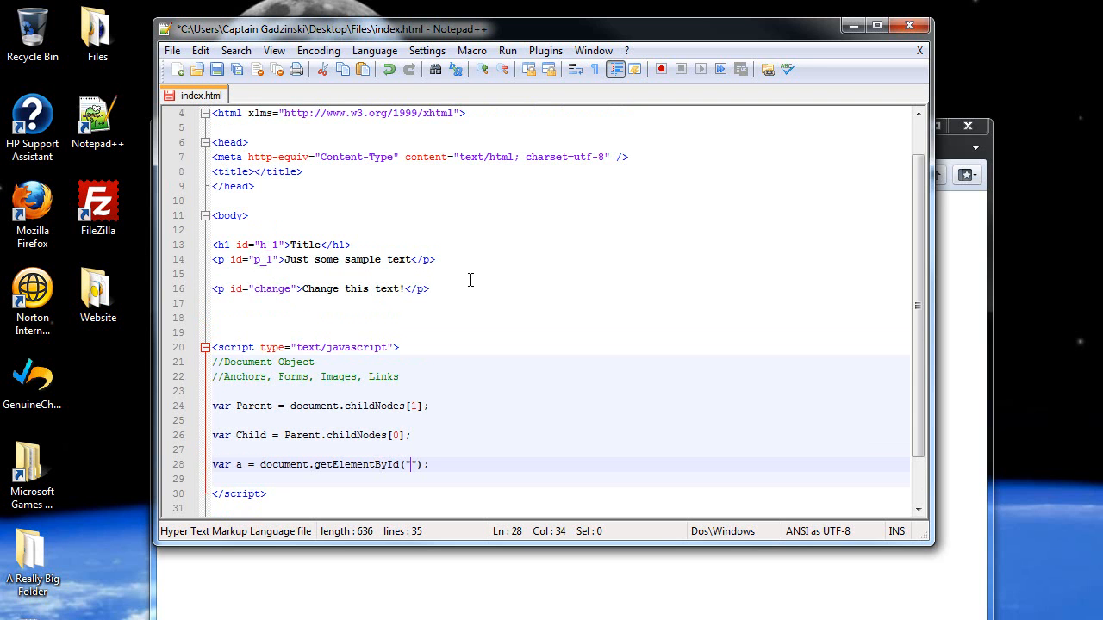
{"action": "type", "text": "p_1"}
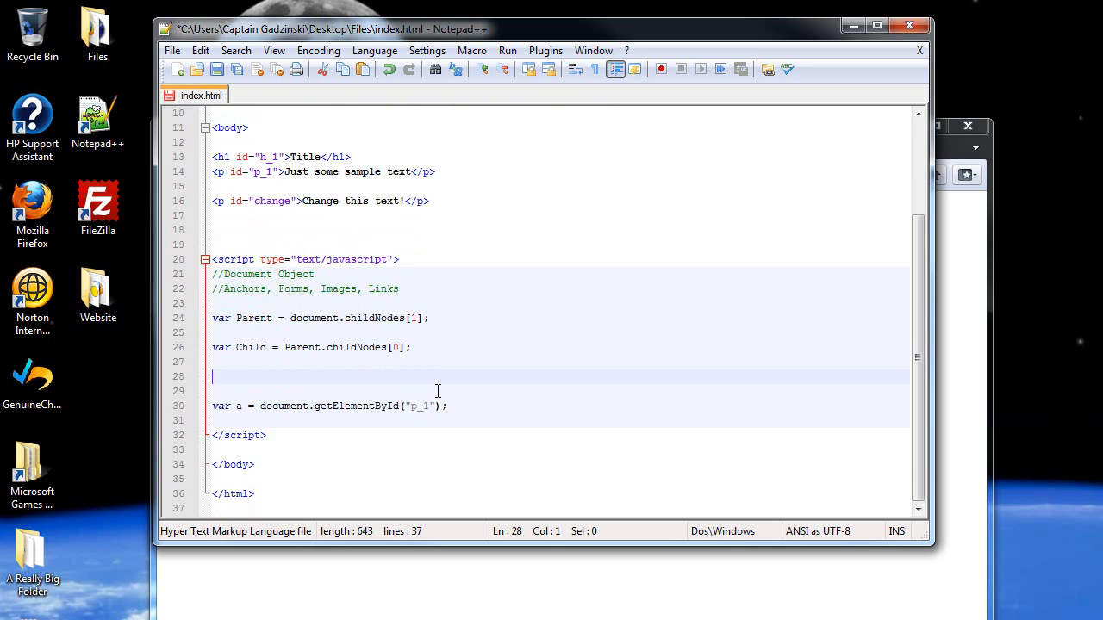
{"action": "mouse_move", "coordinate": [375, 340]}
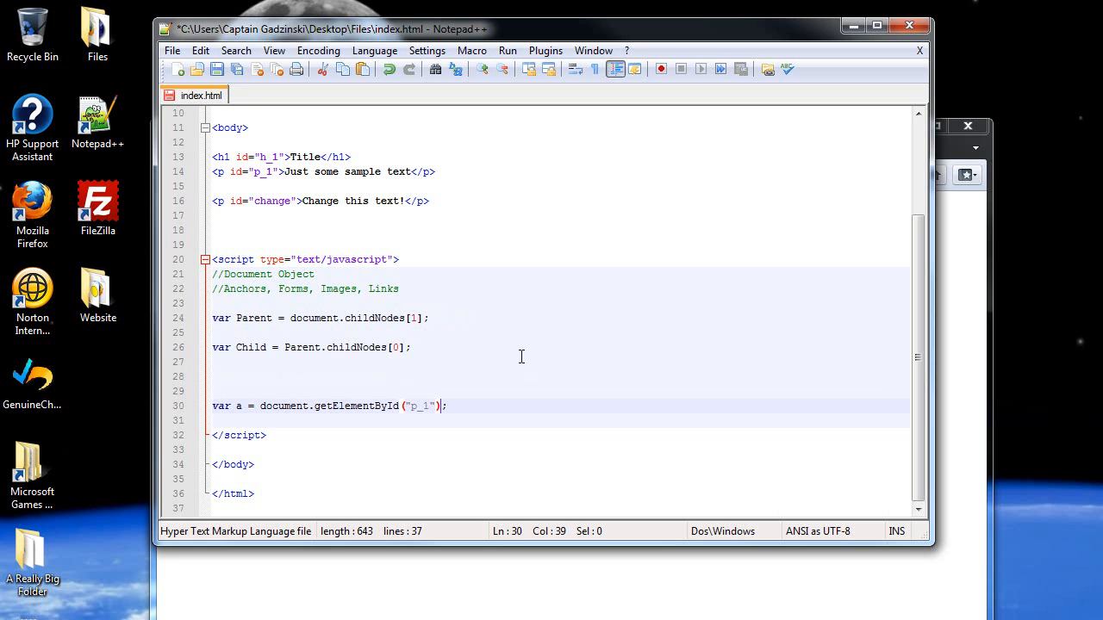
Append .innerHTML to variable a and start a document.write(); line below it
{"action": "type", "text": ".i"}
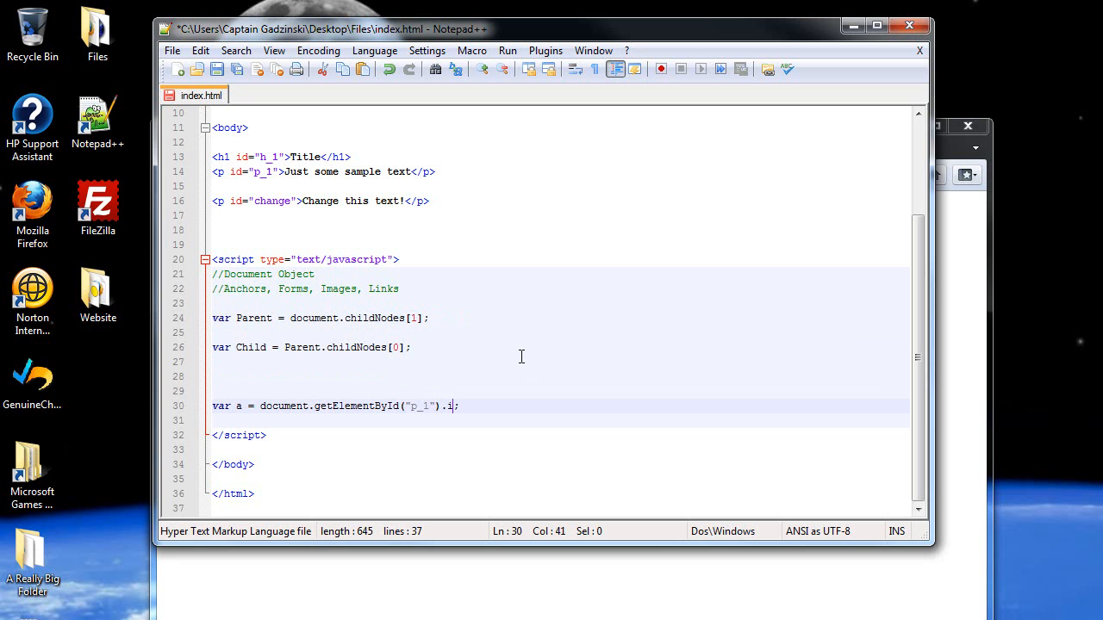
{"action": "type", "text": "nnerHTML"}
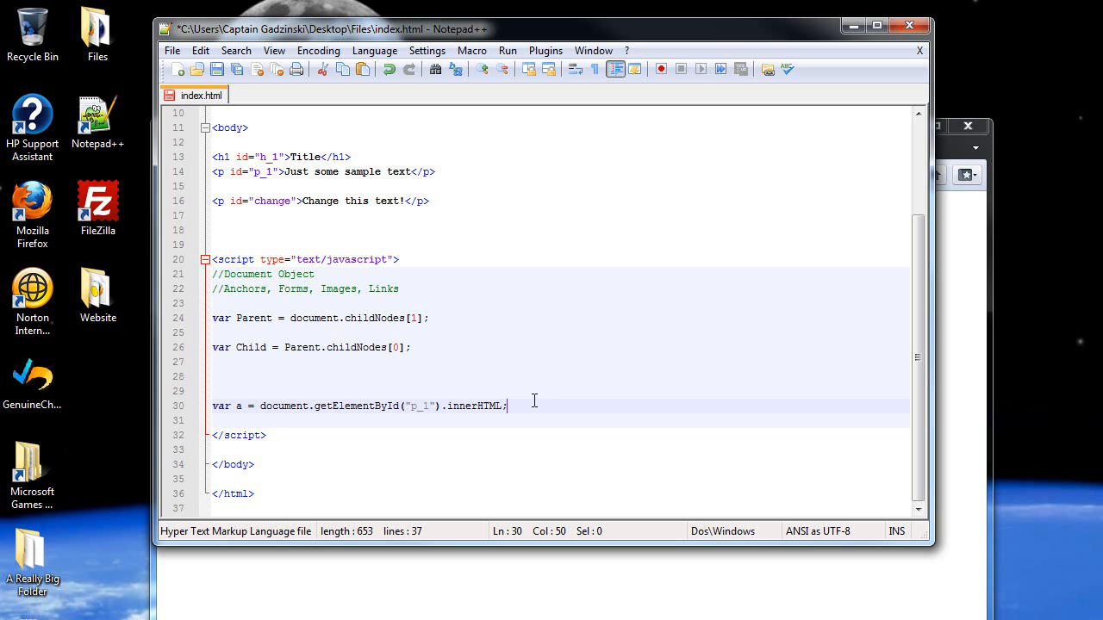
{"action": "key", "text": "Enter"}
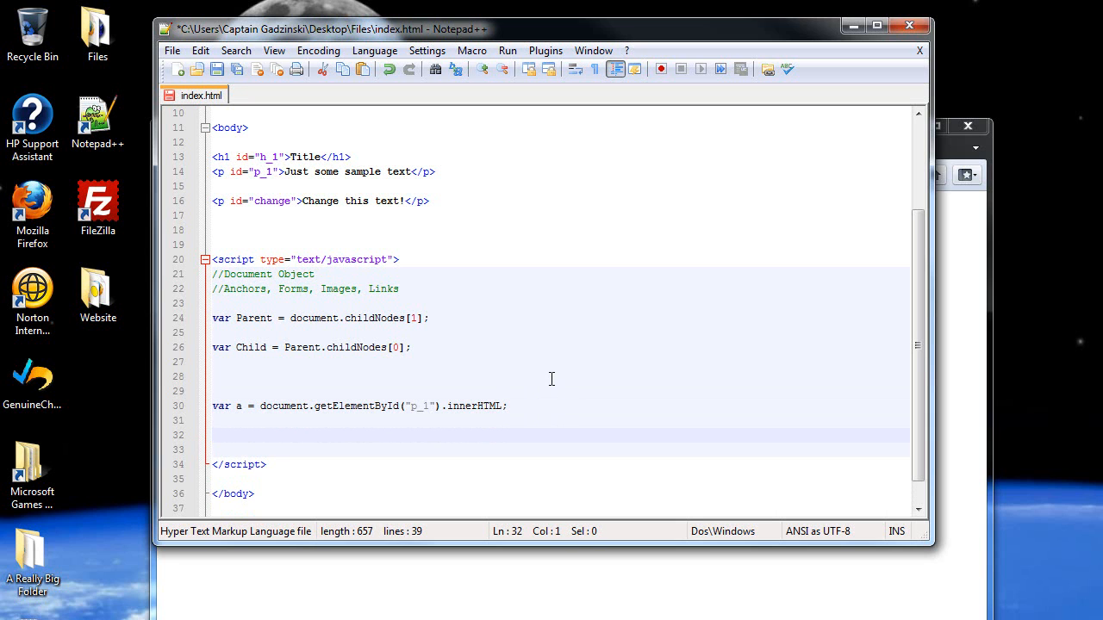
{"action": "type", "text": "document,"}
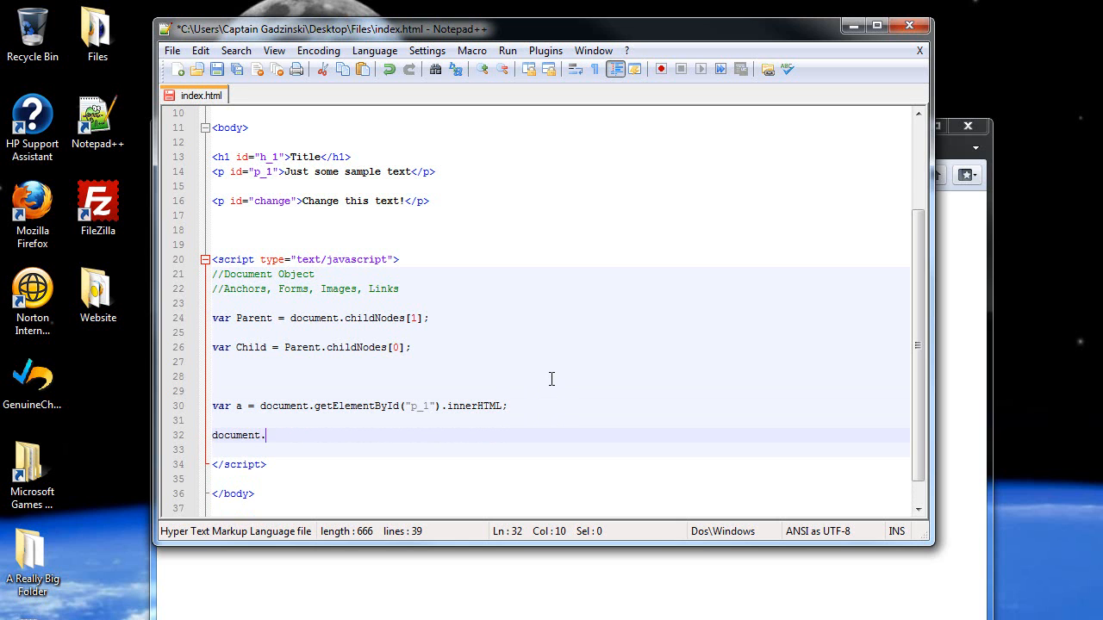
{"action": "type", "text": "write();"}
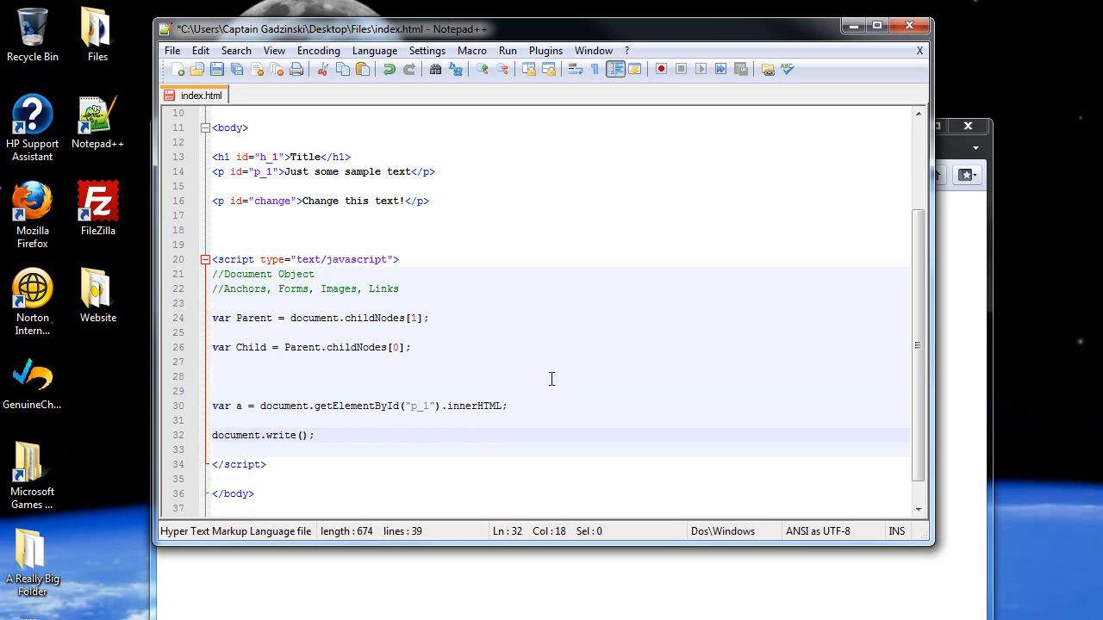
Fill the write call with a.toUpperCase() to output the paragraph text in uppercase
{"action": "type", "text": "\"\""}
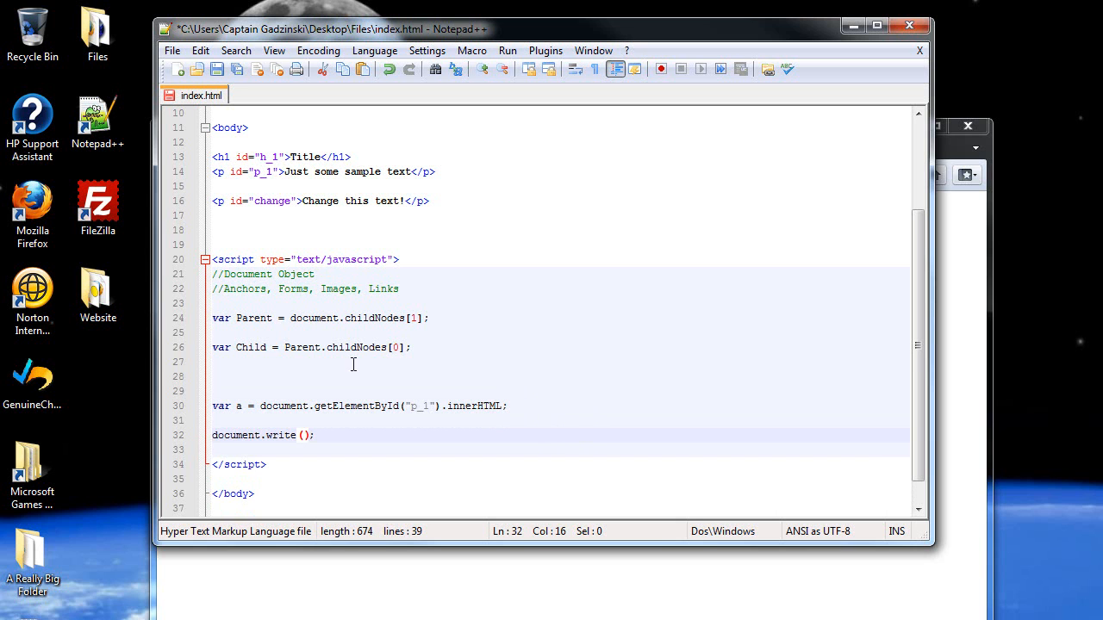
{"action": "type", "text": "a"}
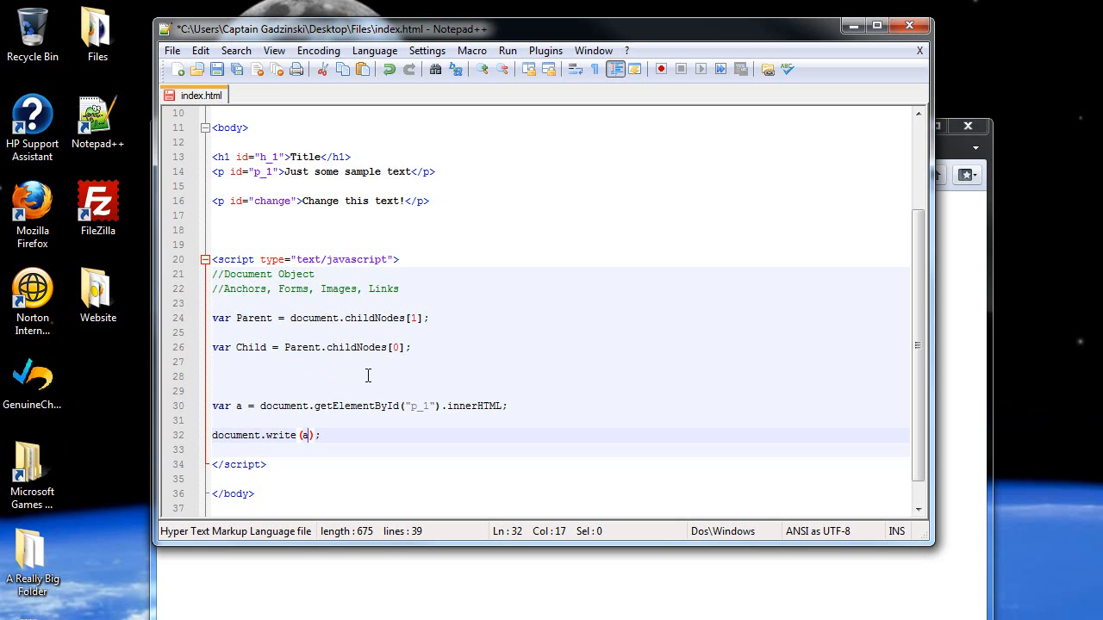
{"action": "type", "text": "."}
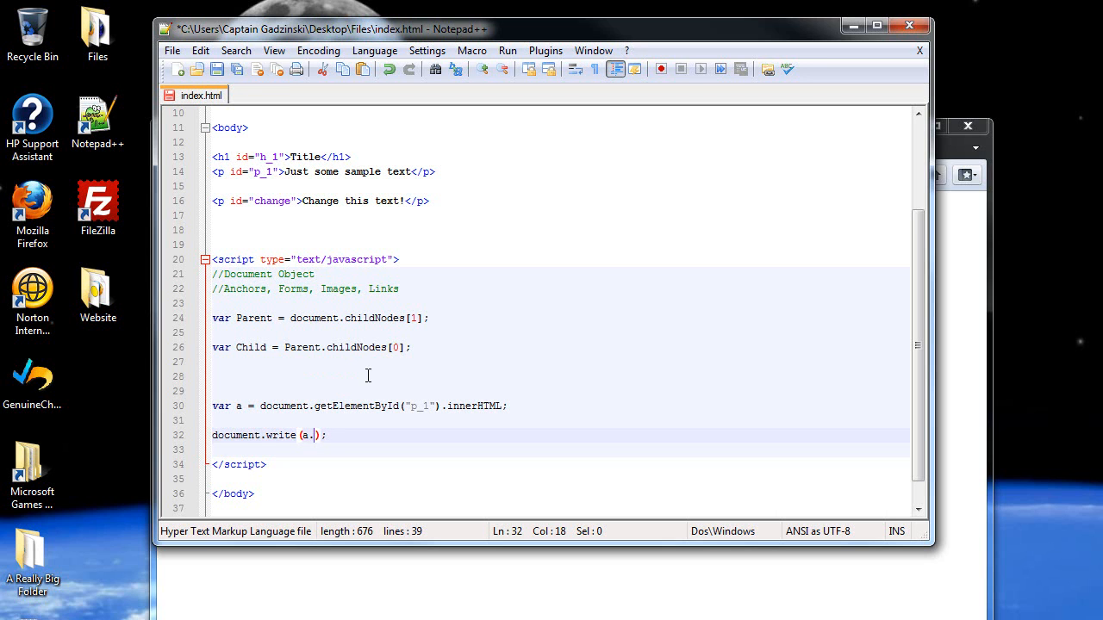
{"action": "type", "text": "to"}
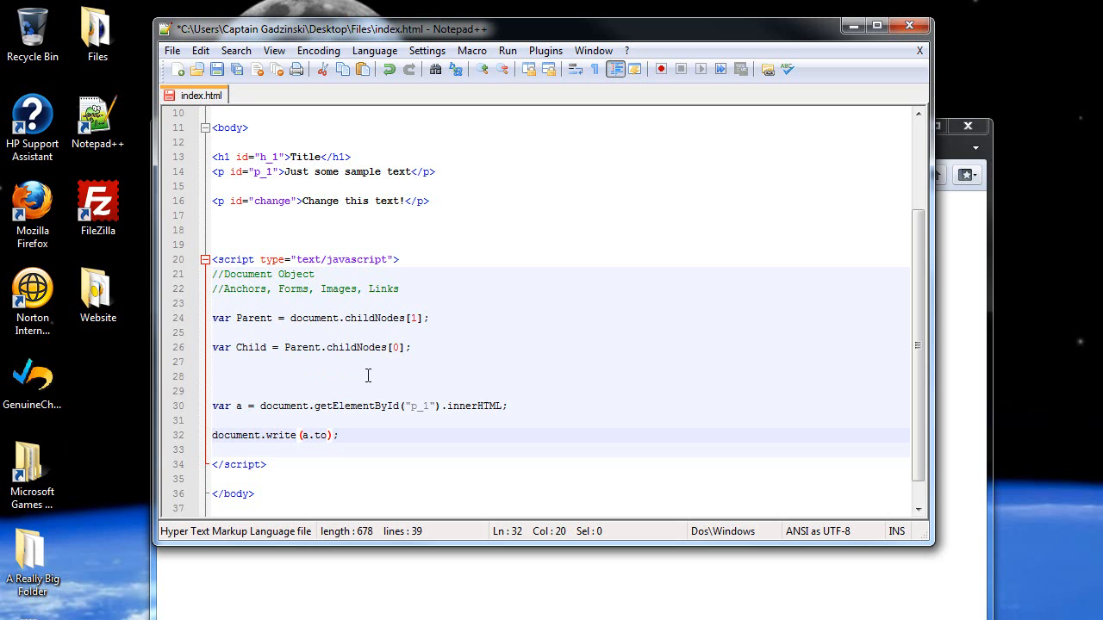
{"action": "type", "text": "UpperCase"}
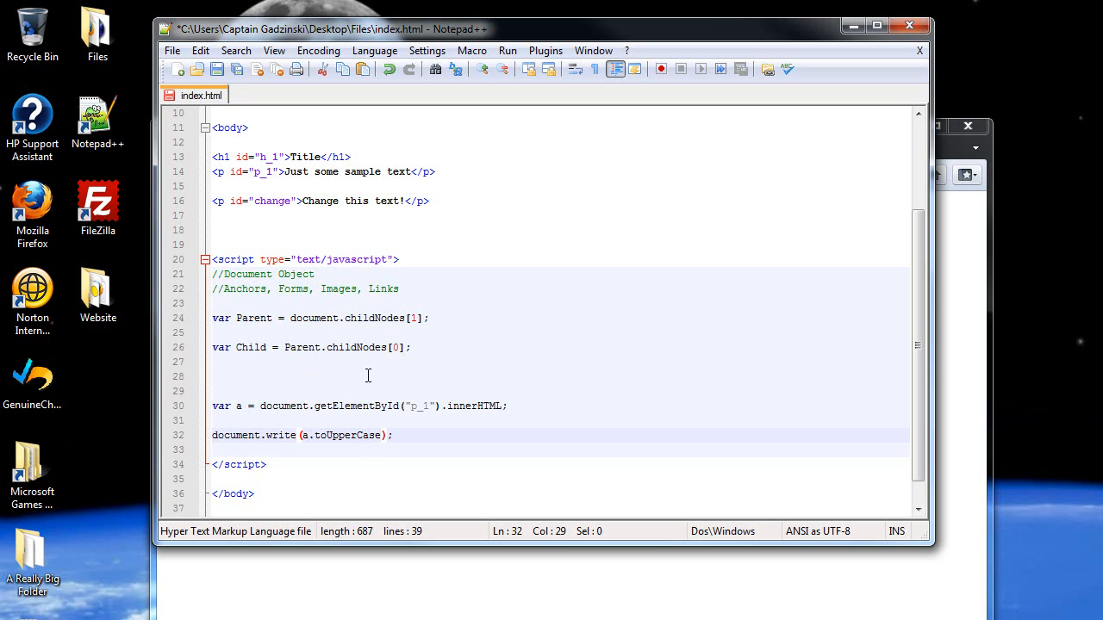
{"action": "type", "text": "()"}
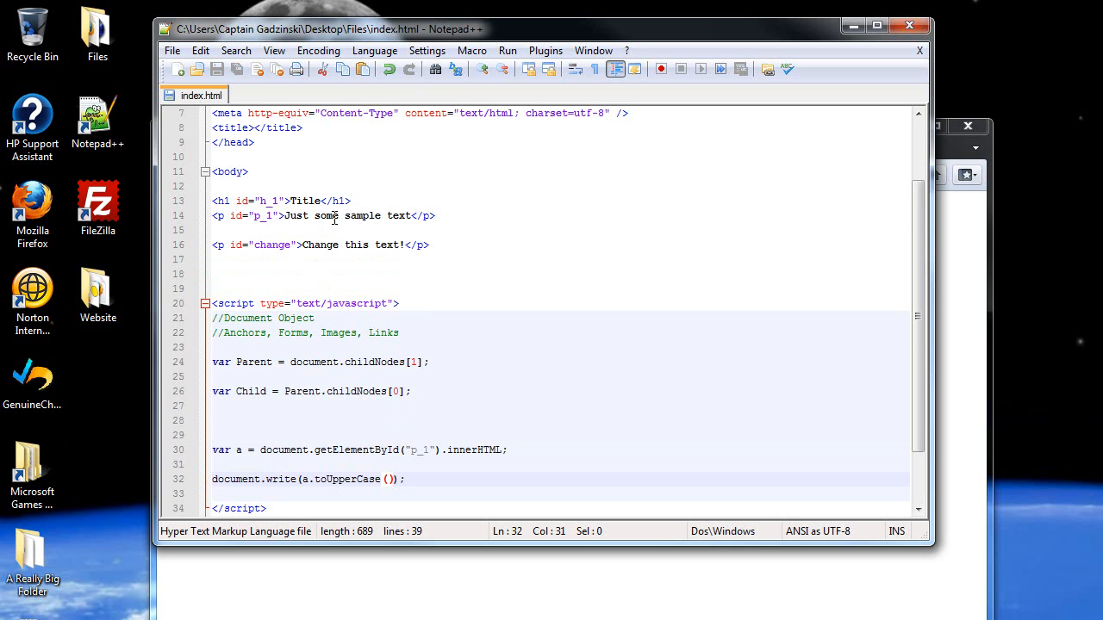
Reload index.html in Firefox to see JUST SOME SAMPLE TEXT appear below the paragraphs
{"action": "scroll", "scroll_direction": "down", "scroll_amount": 3}
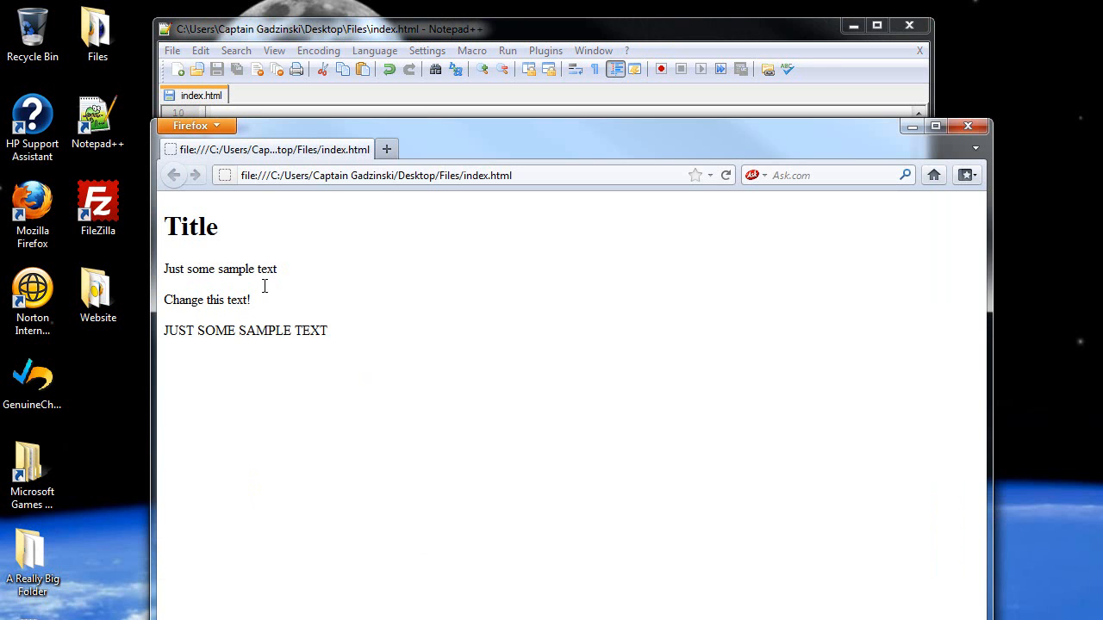
{"action": "mouse_move", "coordinate": [285, 341]}
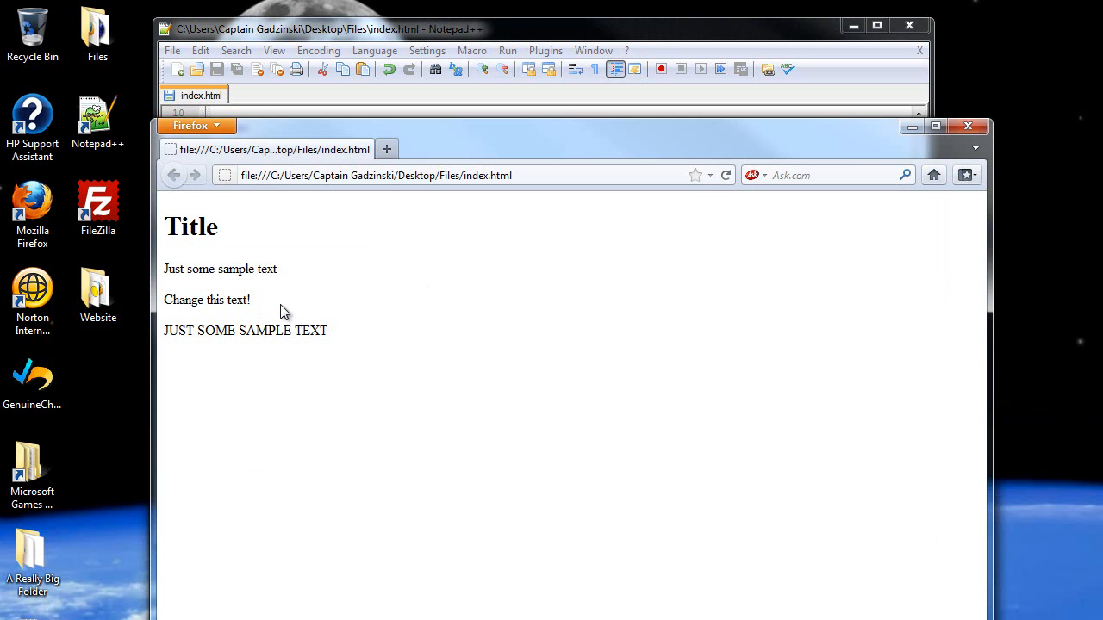
{"action": "mouse_move", "coordinate": [386, 308]}
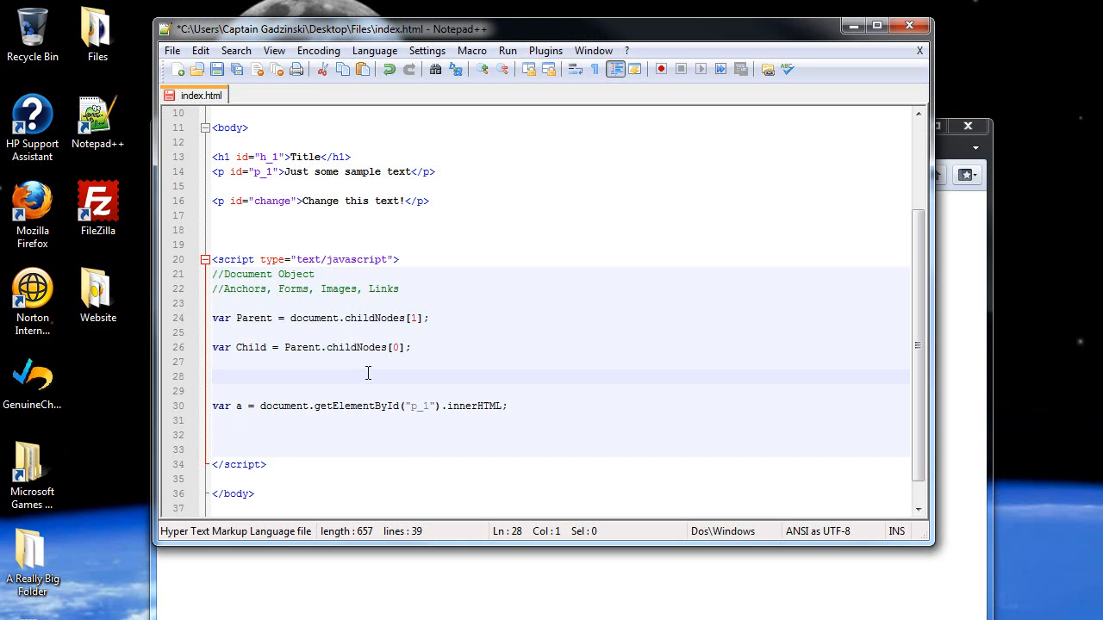
Wrap the var a innerHTML line in a new function change() { } block
{"action": "type", "text": "functio"}
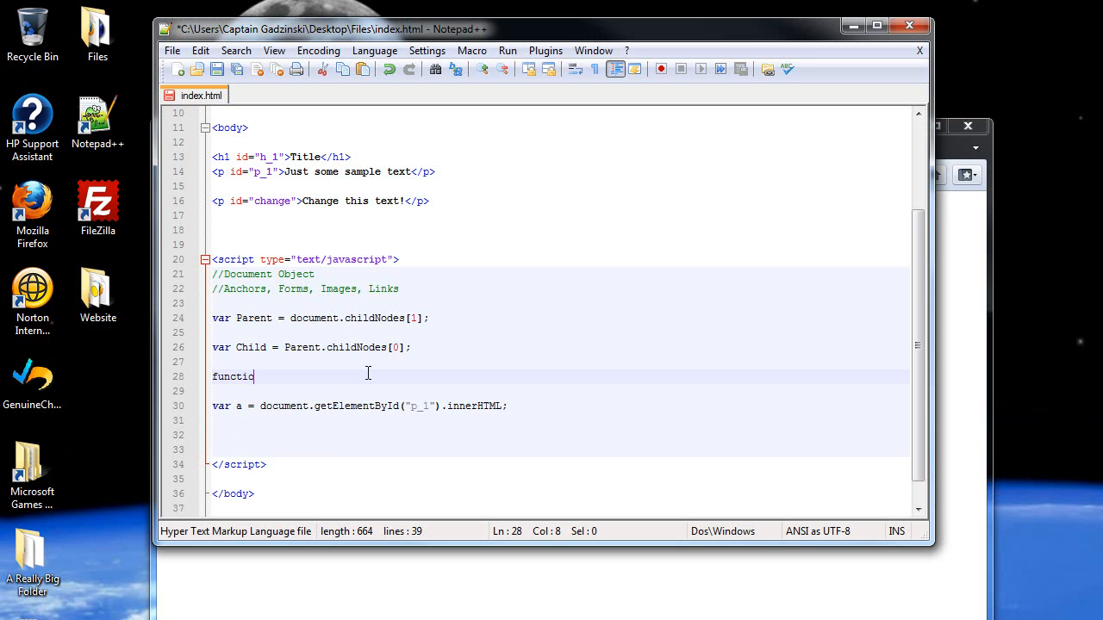
{"action": "type", "text": "n cha"}
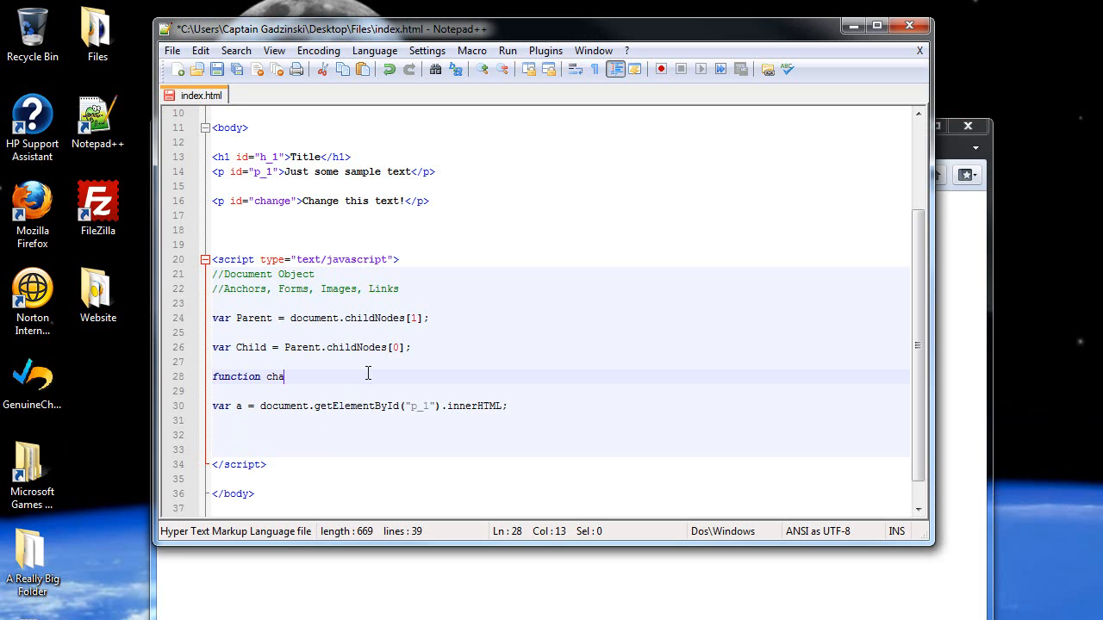
{"action": "type", "text": "nn"}
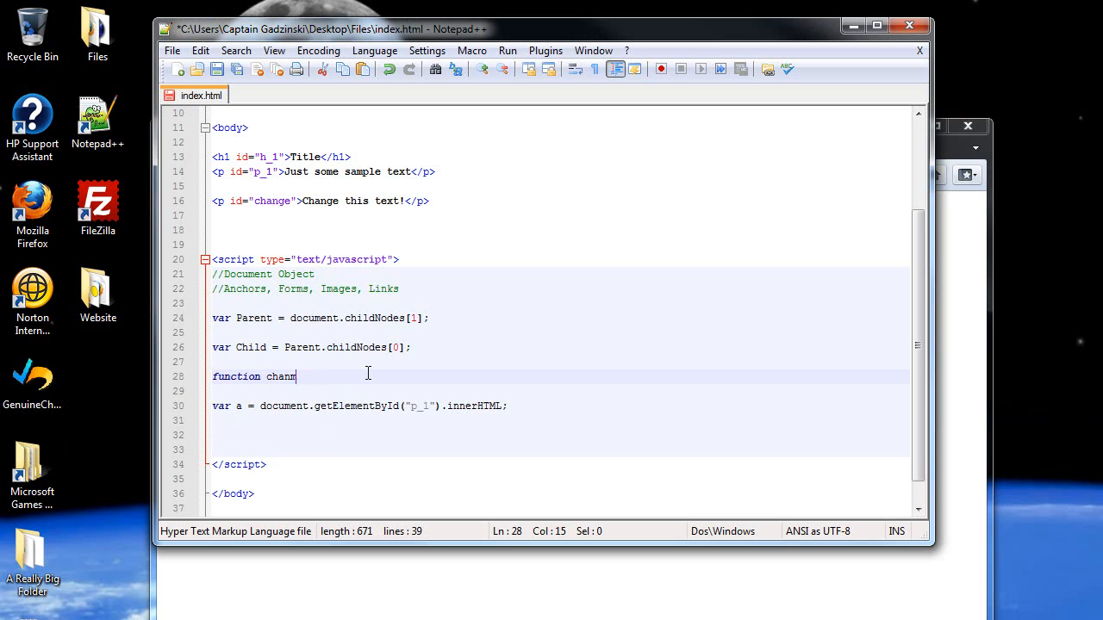
{"action": "type", "text": "ge()"}
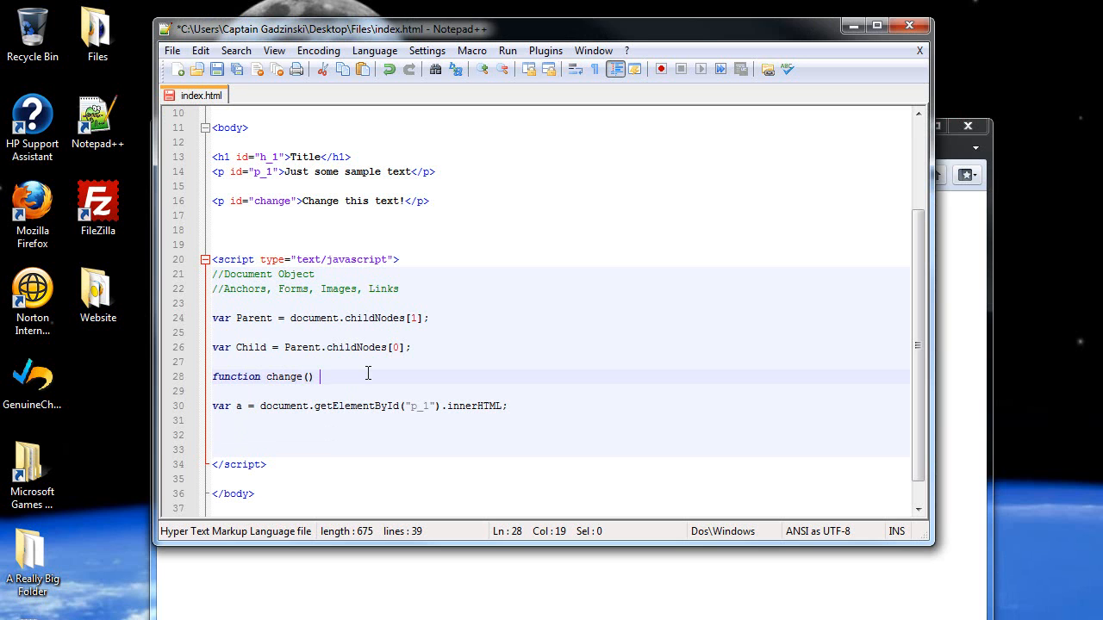
{"action": "type", "text": "{"}
{"action": "left_click", "coordinate": [558, 434]}
{"action": "type", "text": "}"}
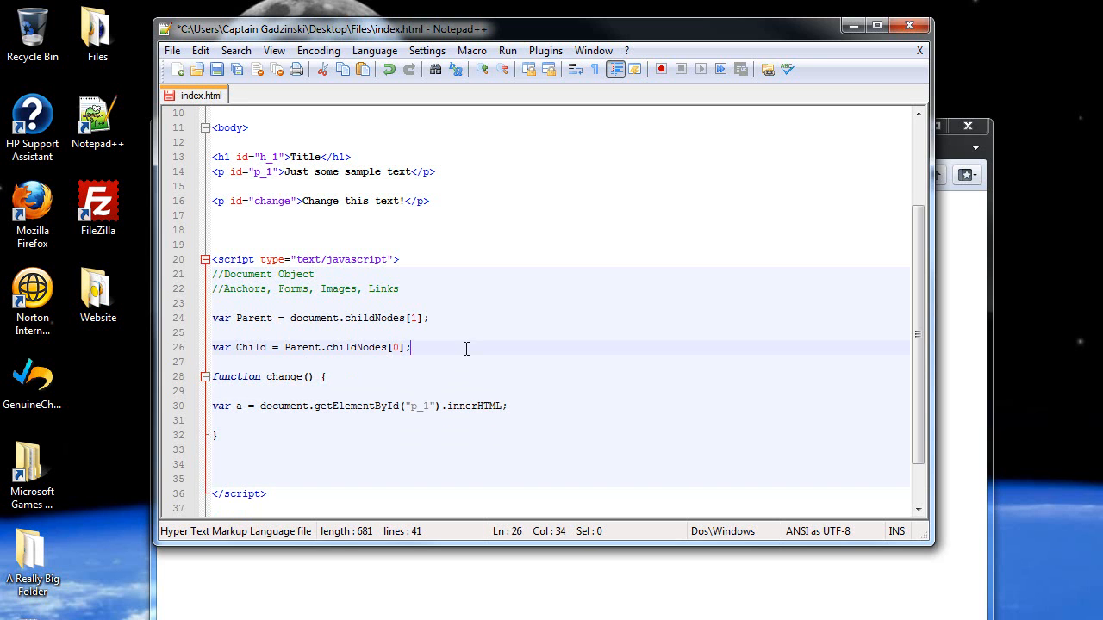
{"action": "key", "text": "Enter"}
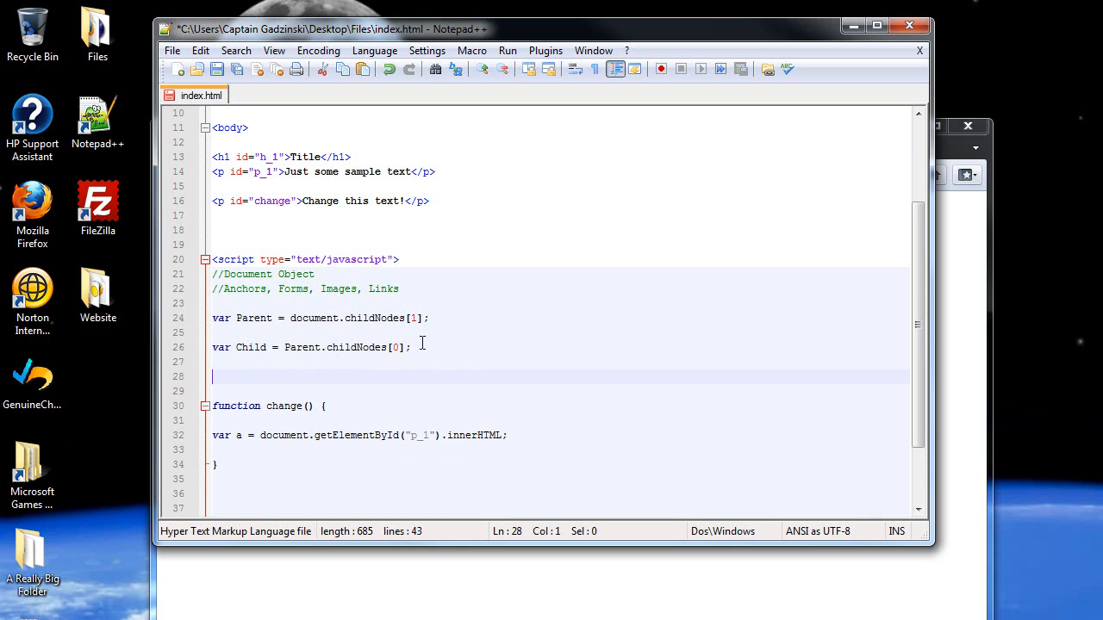
{"action": "mouse_move", "coordinate": [498, 299]}
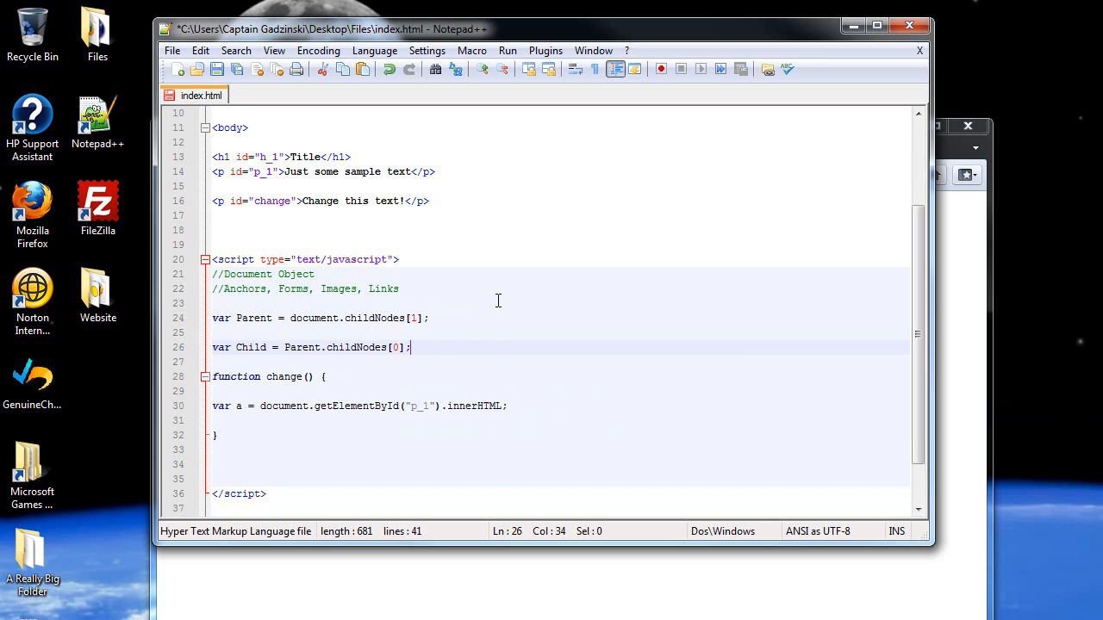
Start an input element of type button on the line below the change paragraph
{"action": "left_click", "coordinate": [310, 231]}
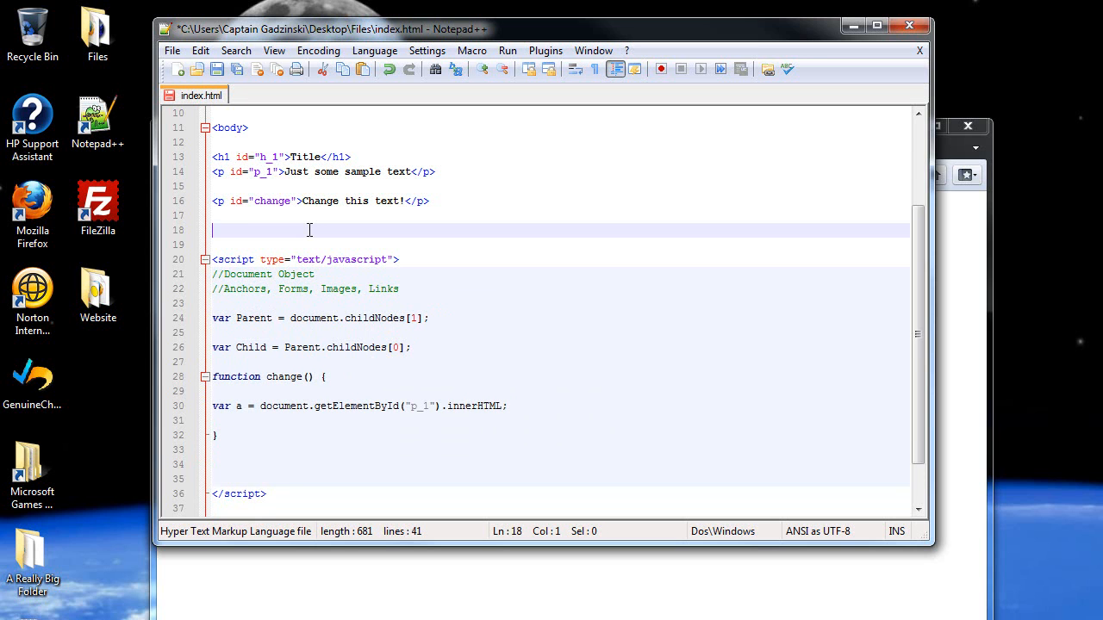
{"action": "type", "text": "<>"}
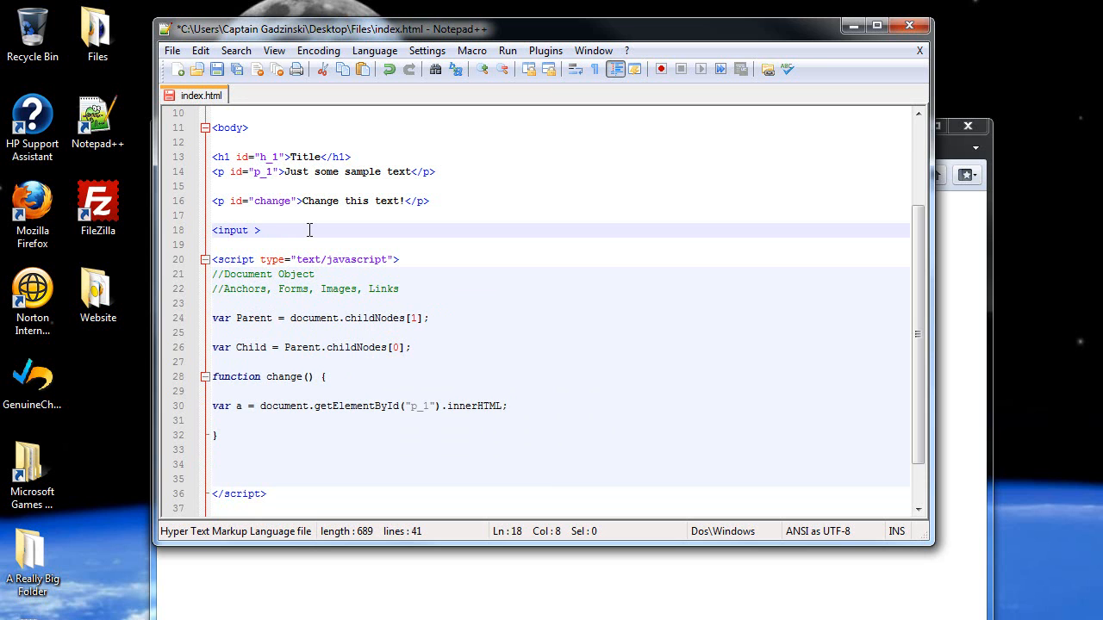
{"action": "type", "text": "type=\"\""}
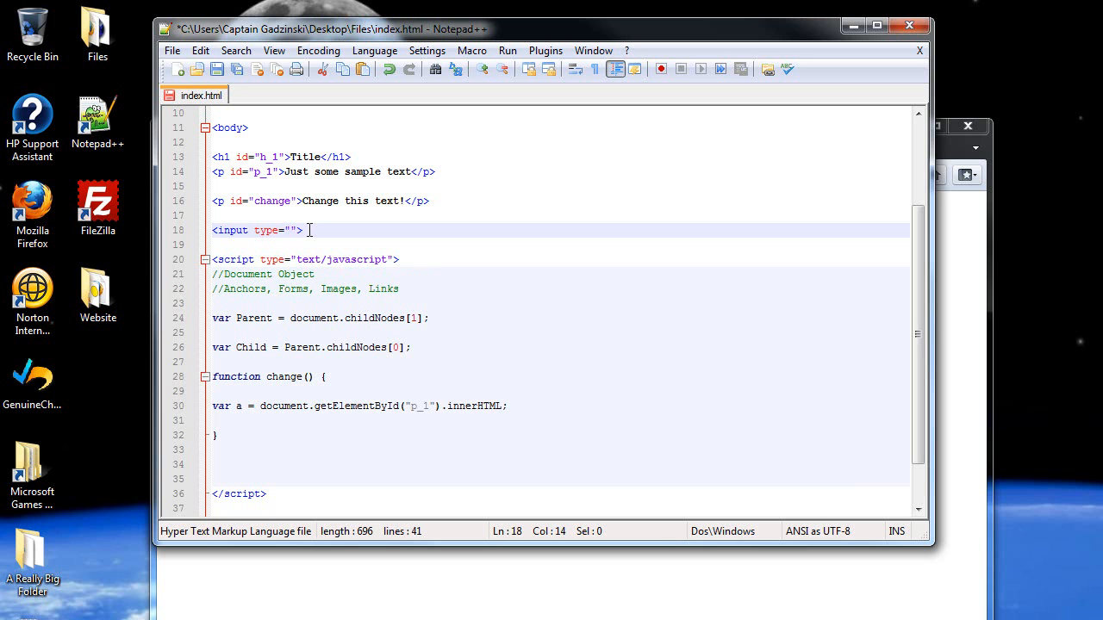
{"action": "type", "text": "button"}
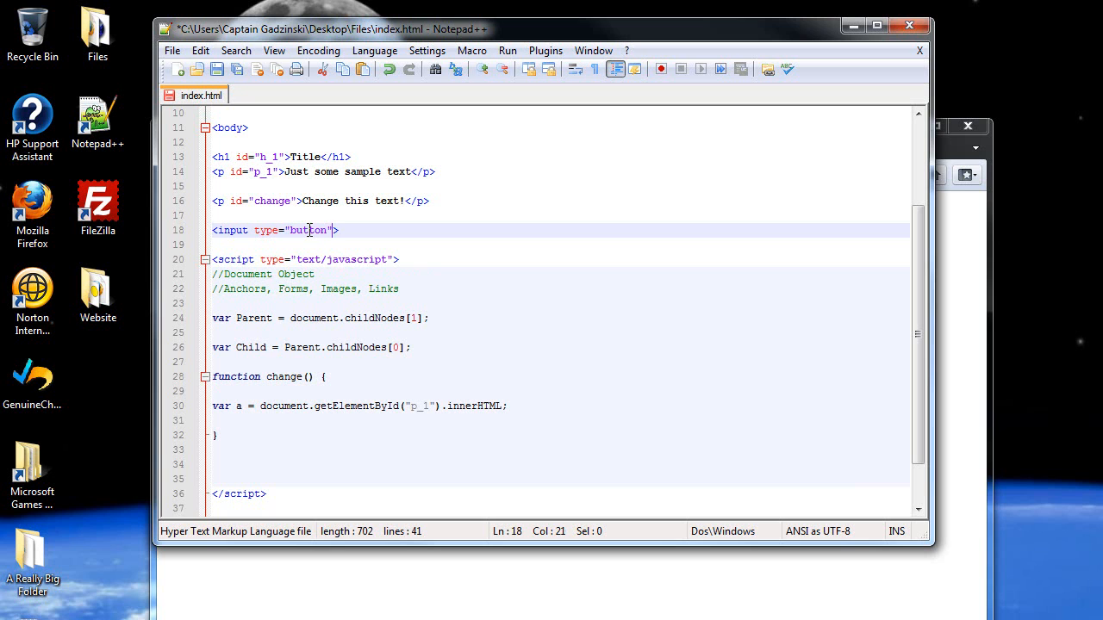
{"action": "type", "text": "valu"}
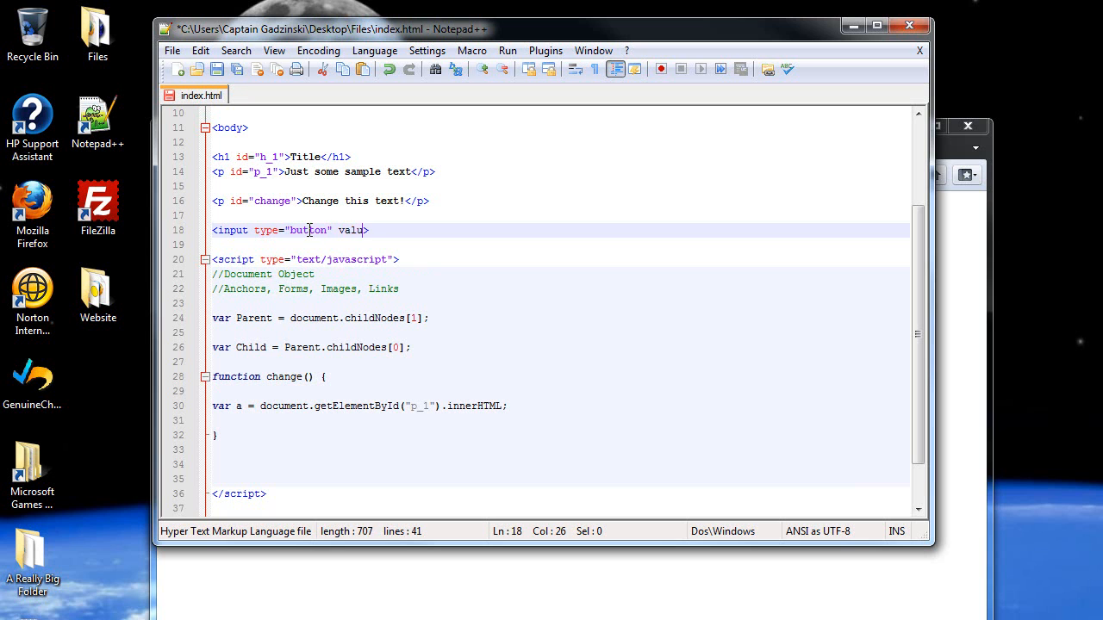
Give the button value "Click Here" and an onClick handler calling change()
{"action": "type", "text": "e="}
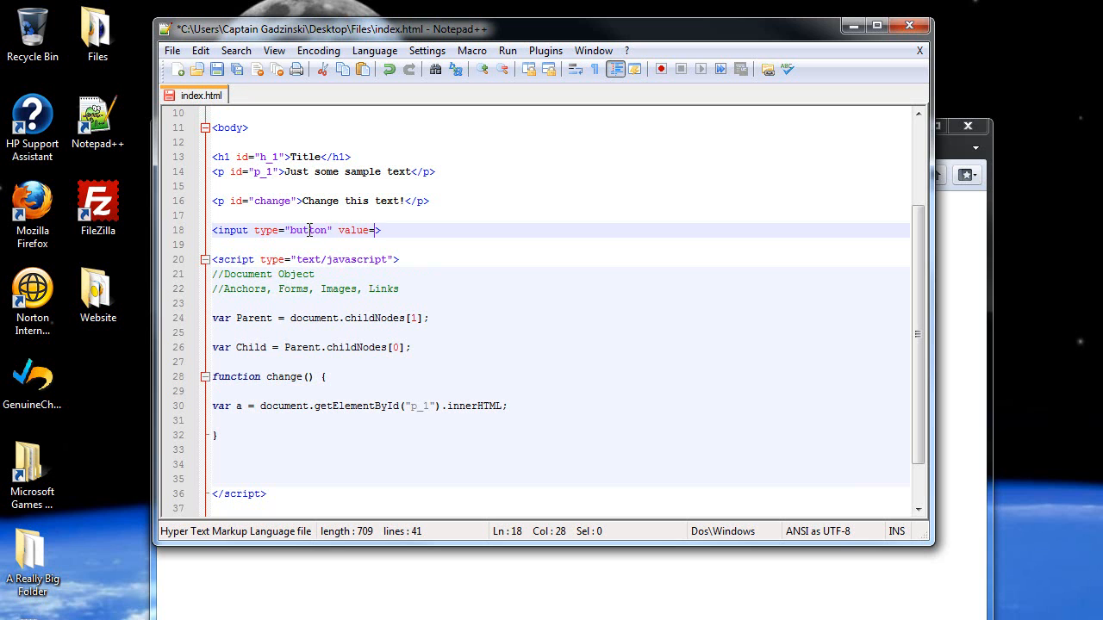
{"action": "type", "text": "\"\""}
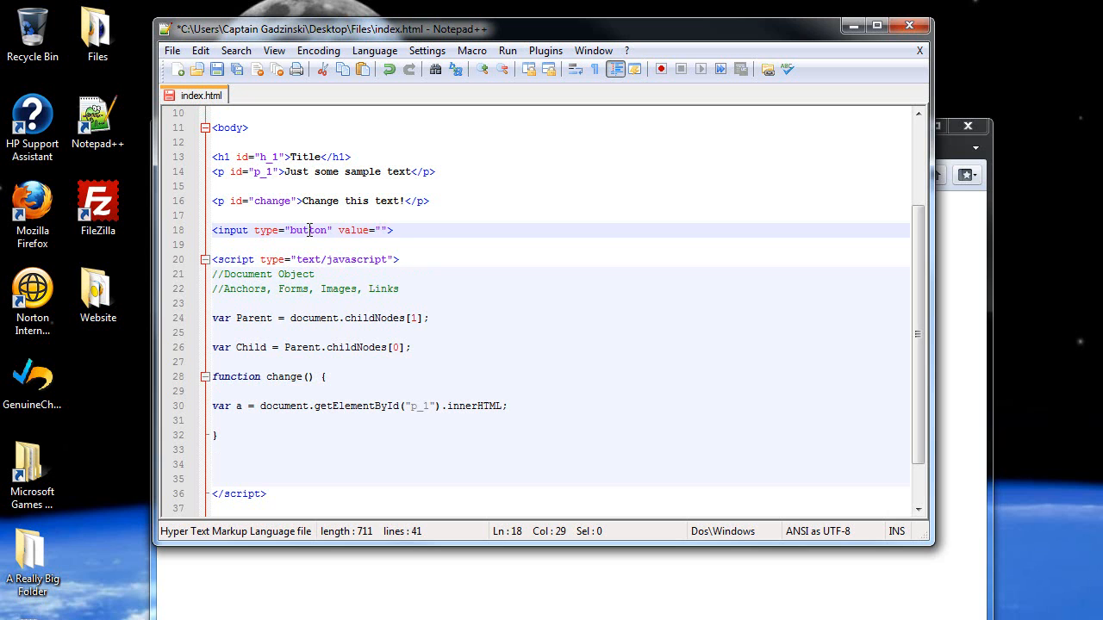
{"action": "type", "text": "Click Here"}
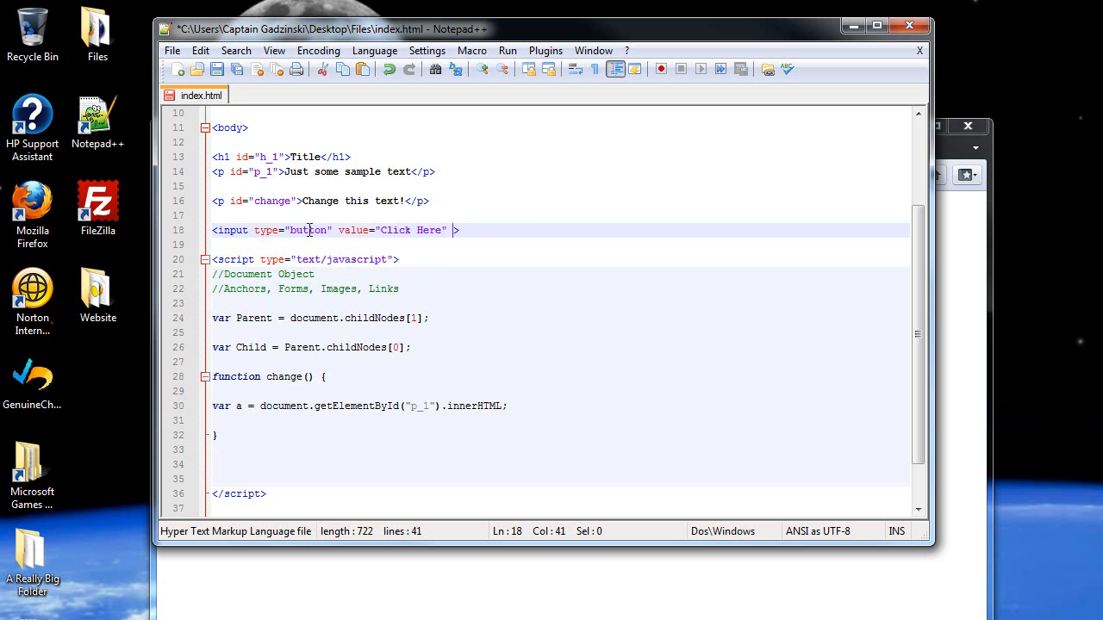
{"action": "type", "text": "onClick=\"change("}
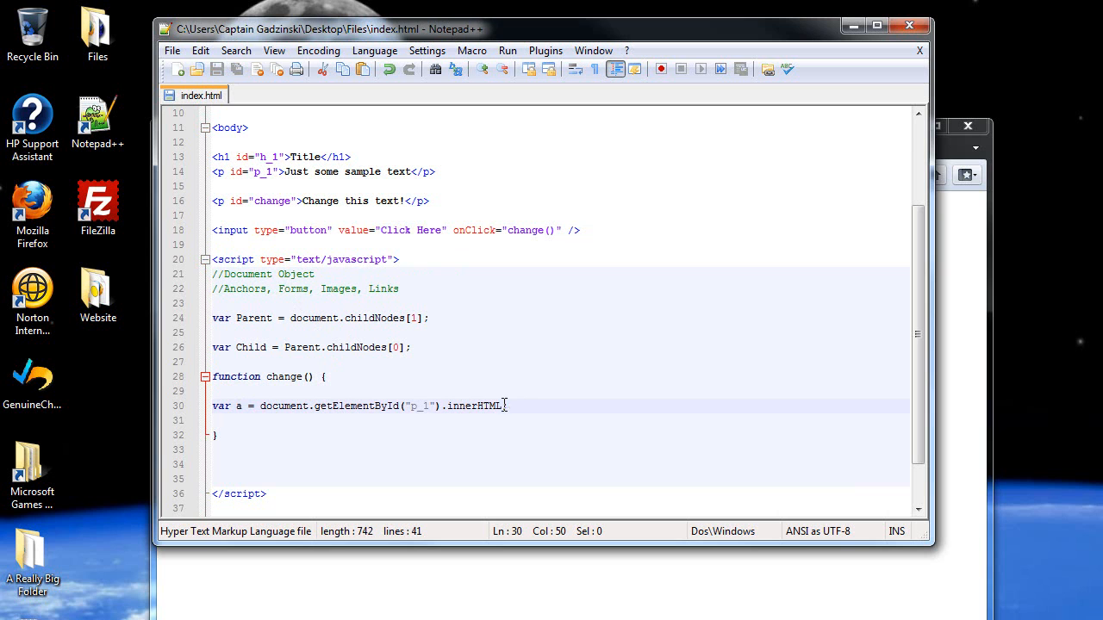
Assign = "Changed Text"; to the innerHTML line inside change()
{"action": "type", "text": "=;"}
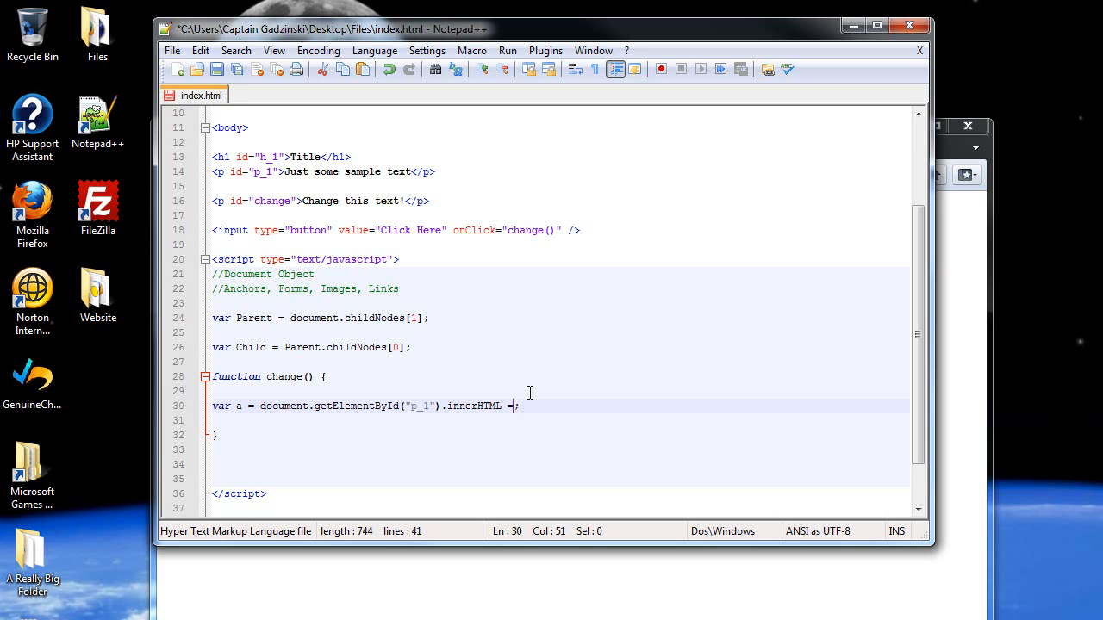
{"action": "type", "text": "\"\""}
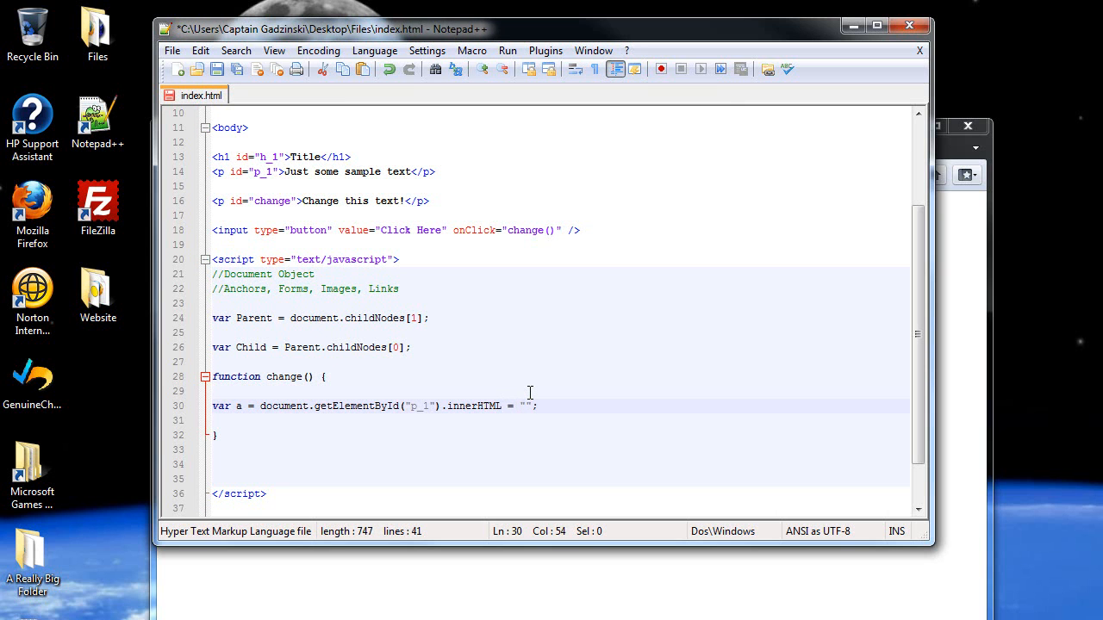
{"action": "type", "text": "Ch"}
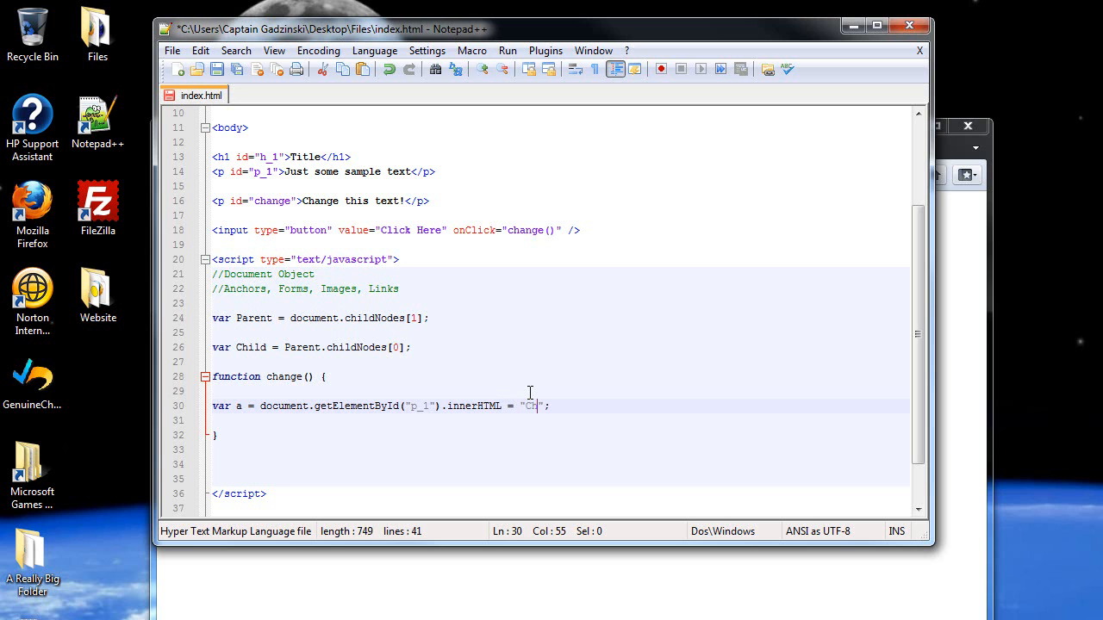
{"action": "type", "text": "anged Tex"}
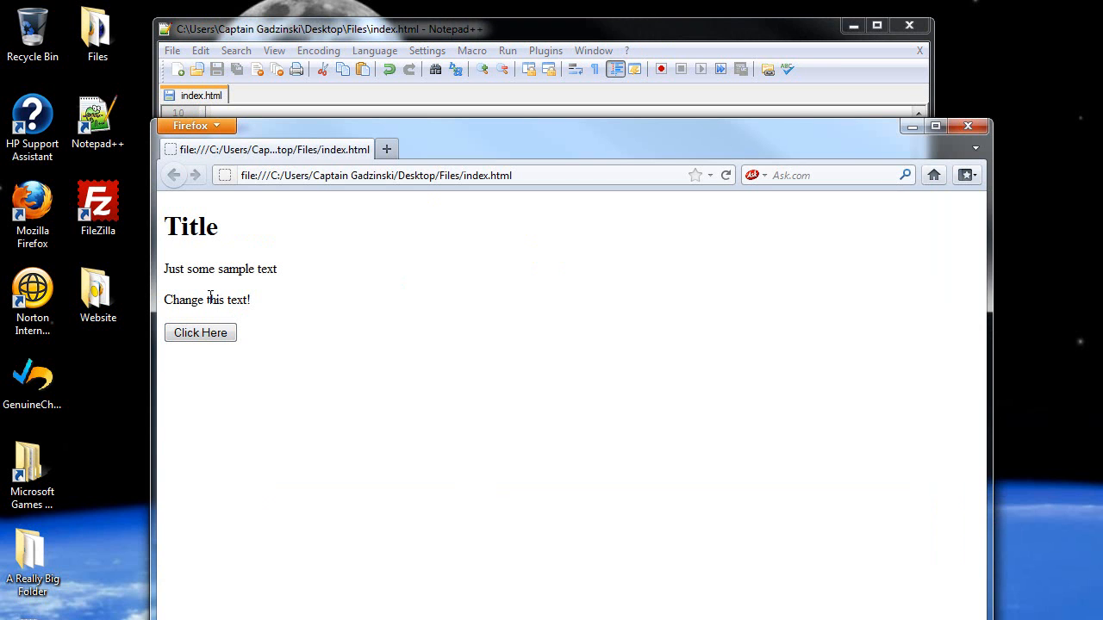
Retarget getElementById from p_1 to the change paragraph's id
{"action": "left_click", "coordinate": [200, 333]}
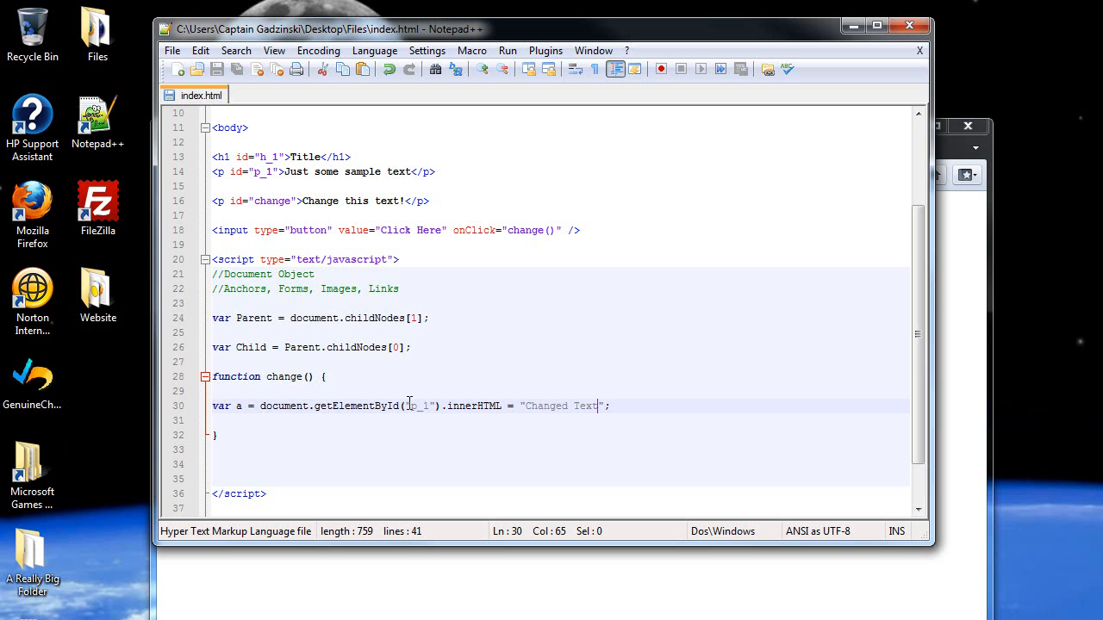
{"action": "double_click", "coordinate": [421, 407]}
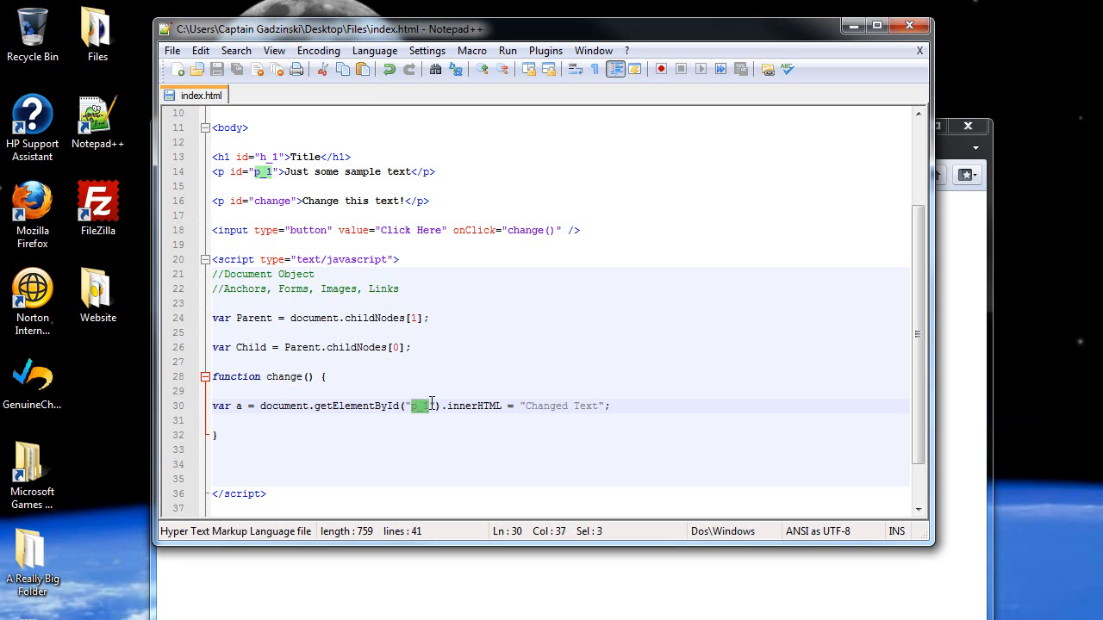
{"action": "type", "text": "change"}
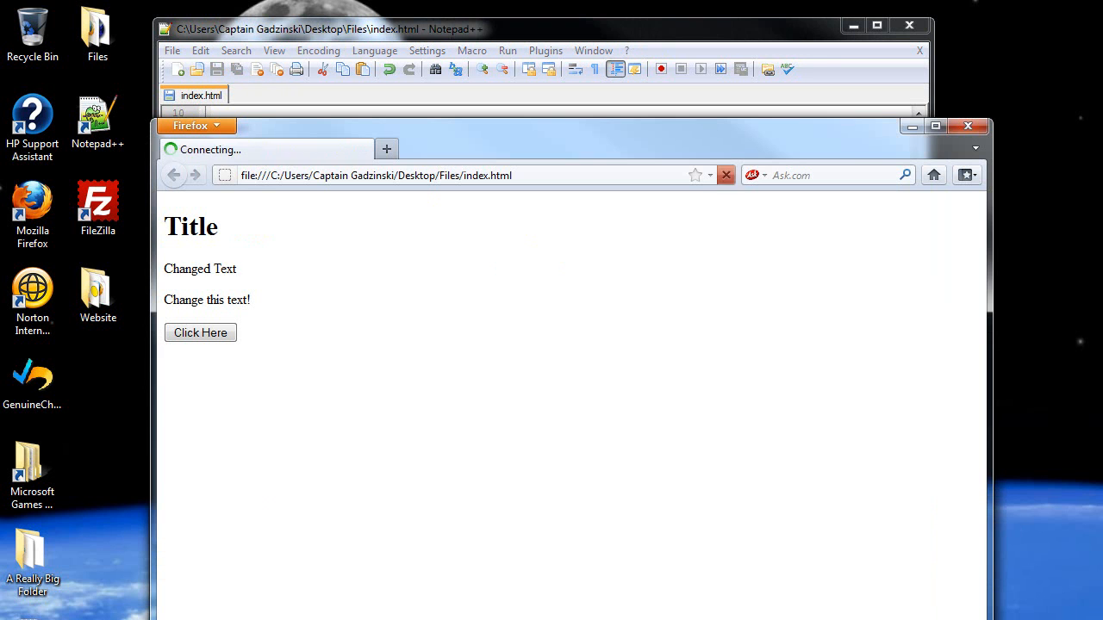
Reload index.html, use the button to turn the paragraph into 'Changed Text', and return to the editor
{"action": "left_click", "coordinate": [200, 333]}
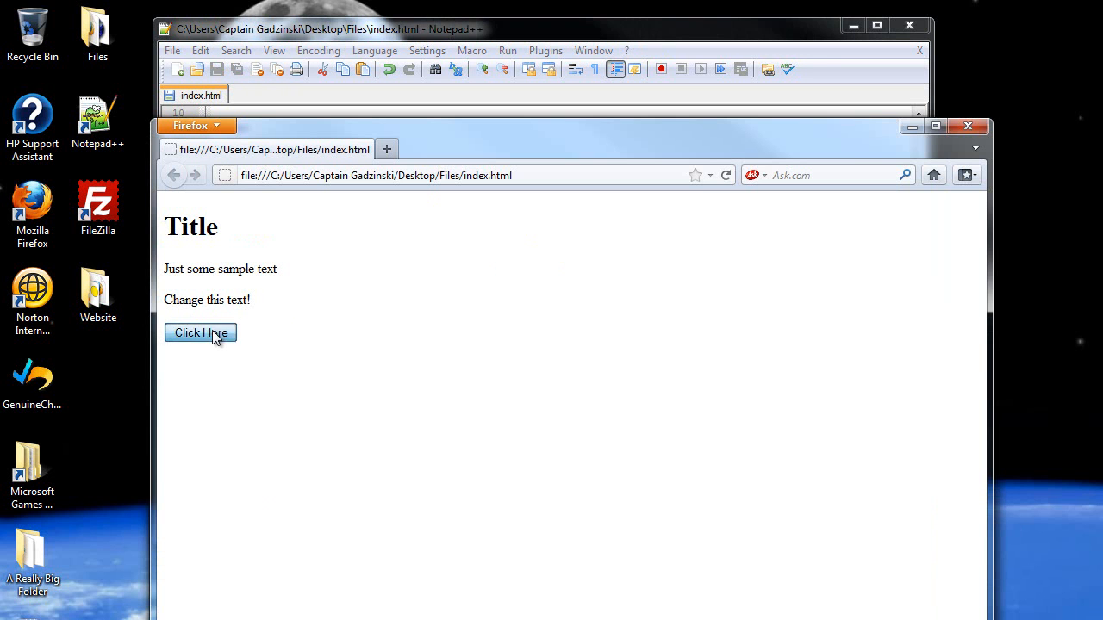
{"action": "left_click", "coordinate": [200, 332]}
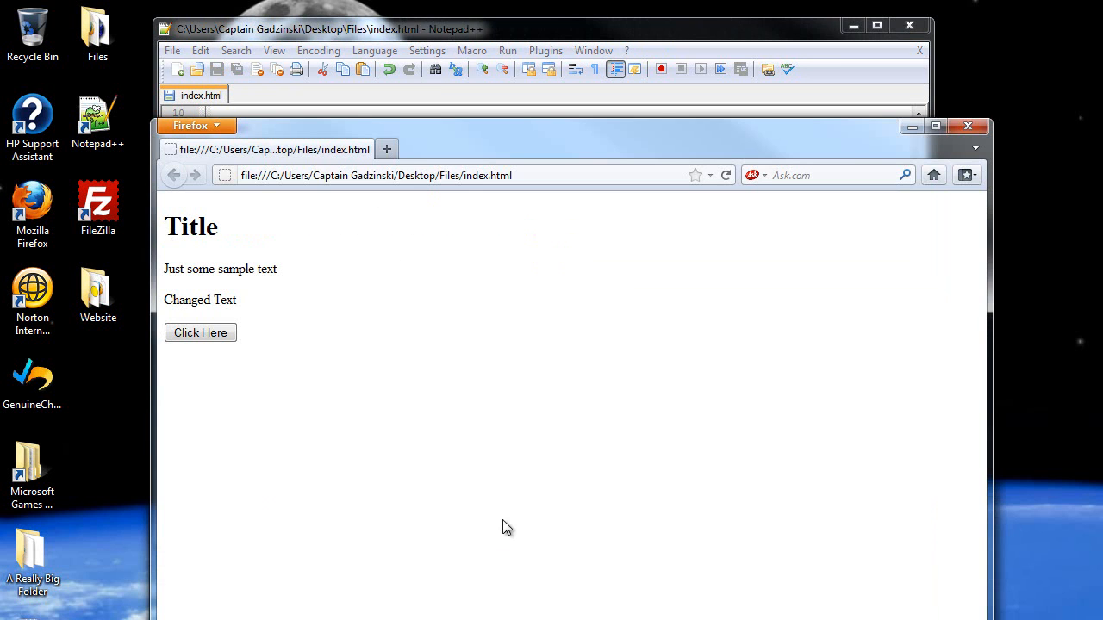
{"action": "left_click", "coordinate": [345, 28]}
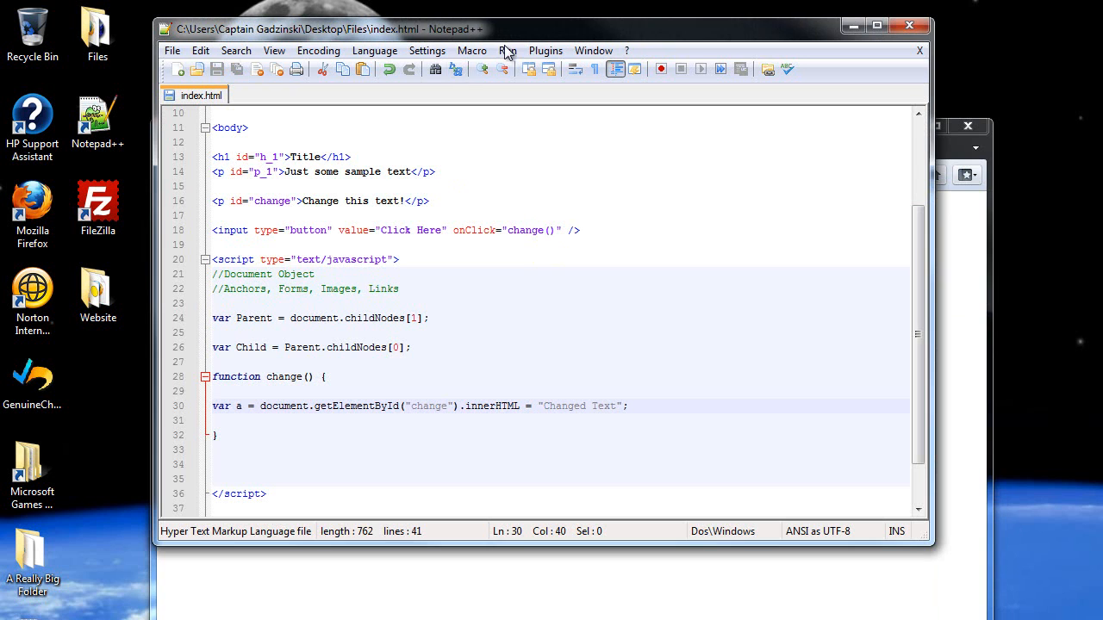
Inside change(), declare var b = prompt("", 0) on a new line after the opening brace
{"action": "left_click", "coordinate": [530, 375]}
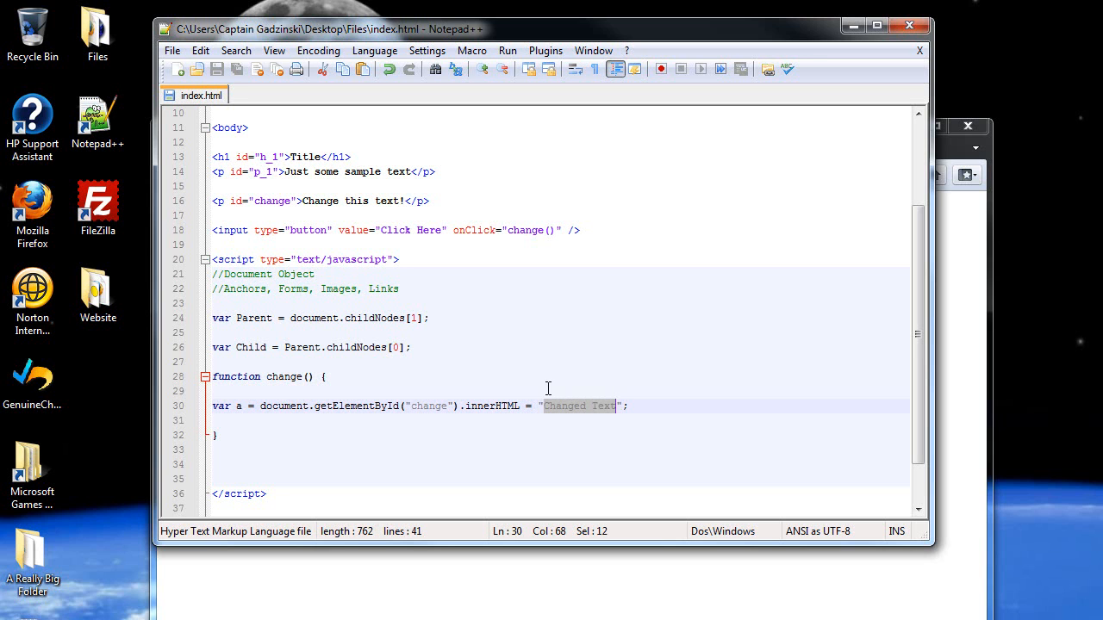
{"action": "left_click", "coordinate": [544, 407]}
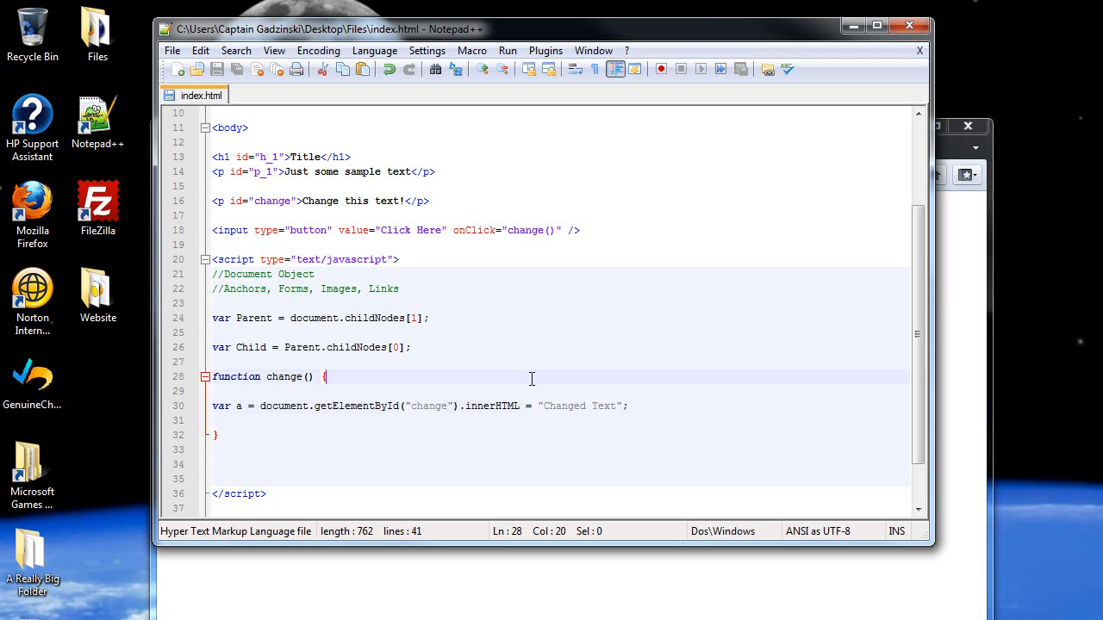
{"action": "key", "text": "Enter"}
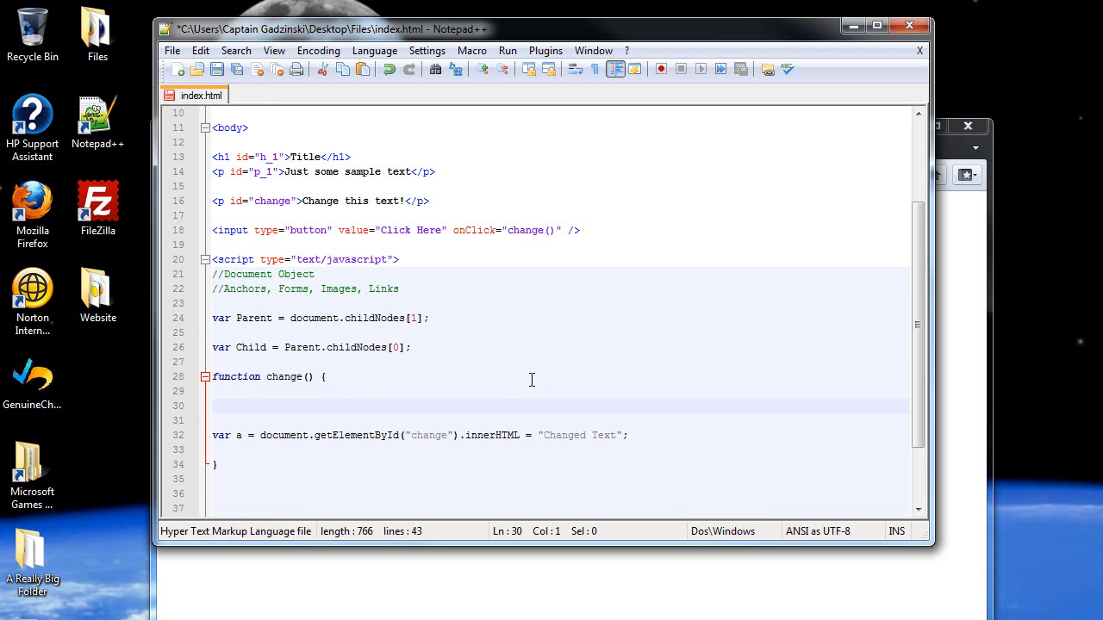
{"action": "type", "text": "var"}
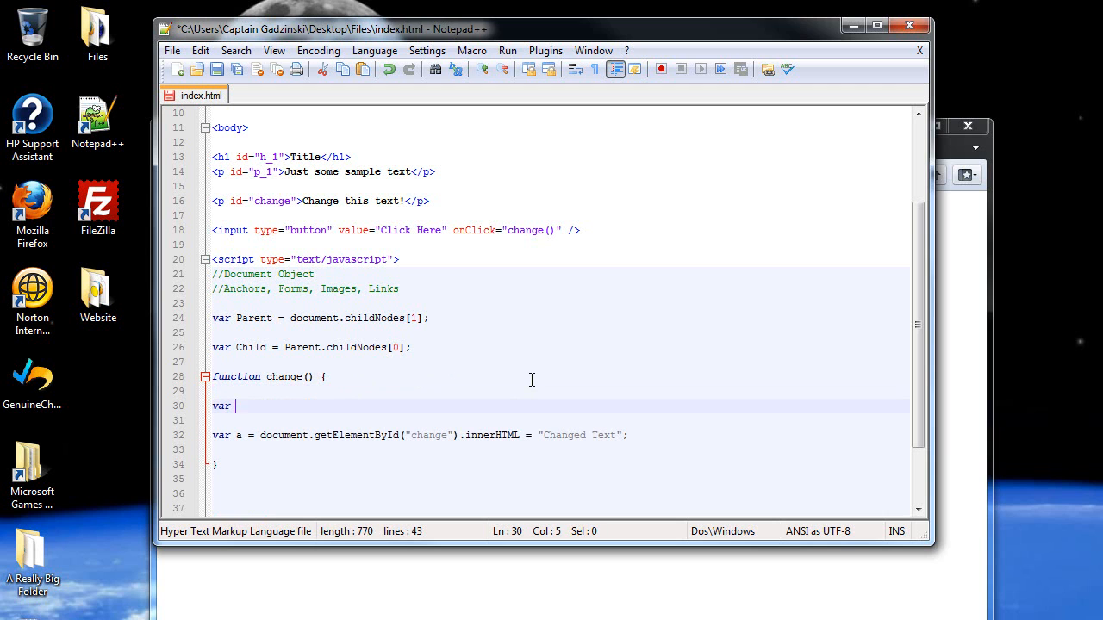
{"action": "type", "text": "b ="}
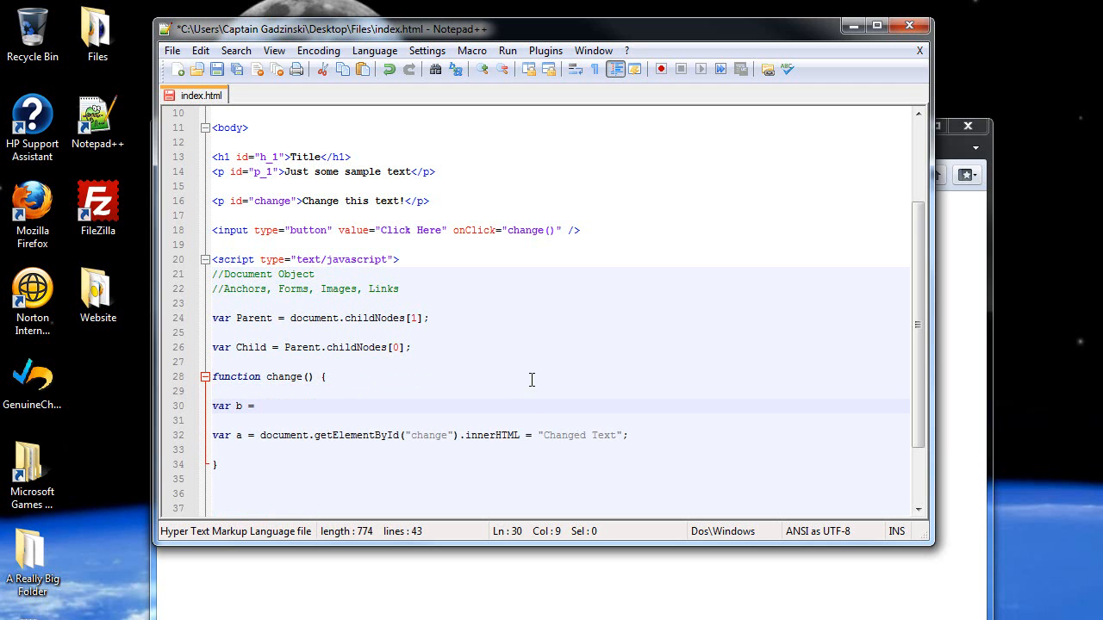
{"action": "type", "text": "prompt()"}
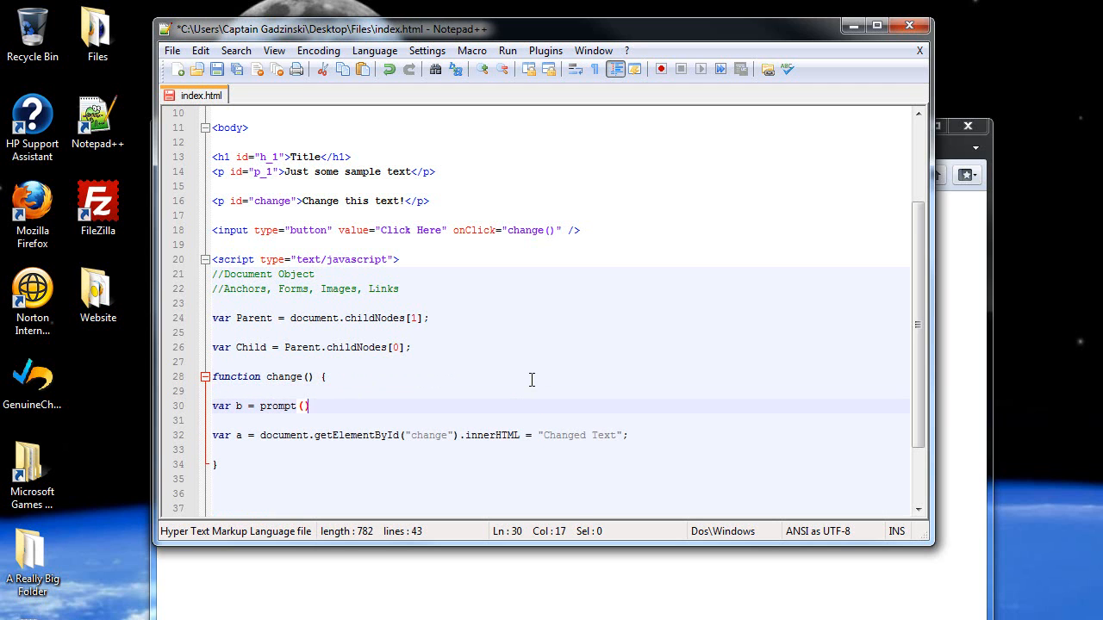
{"action": "type", "text": "\"\""}
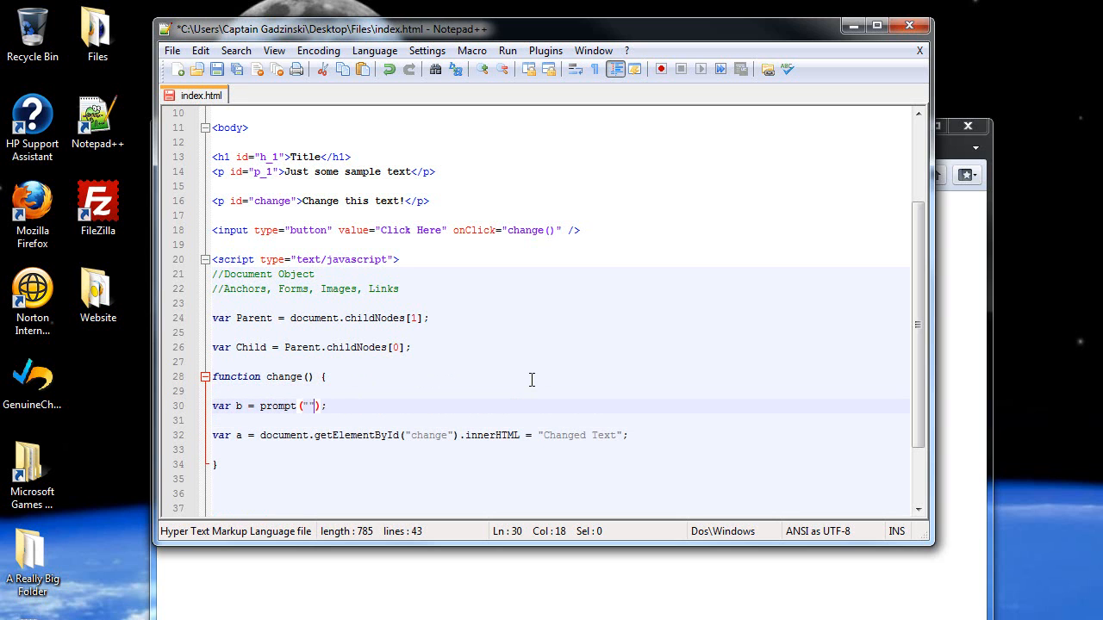
{"action": "type", "text": ", 0"}
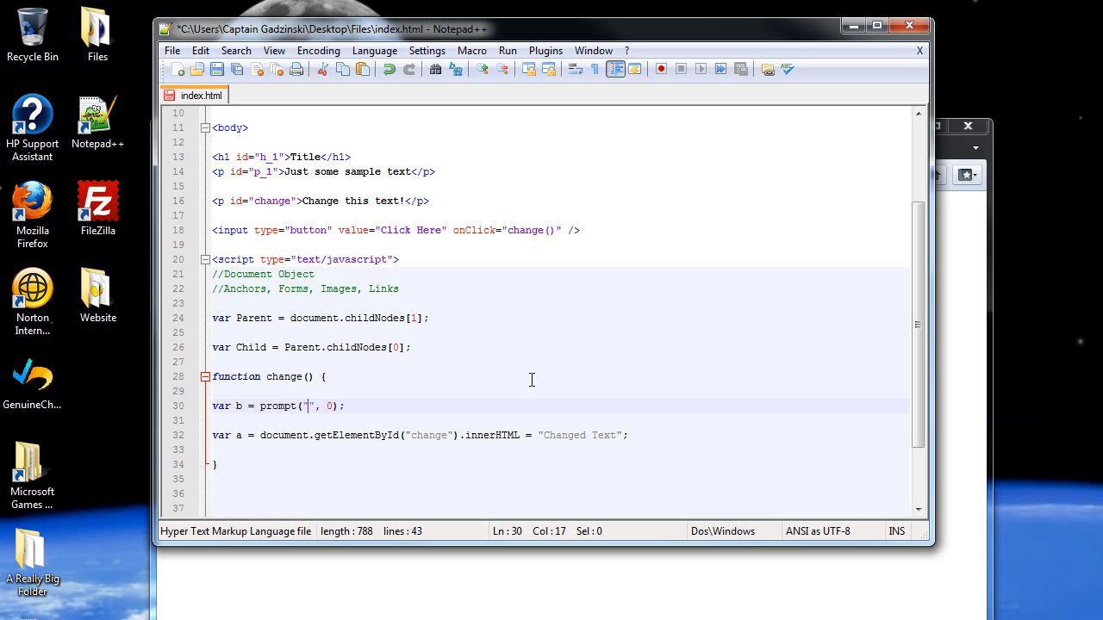
Make the prompt message 'Type something!' and assign b to the change paragraph instead of 'Changed Text'
{"action": "type", "text": "Type"}
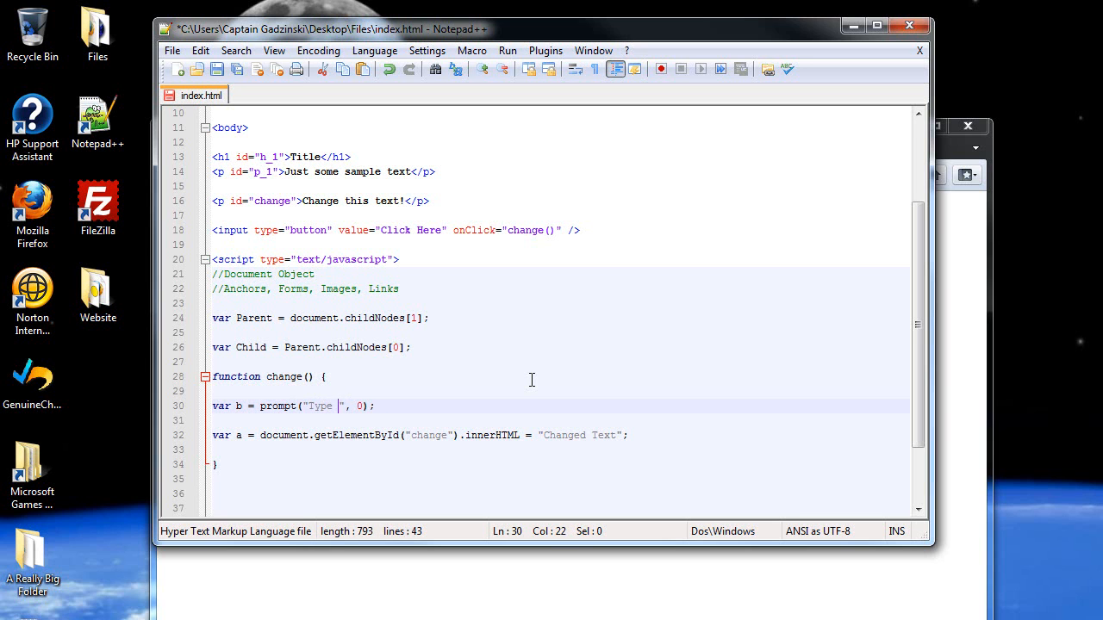
{"action": "type", "text": "something"}
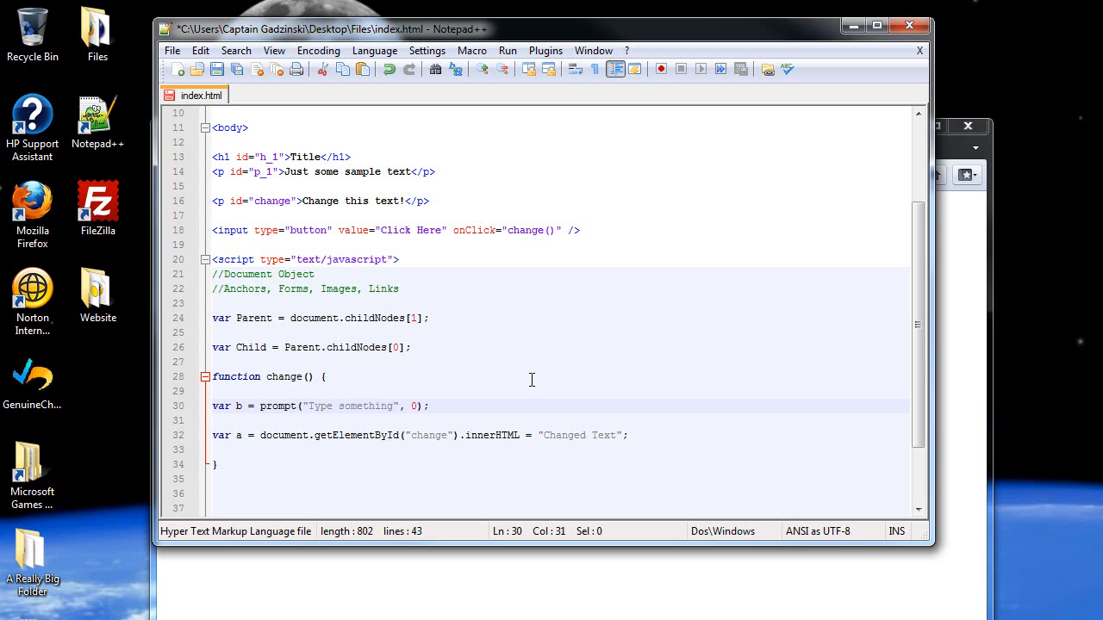
{"action": "type", "text": "!"}
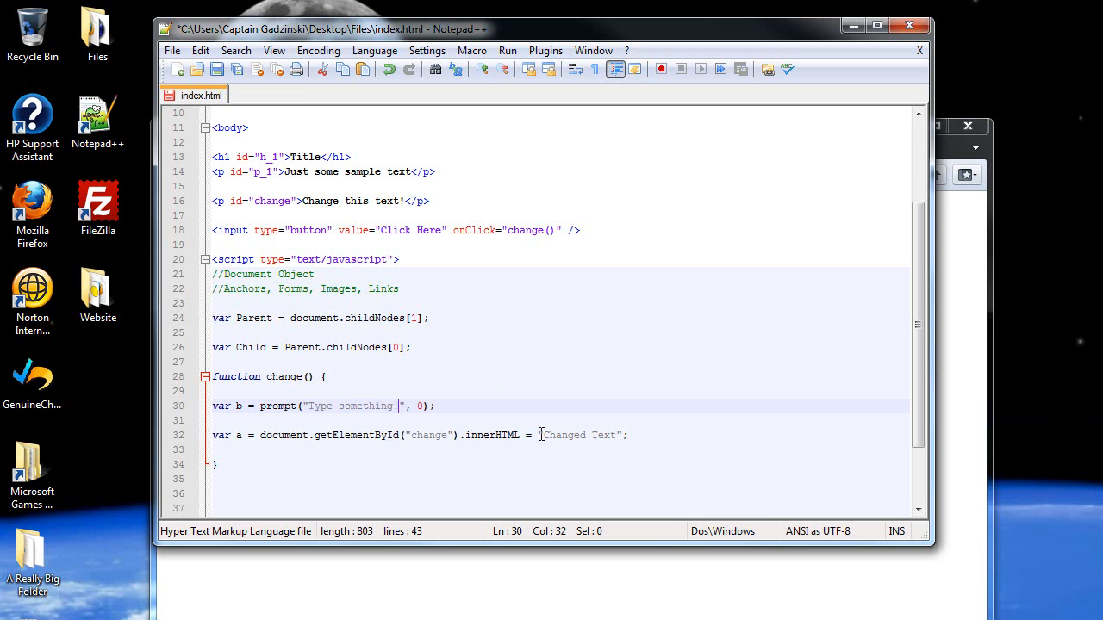
{"action": "type", "text": "b"}
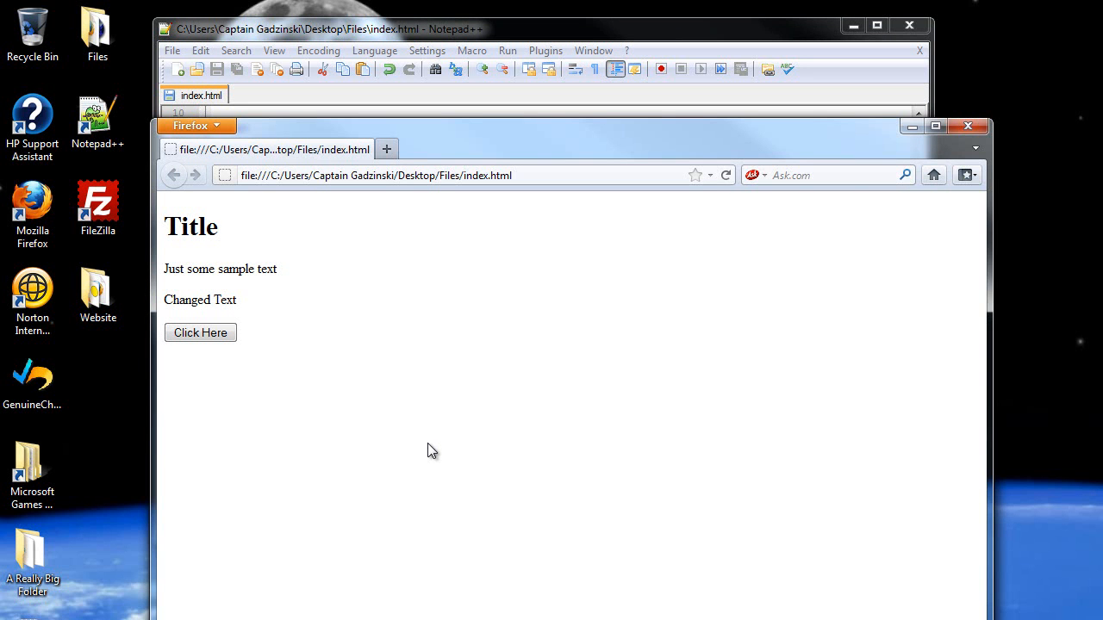
Run the button and answer the prompt with 'i don't know what to type' so it replaces the paragraph
{"action": "left_click", "coordinate": [200, 332]}
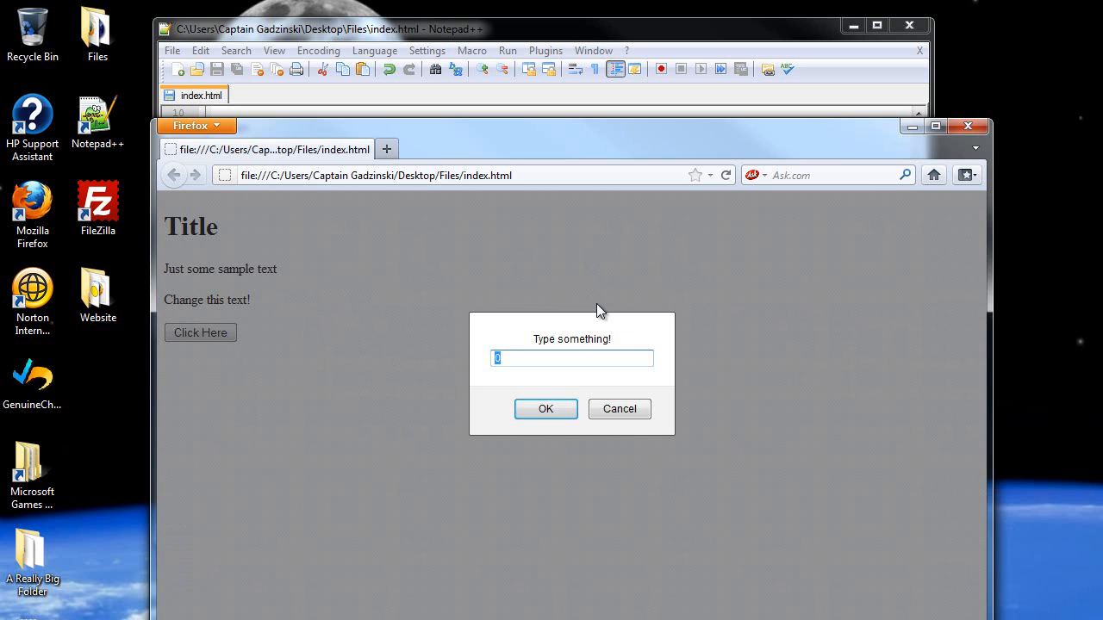
{"action": "type", "text": "i don't kno"}
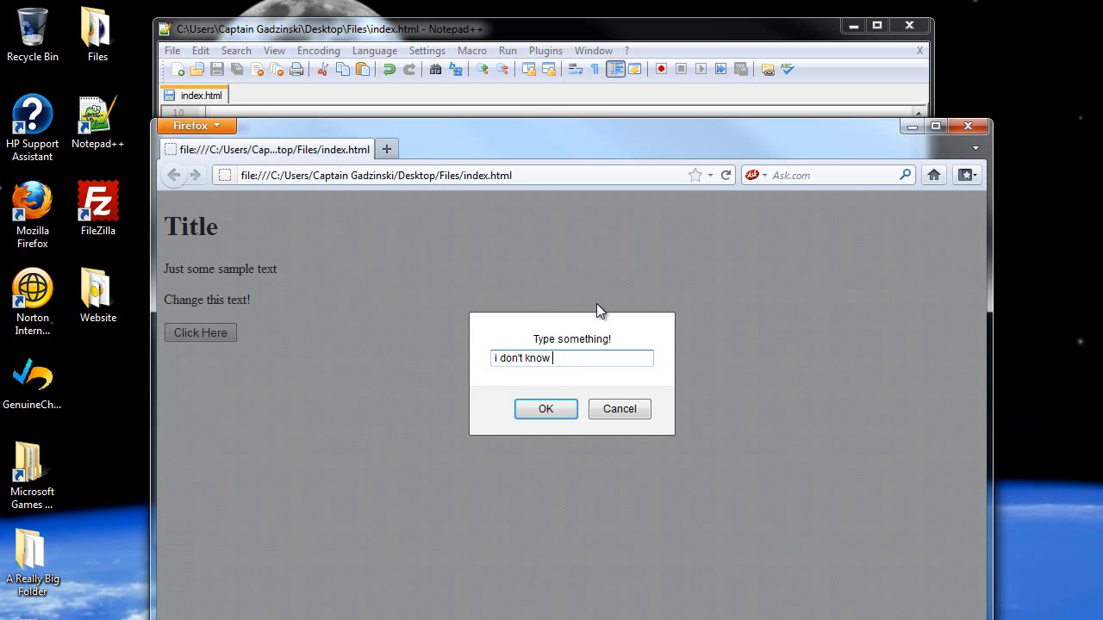
{"action": "type", "text": "what to type"}
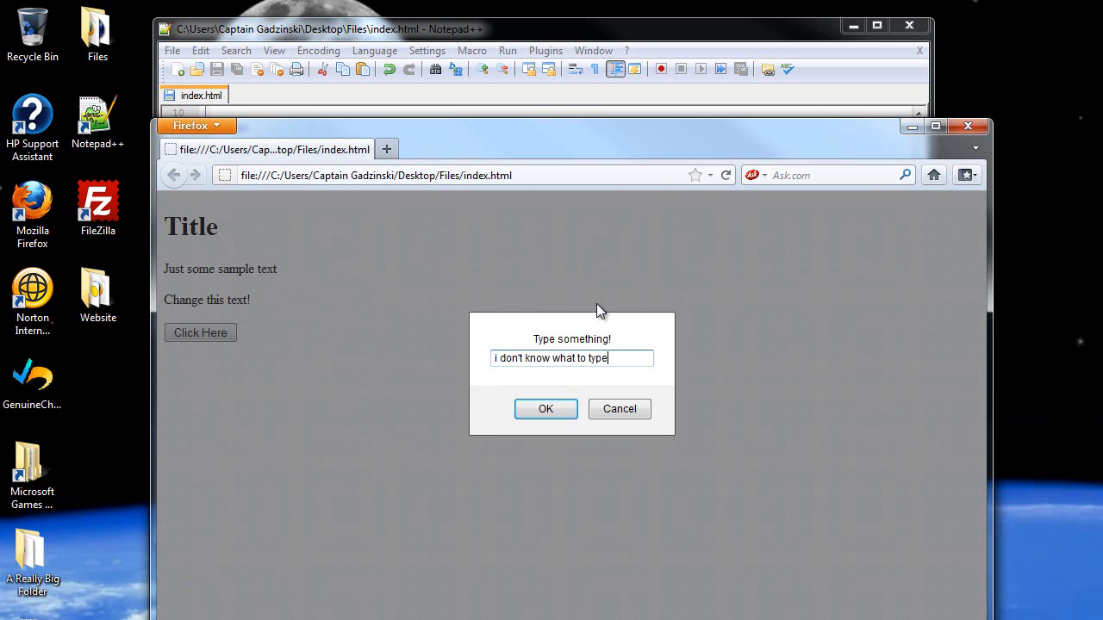
{"action": "left_click", "coordinate": [544, 408]}
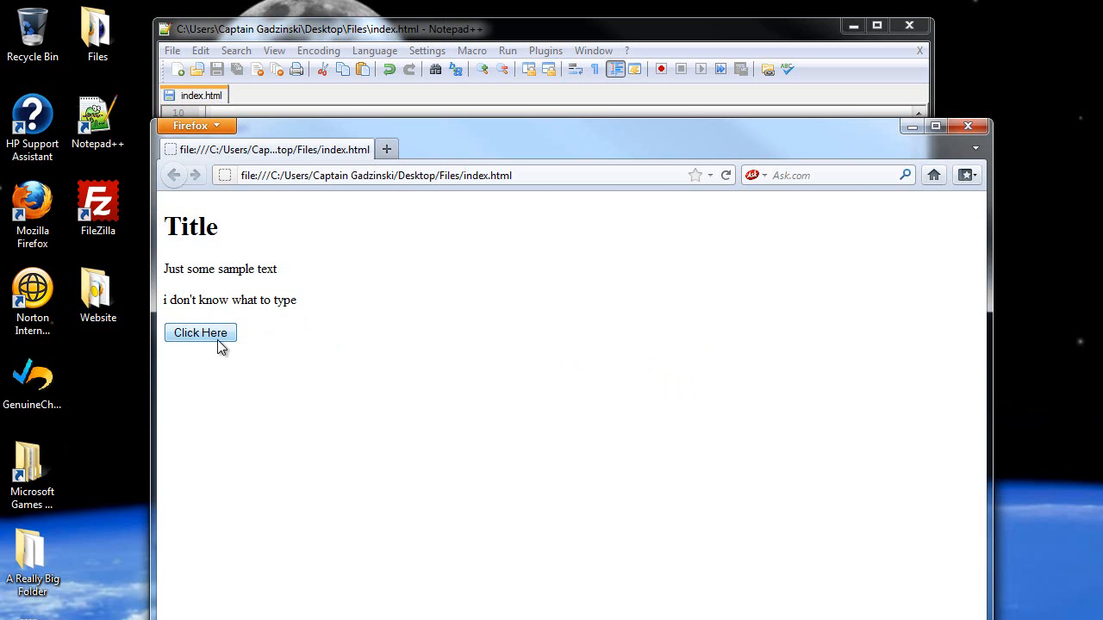
Run the button again and answer the prompt with 'ad'
{"action": "left_click", "coordinate": [200, 333]}
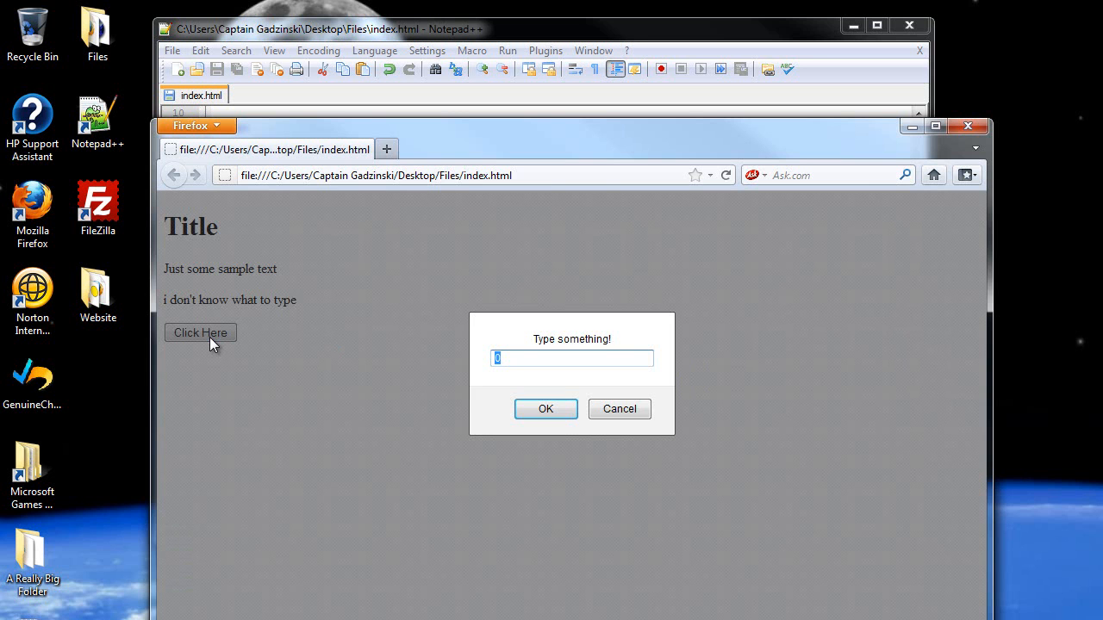
{"action": "type", "text": "ad"}
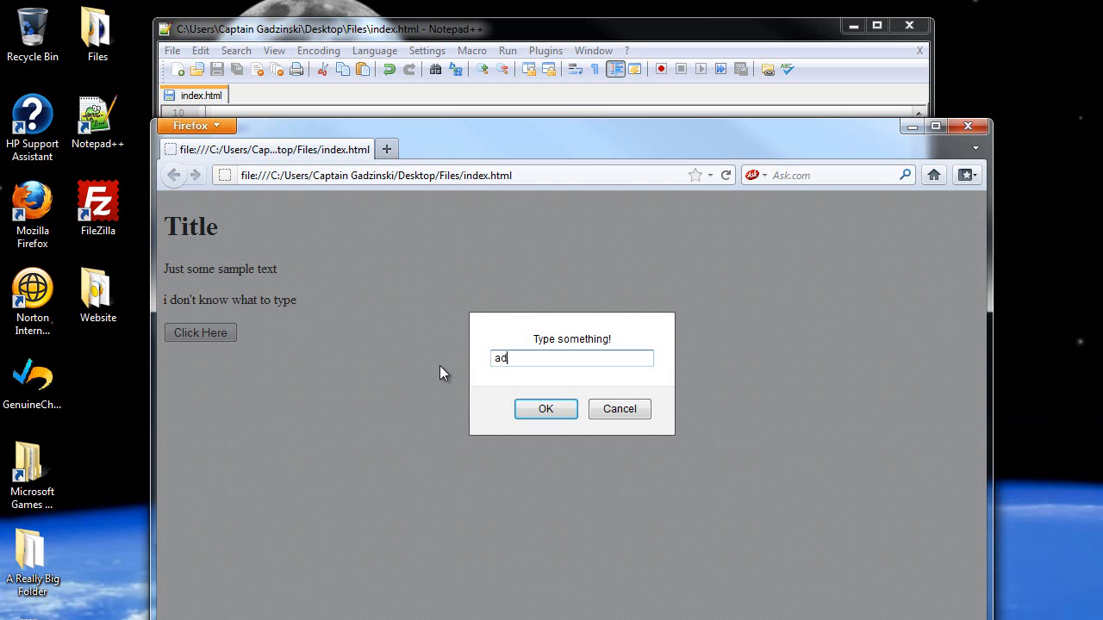
{"action": "left_click", "coordinate": [545, 408]}
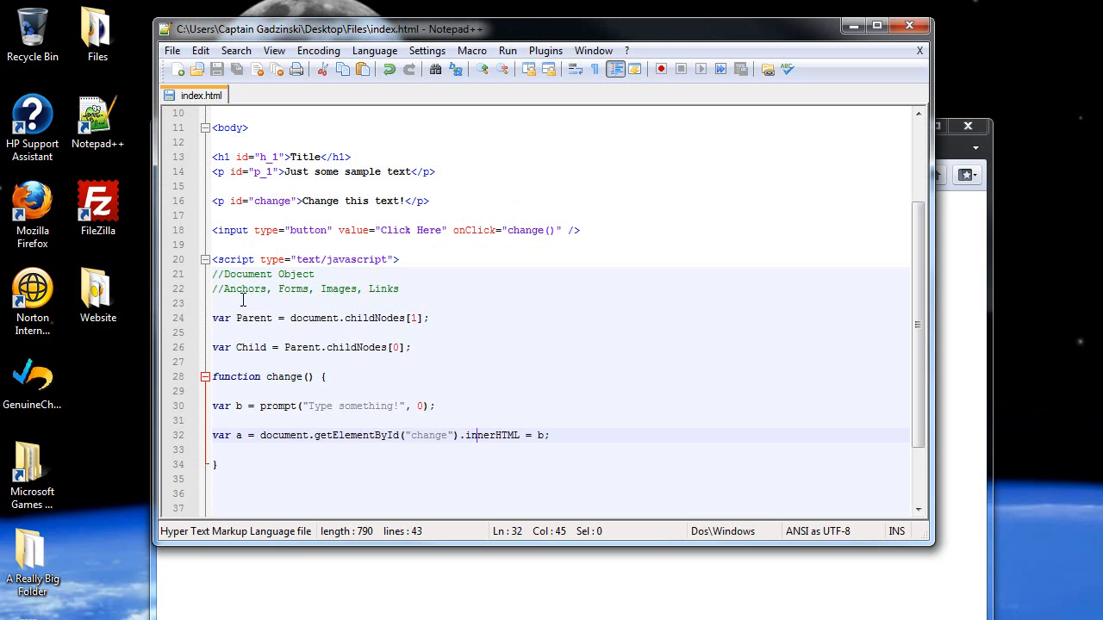
{"action": "mouse_move", "coordinate": [345, 390]}
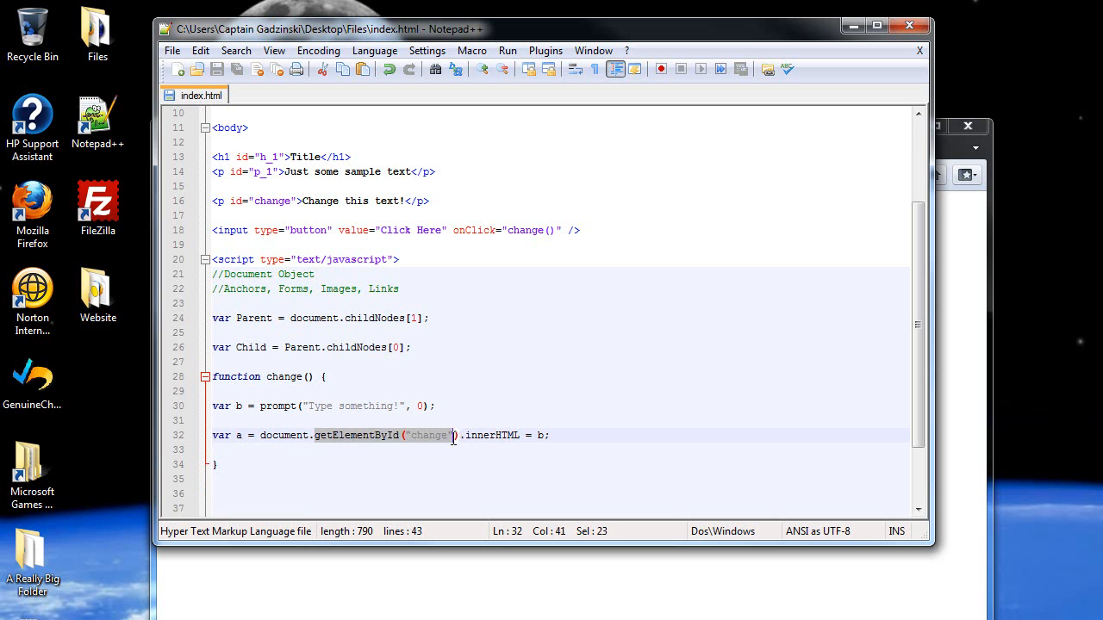
{"action": "left_click", "coordinate": [469, 434]}
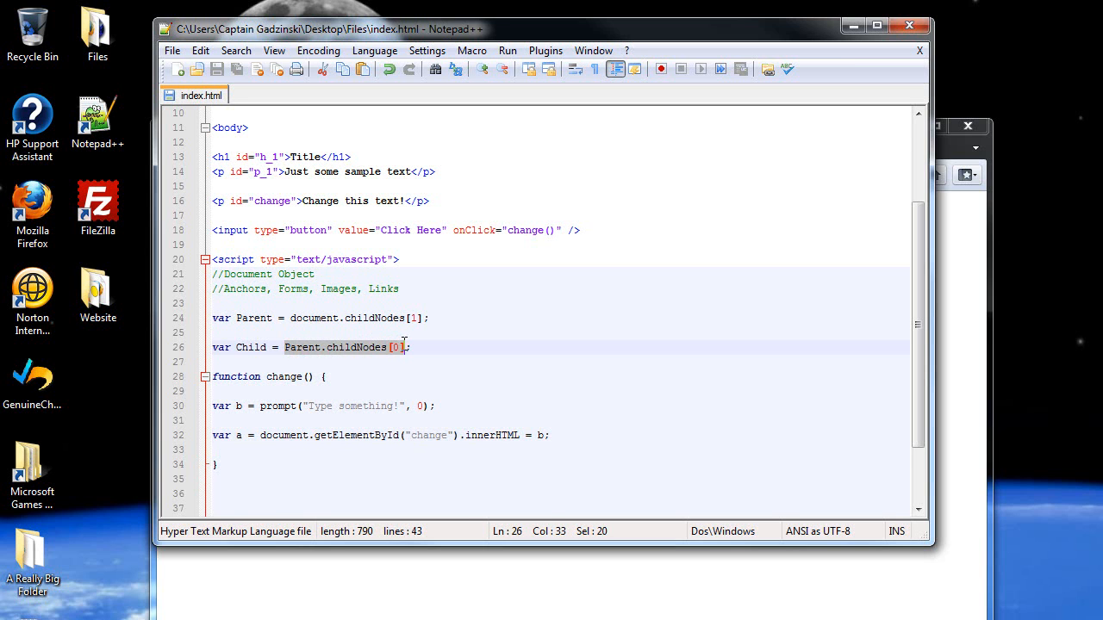
{"action": "left_click", "coordinate": [317, 434]}
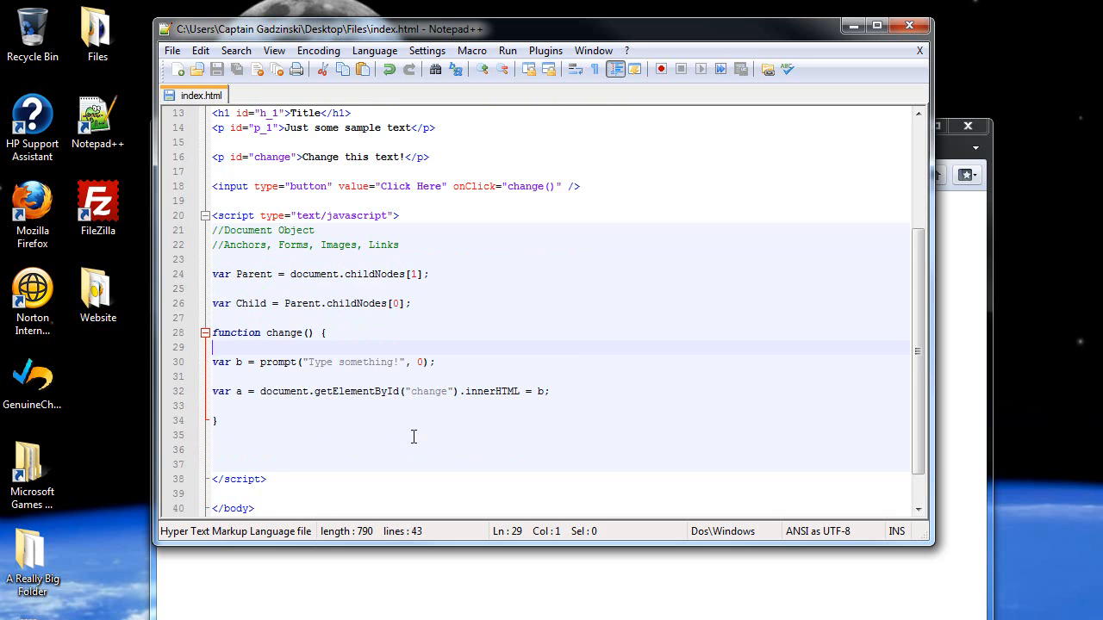
{"action": "mouse_move", "coordinate": [586, 371]}
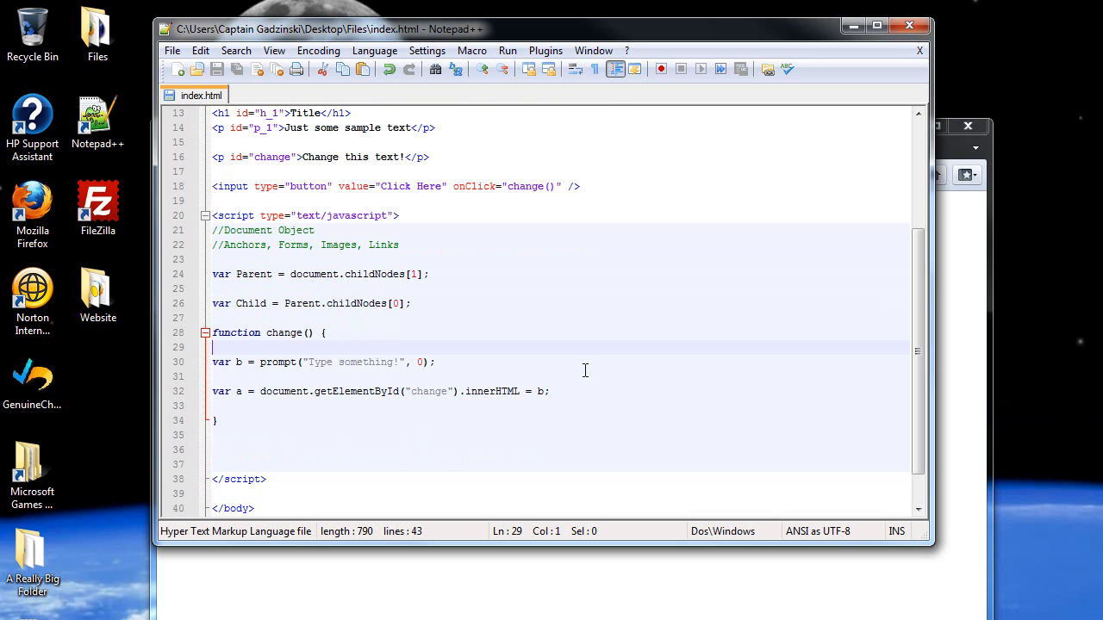